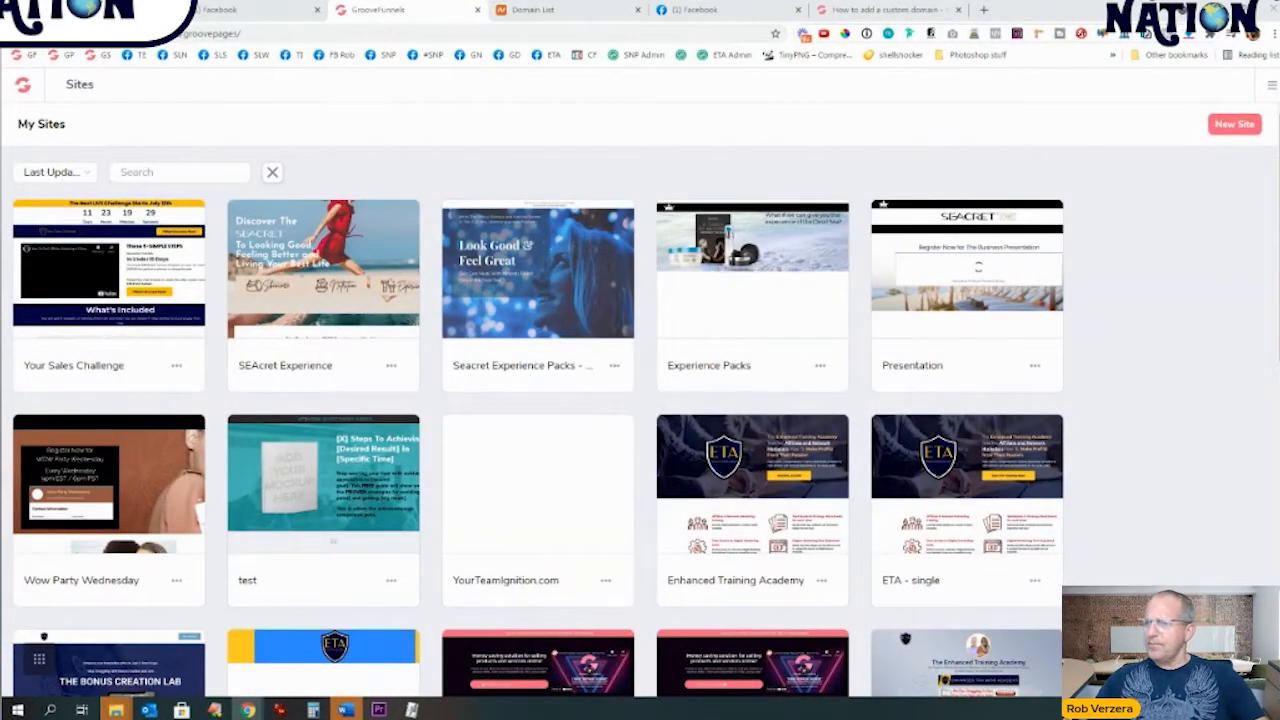
pyautogui.moveTo(546, 126)
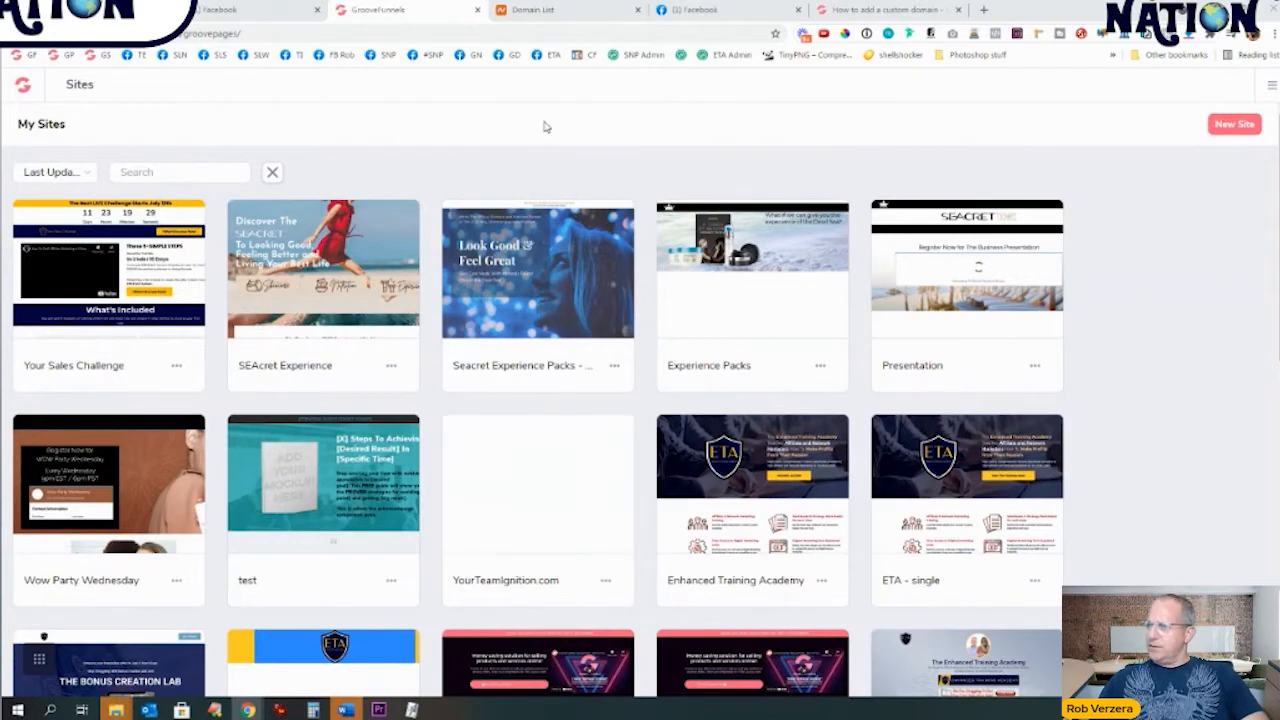
# Step: Switch to the Namecheap Domain List tab showing the registered domains and renewal dates
pyautogui.click(567, 9)
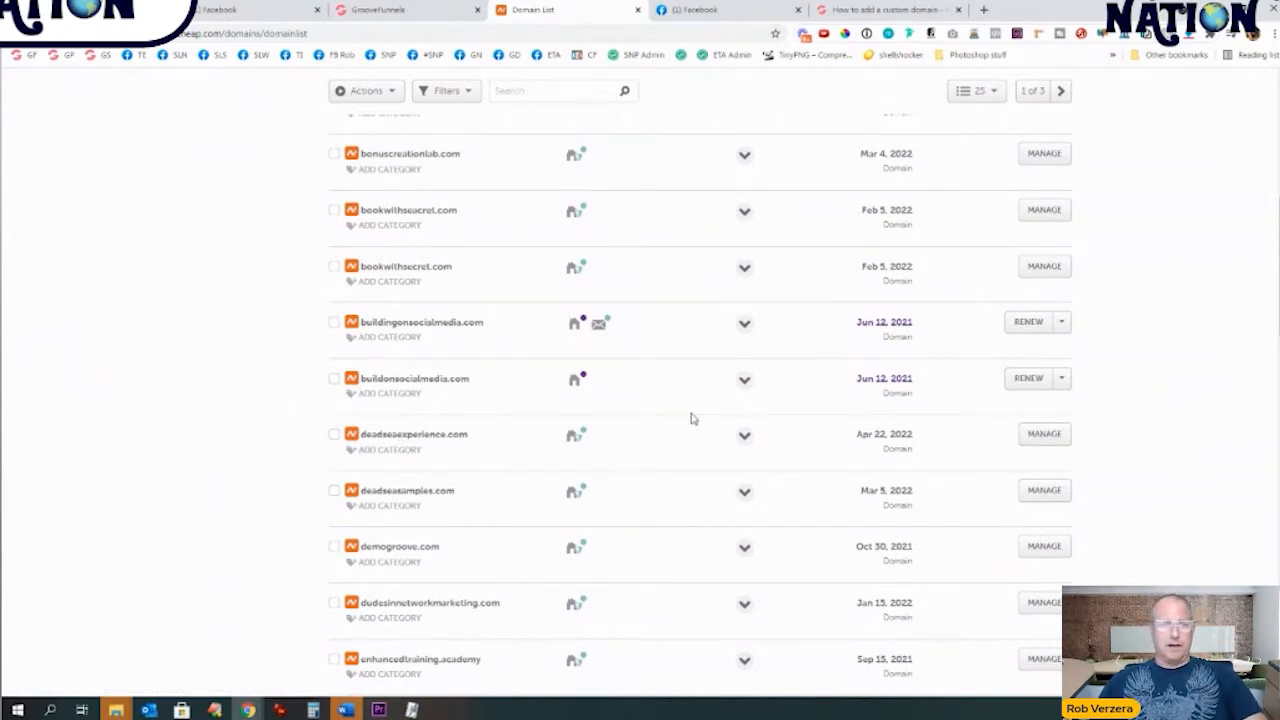
# Step: Select deadseaexperience.com in Namecheap and open its Manage details page
pyautogui.doubleClick(440, 433)
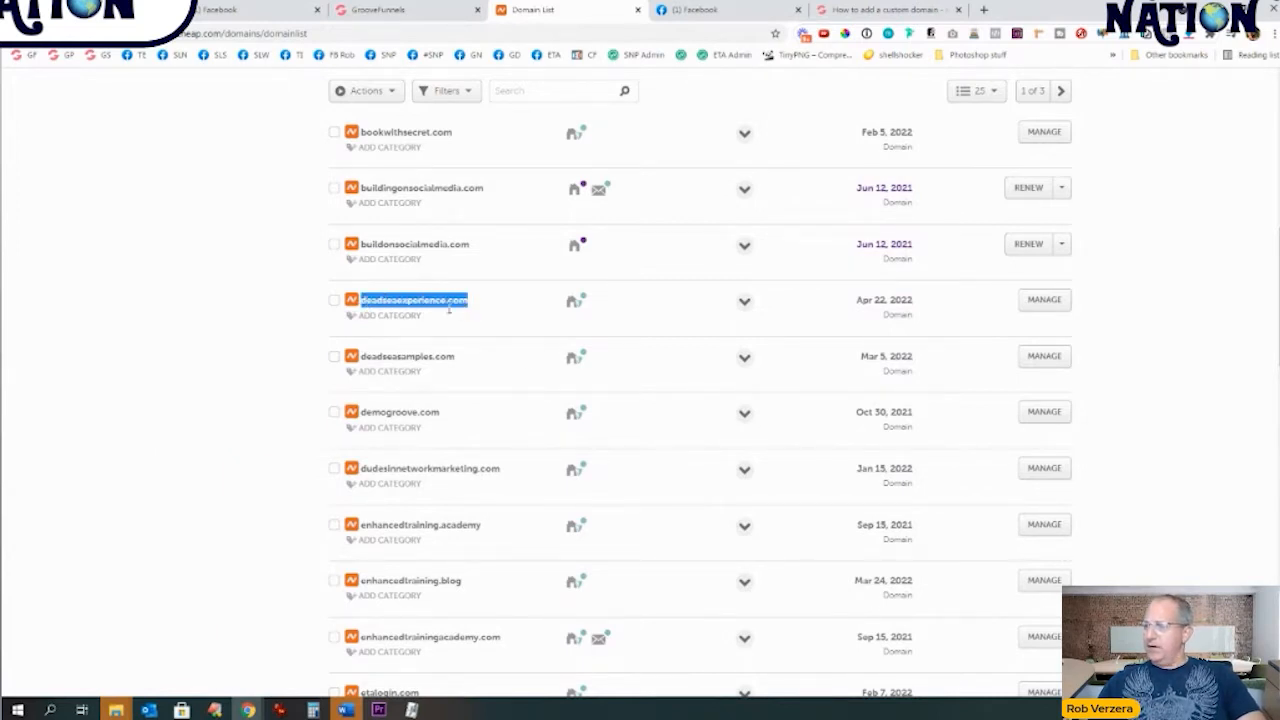
pyautogui.click(1043, 300)
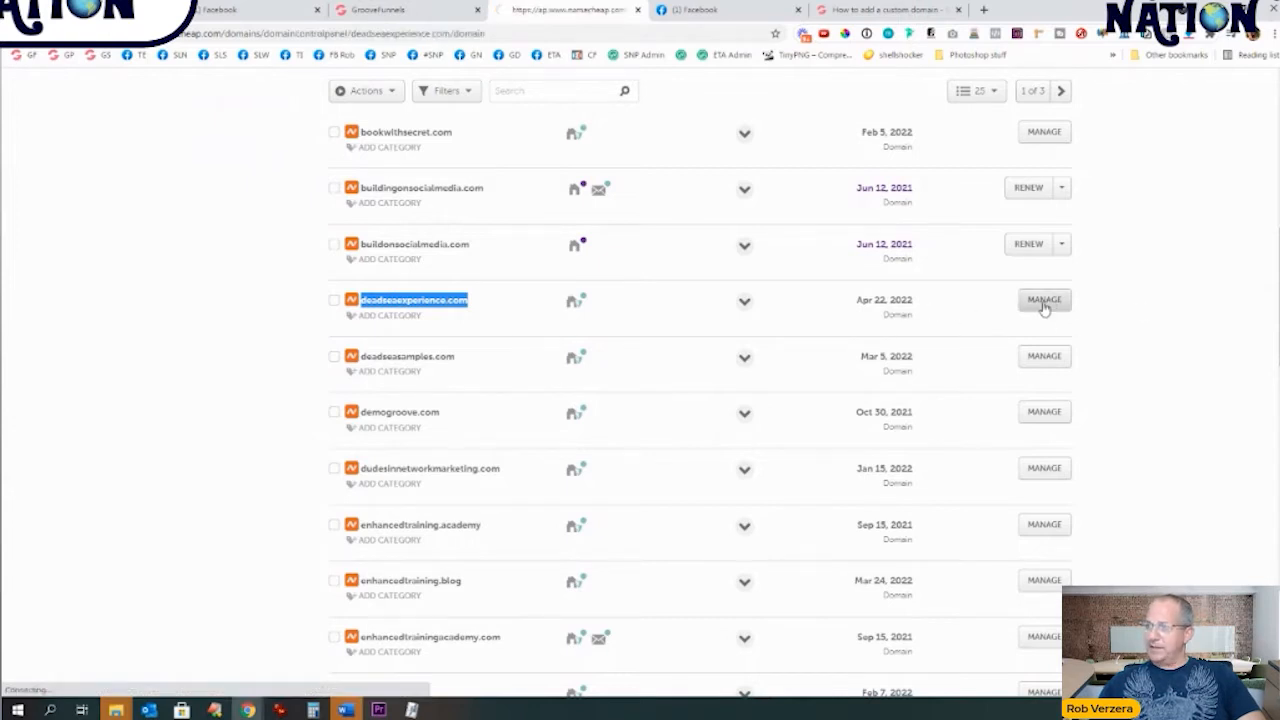
pyautogui.click(1044, 300)
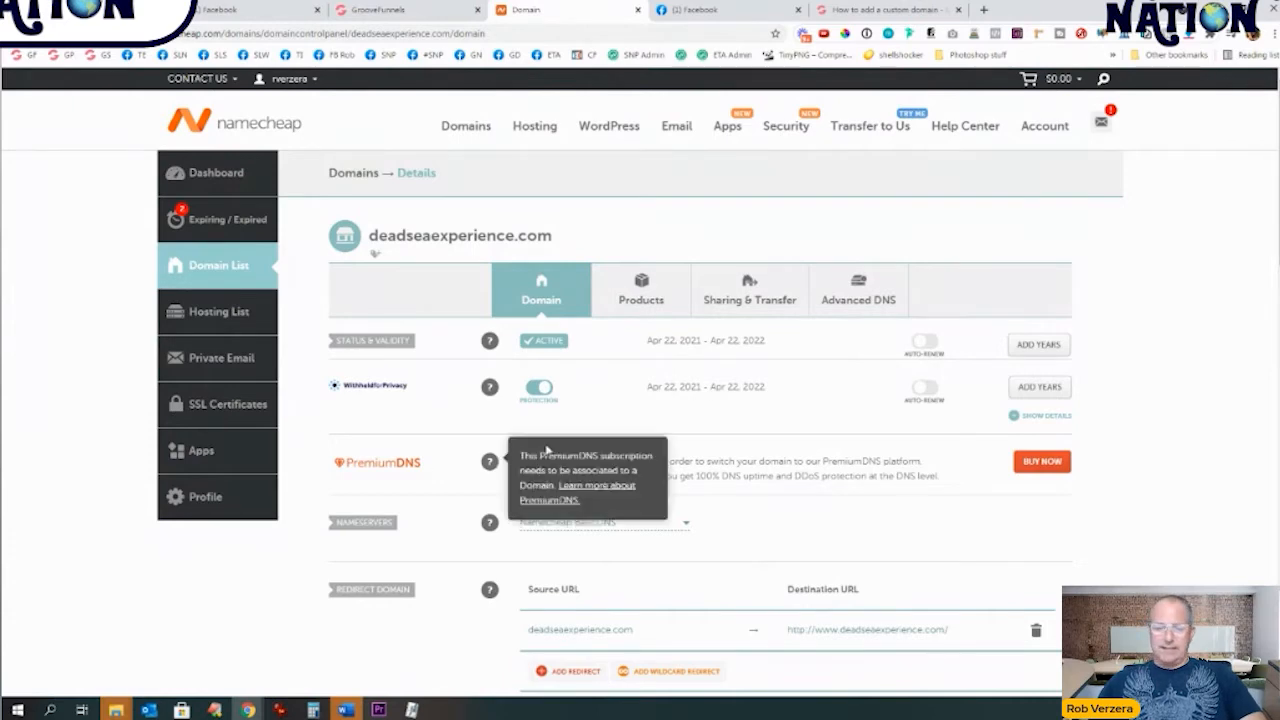
pyautogui.moveTo(400, 20)
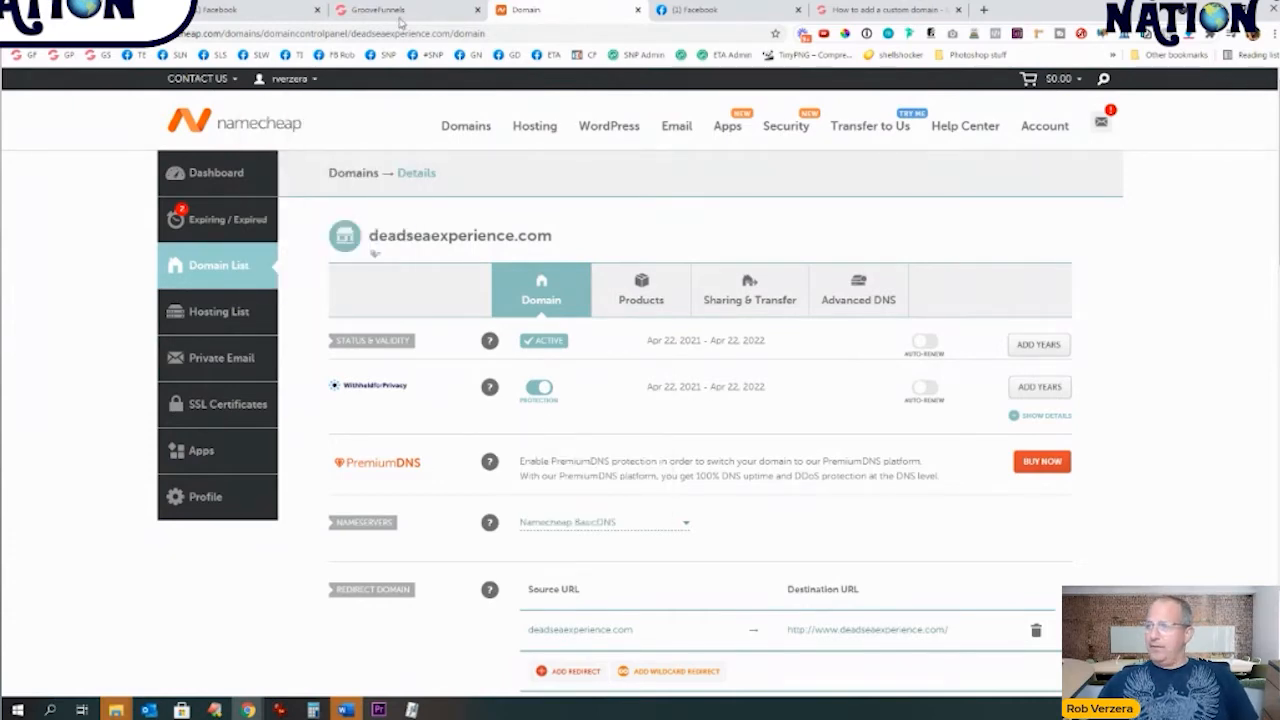
# Step: Open GrooveFunnels My Account and show its Domains section with the Custom Domains option
pyautogui.click(400, 9)
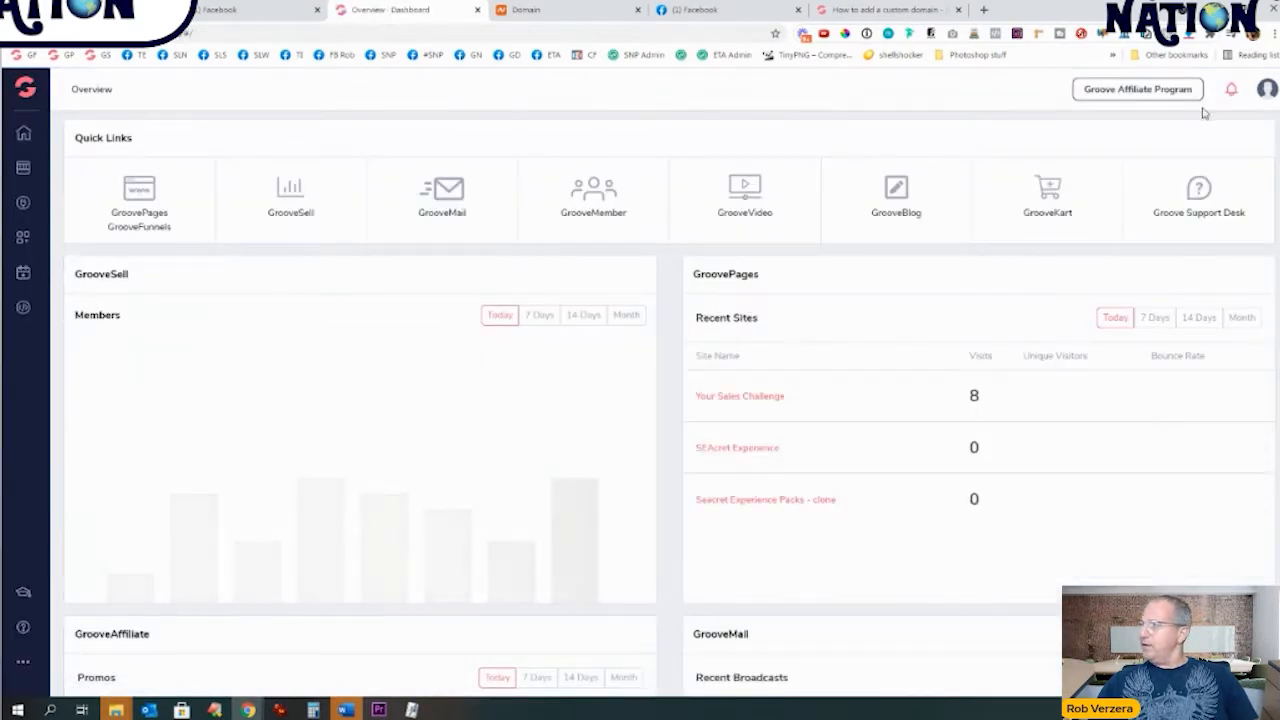
pyautogui.click(1266, 89)
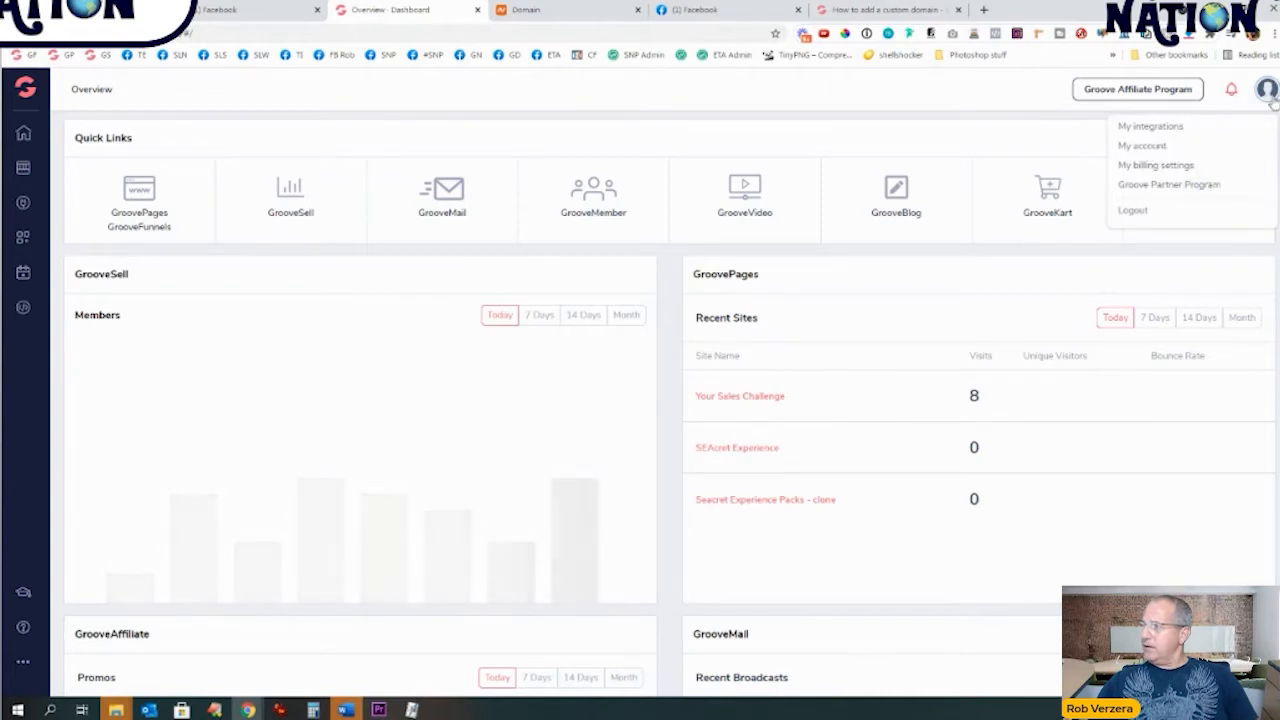
pyautogui.click(1141, 145)
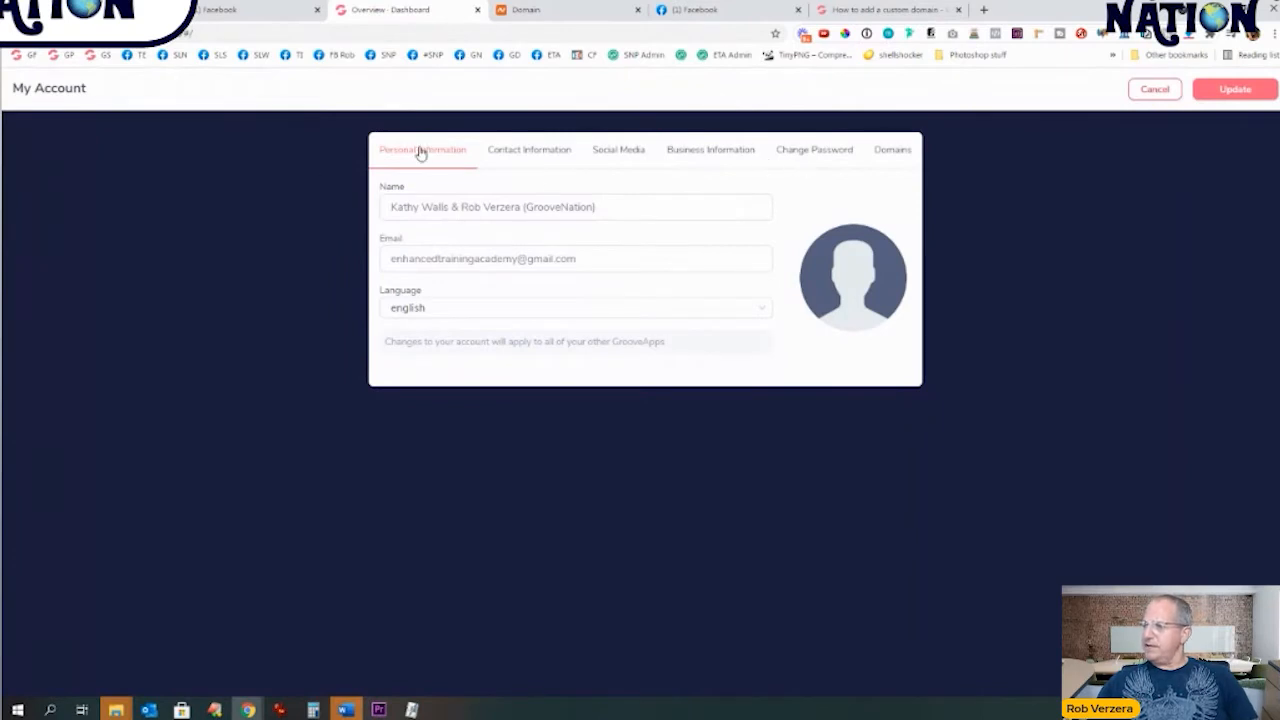
pyautogui.moveTo(978, 218)
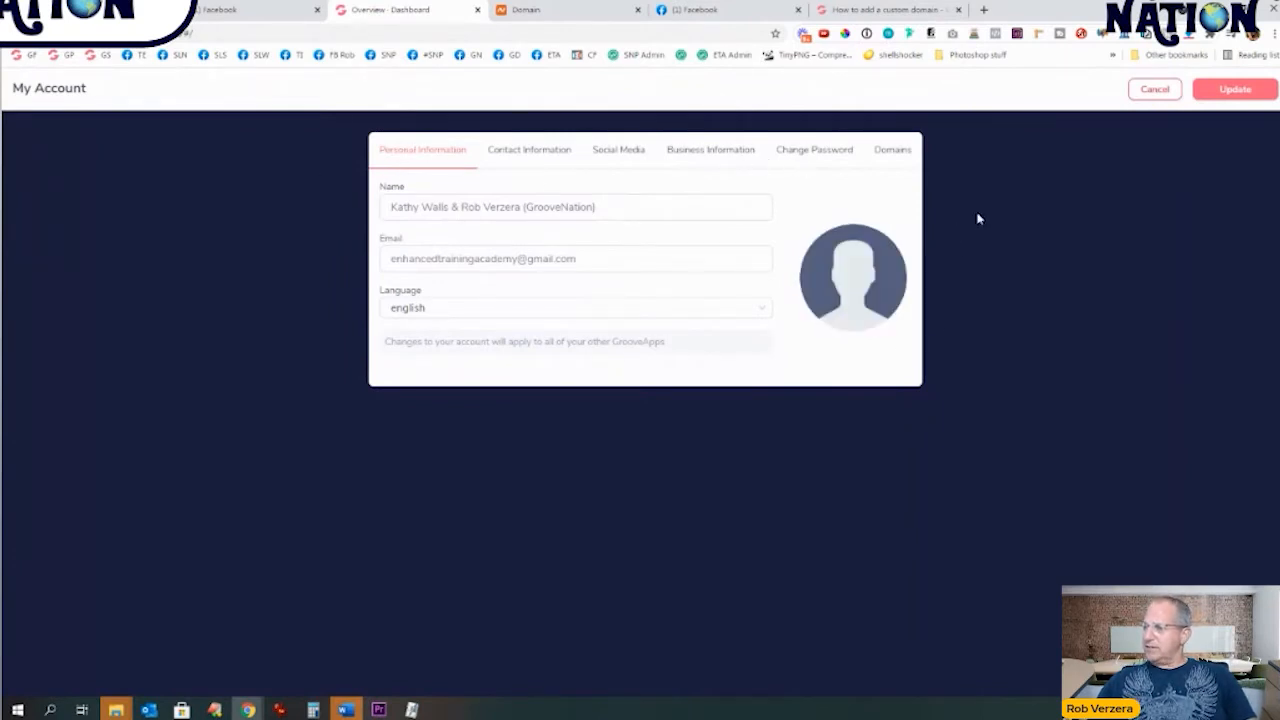
pyautogui.click(891, 149)
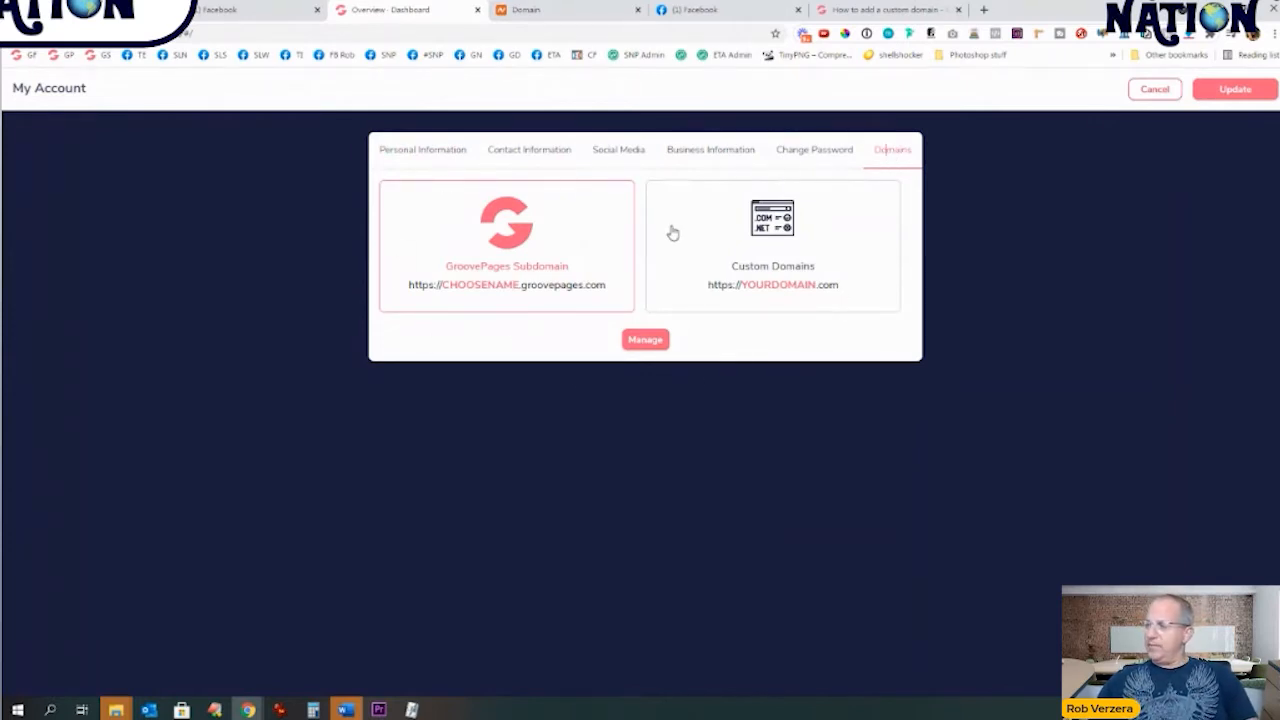
pyautogui.moveTo(503, 321)
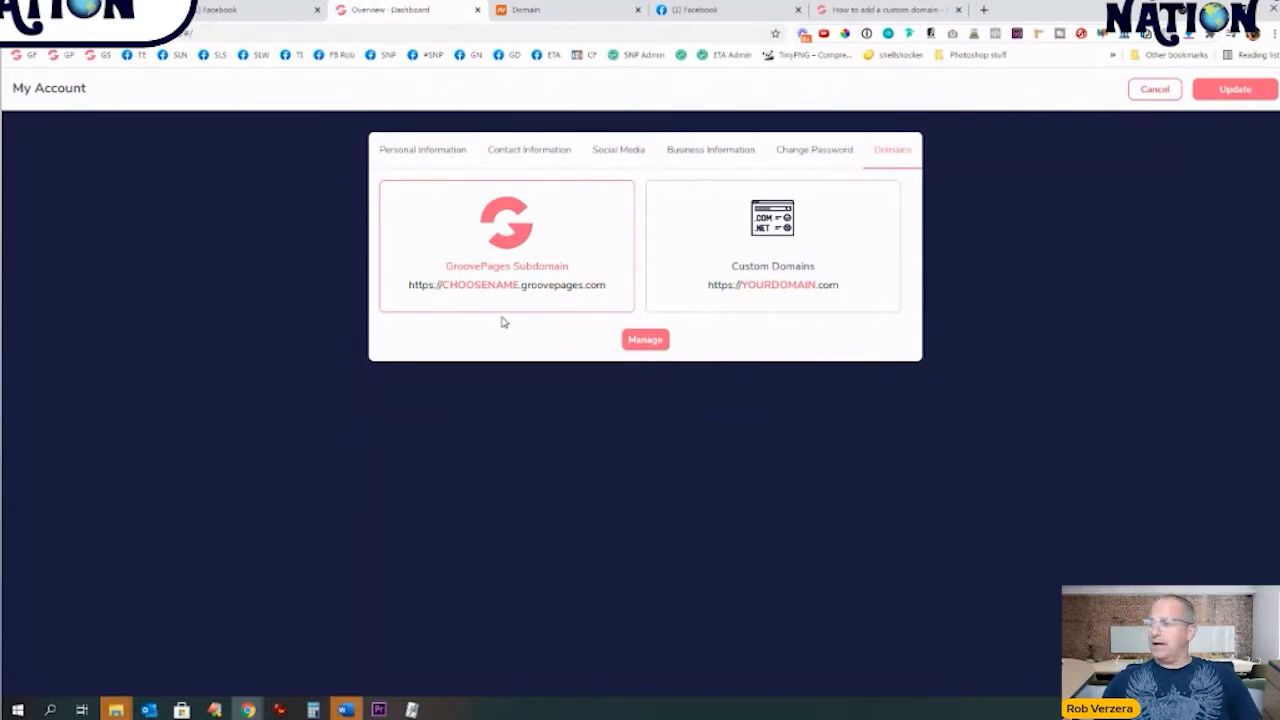
pyautogui.moveTo(800, 300)
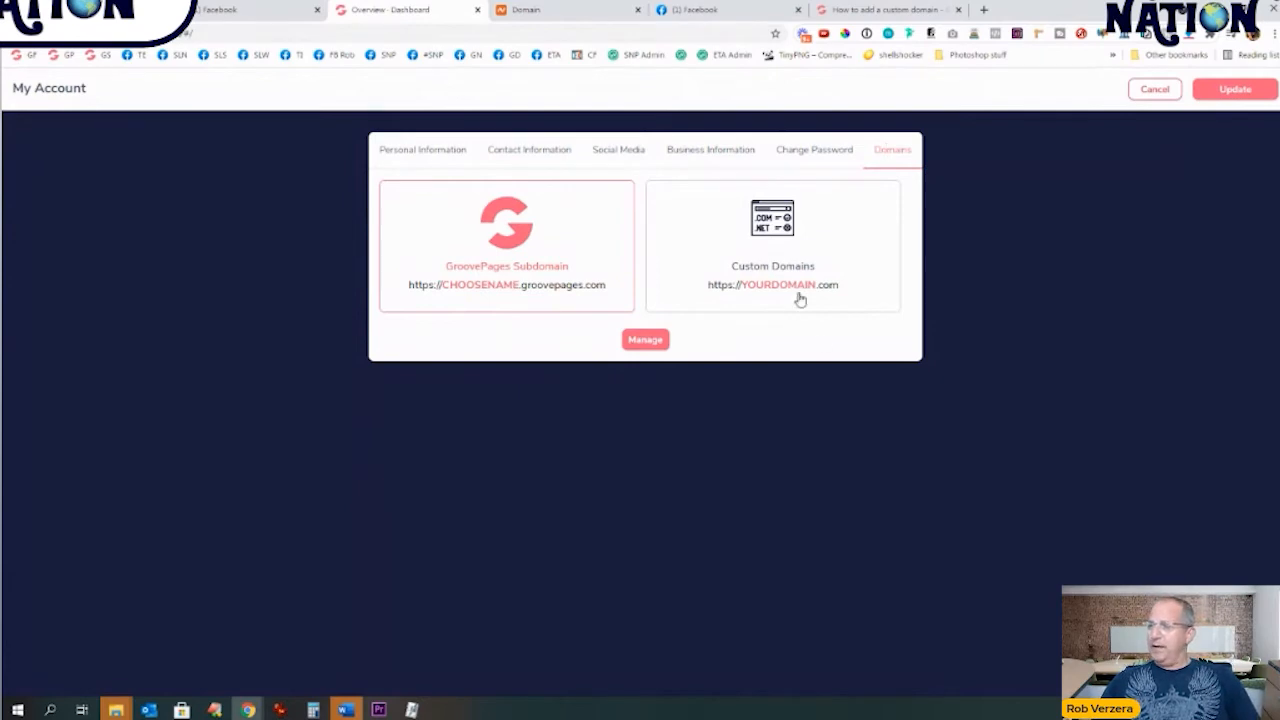
pyautogui.moveTo(789, 303)
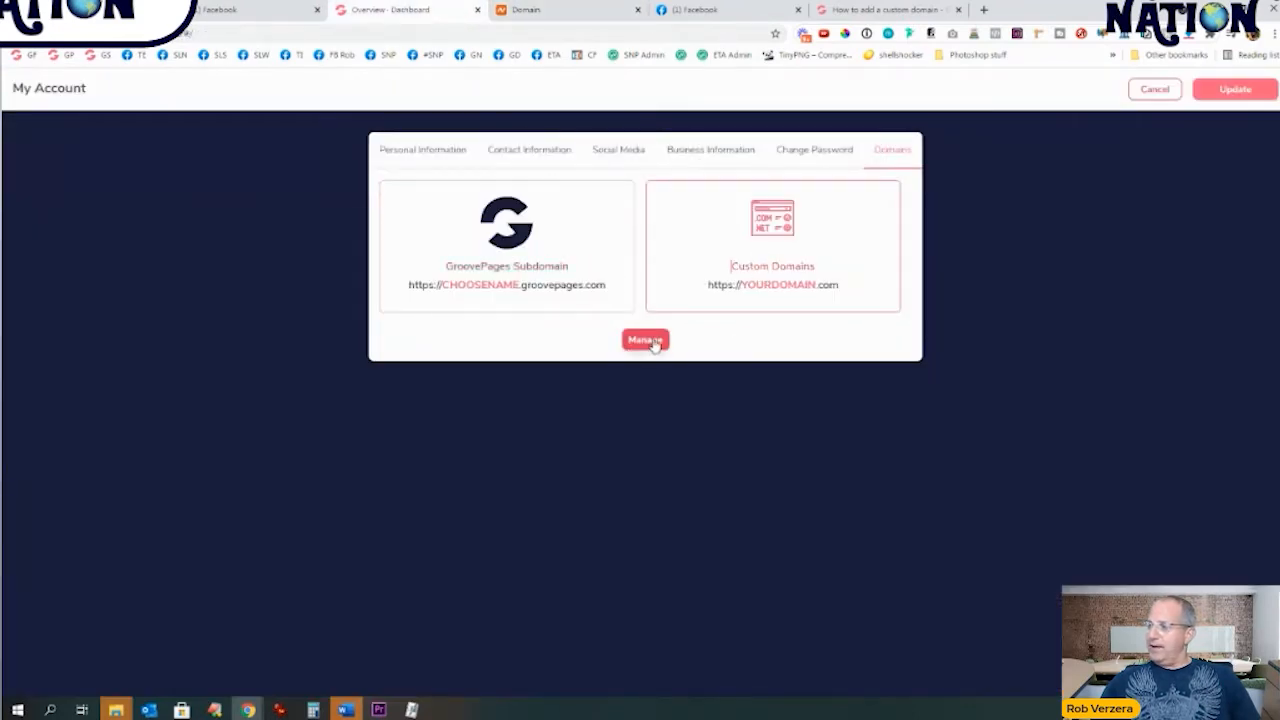
# Step: Start adding a new domain in the wizard using Full Domain/Subdomain Setup
pyautogui.click(645, 339)
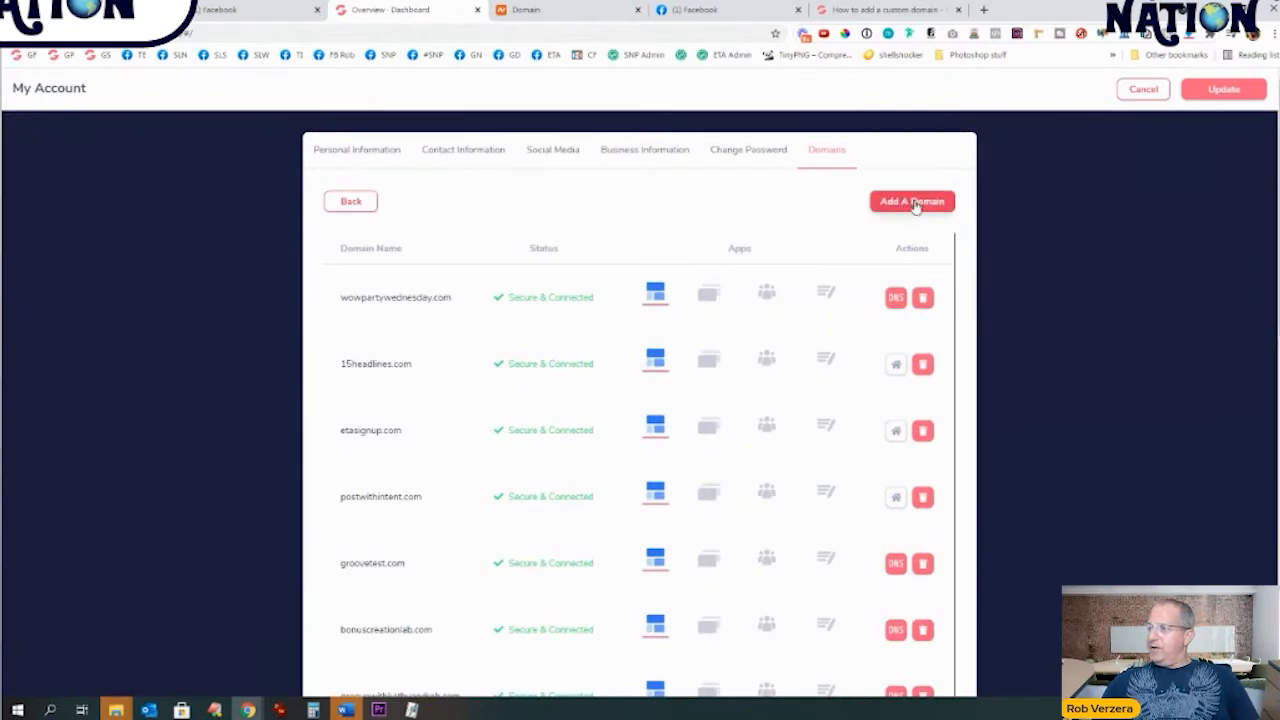
pyautogui.click(910, 201)
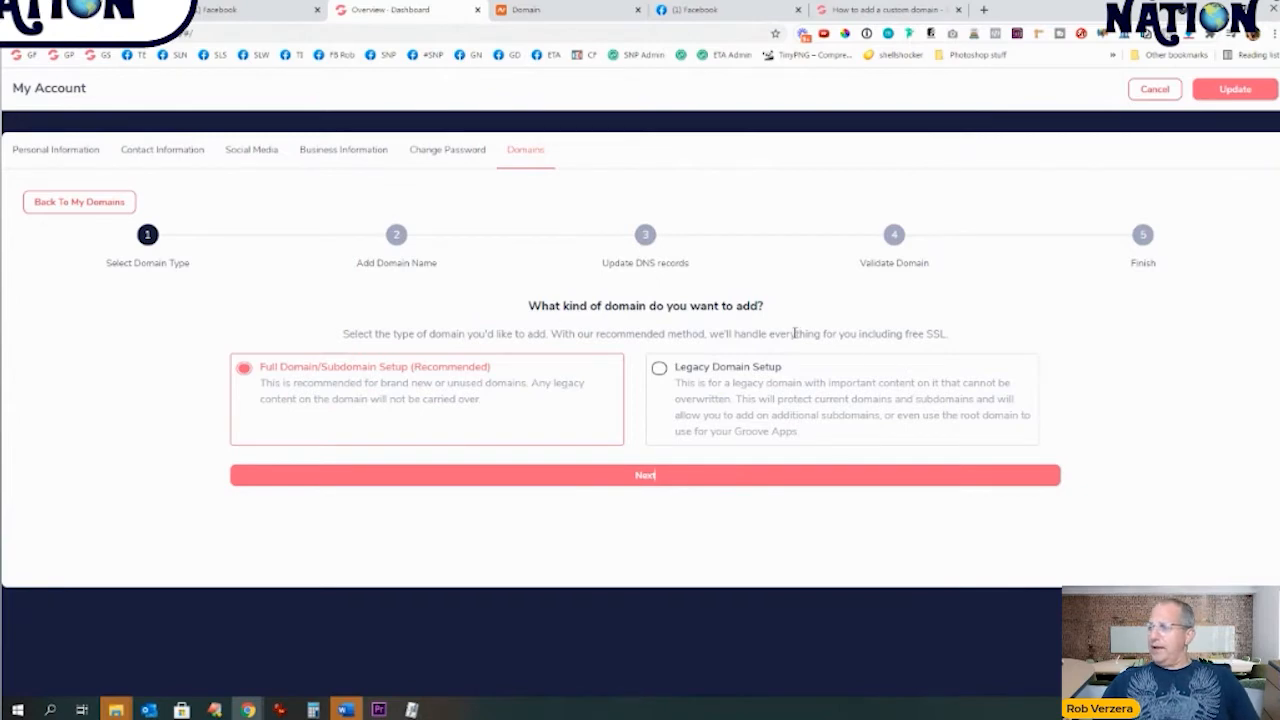
pyautogui.moveTo(374, 394)
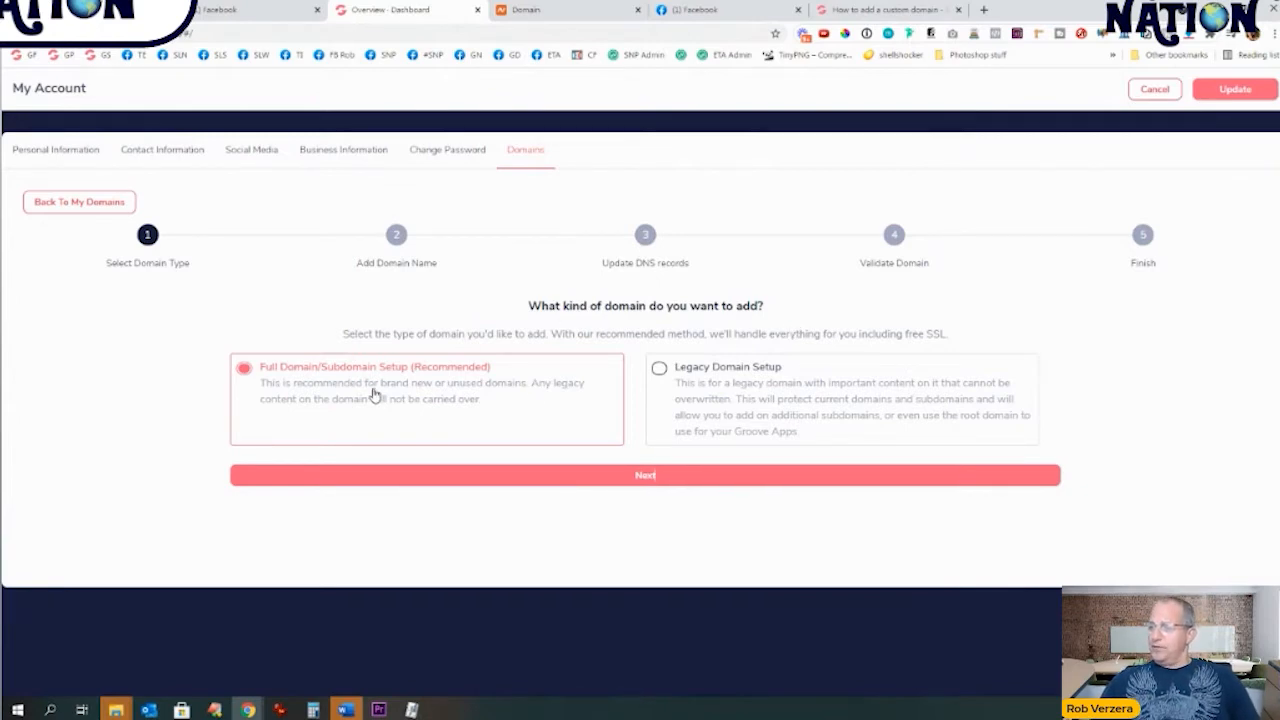
pyautogui.moveTo(755, 392)
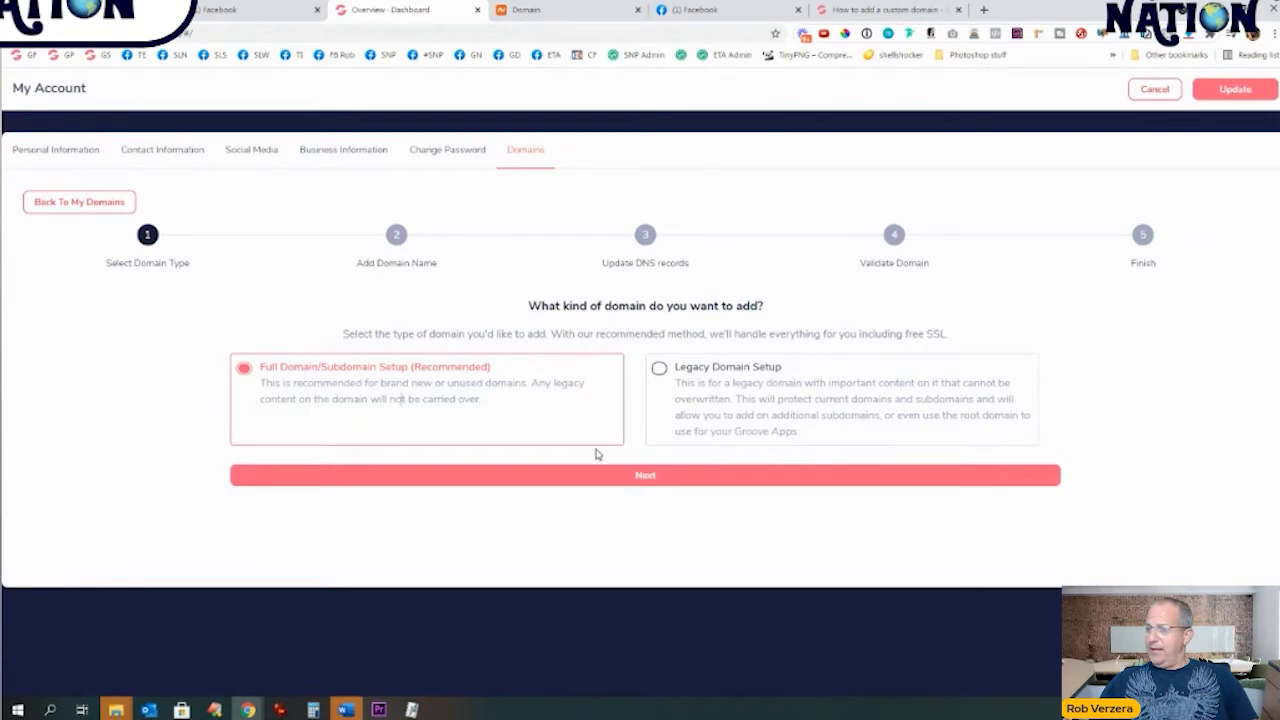
pyautogui.click(645, 475)
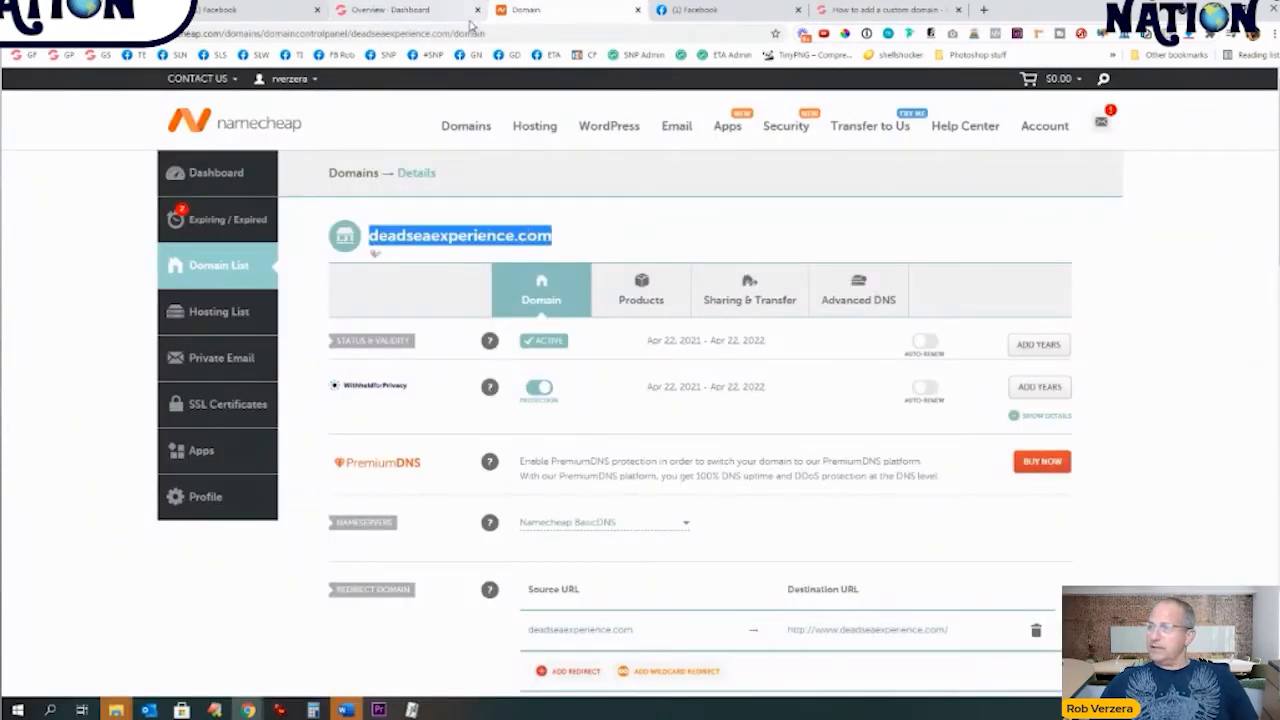
# Step: Submit deadseaexperience.com in the wizard and copy the first Cloudflare nameserver
pyautogui.click(390, 9)
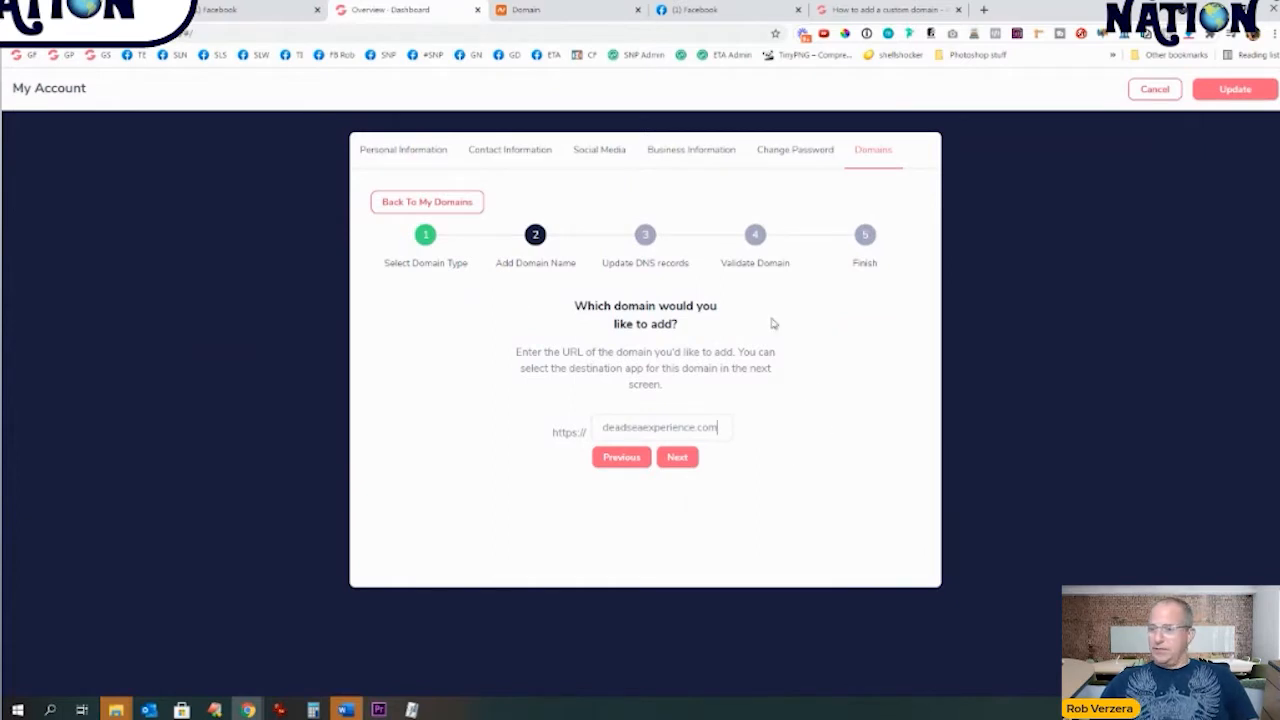
pyautogui.moveTo(756, 550)
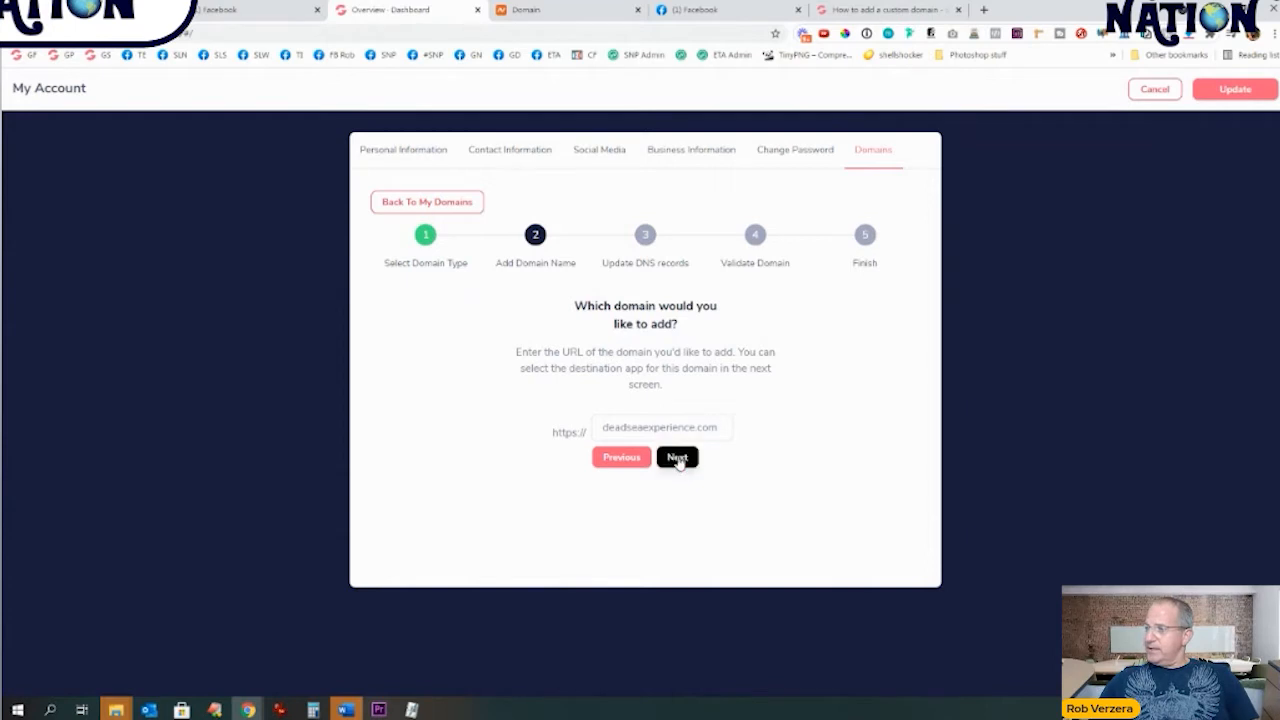
pyautogui.click(677, 457)
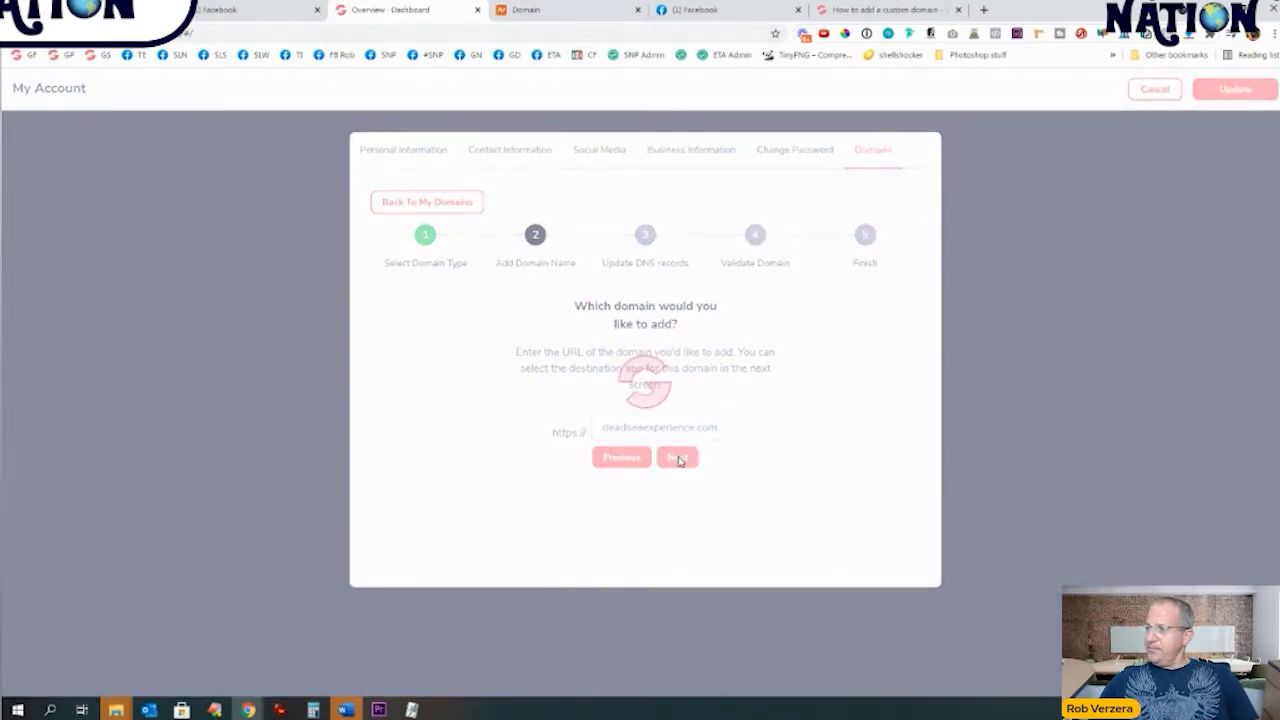
pyautogui.click(677, 457)
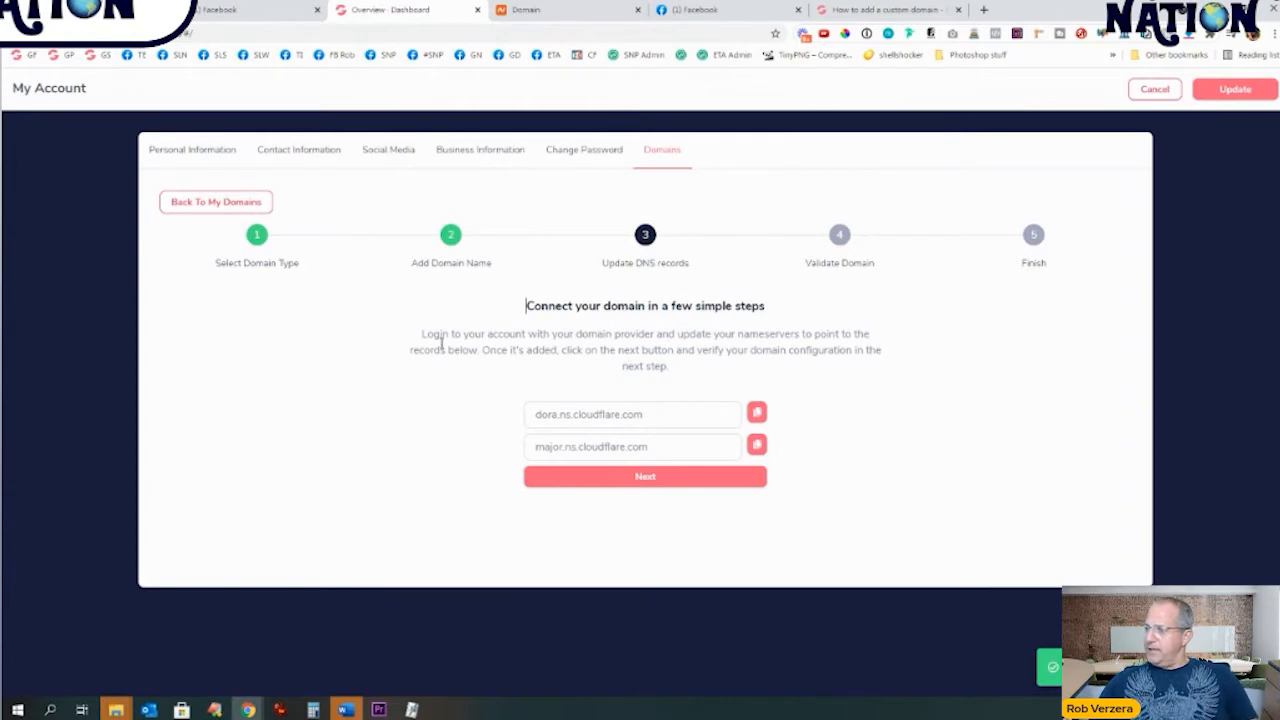
pyautogui.moveTo(713, 380)
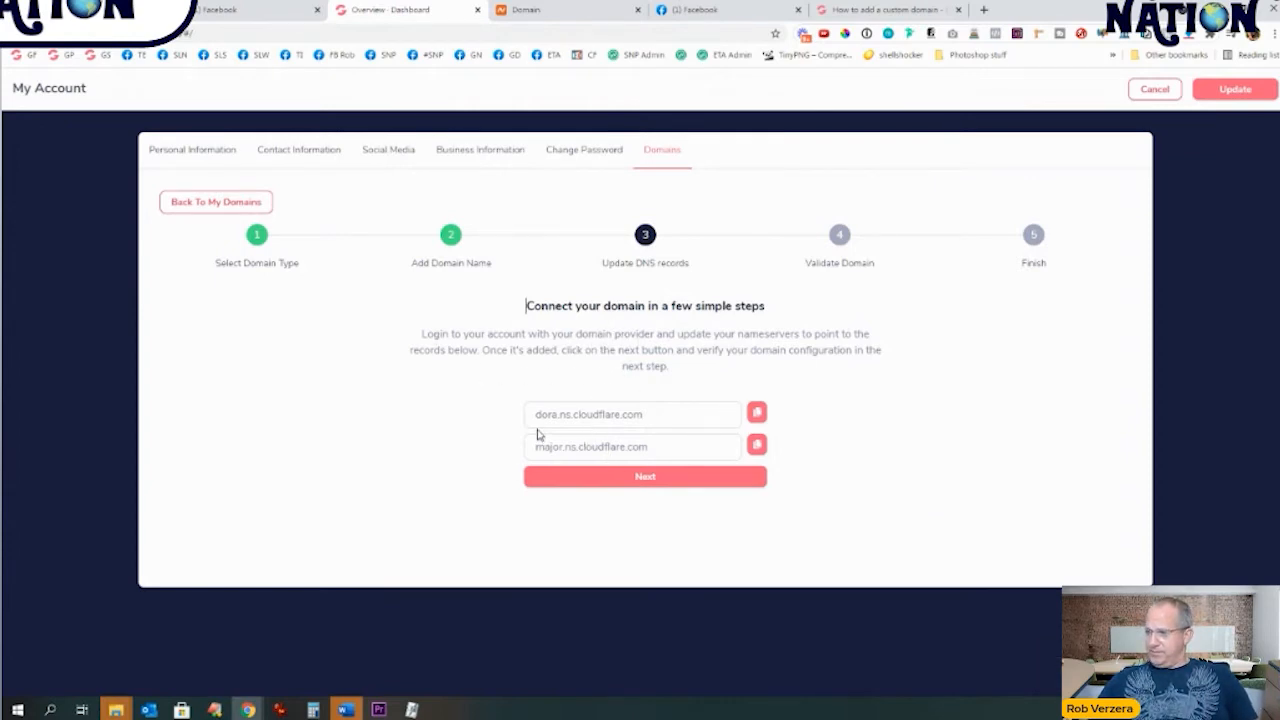
pyautogui.click(600, 414)
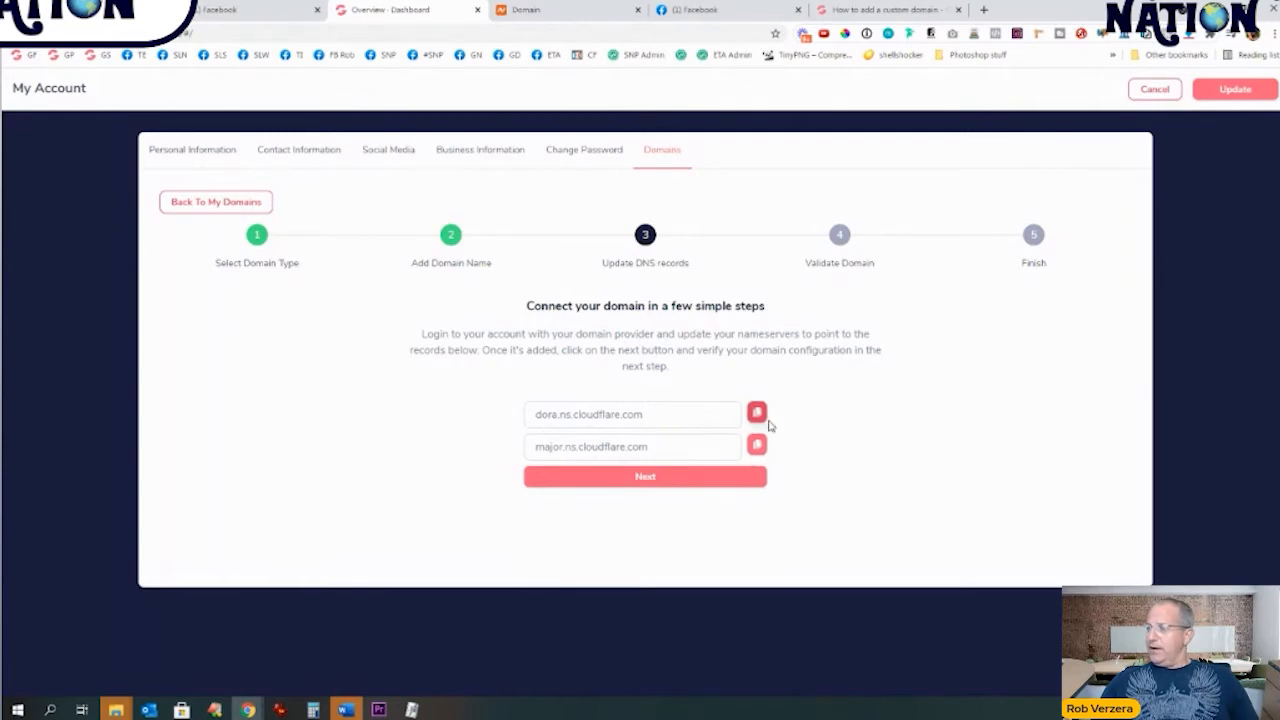
pyautogui.click(757, 412)
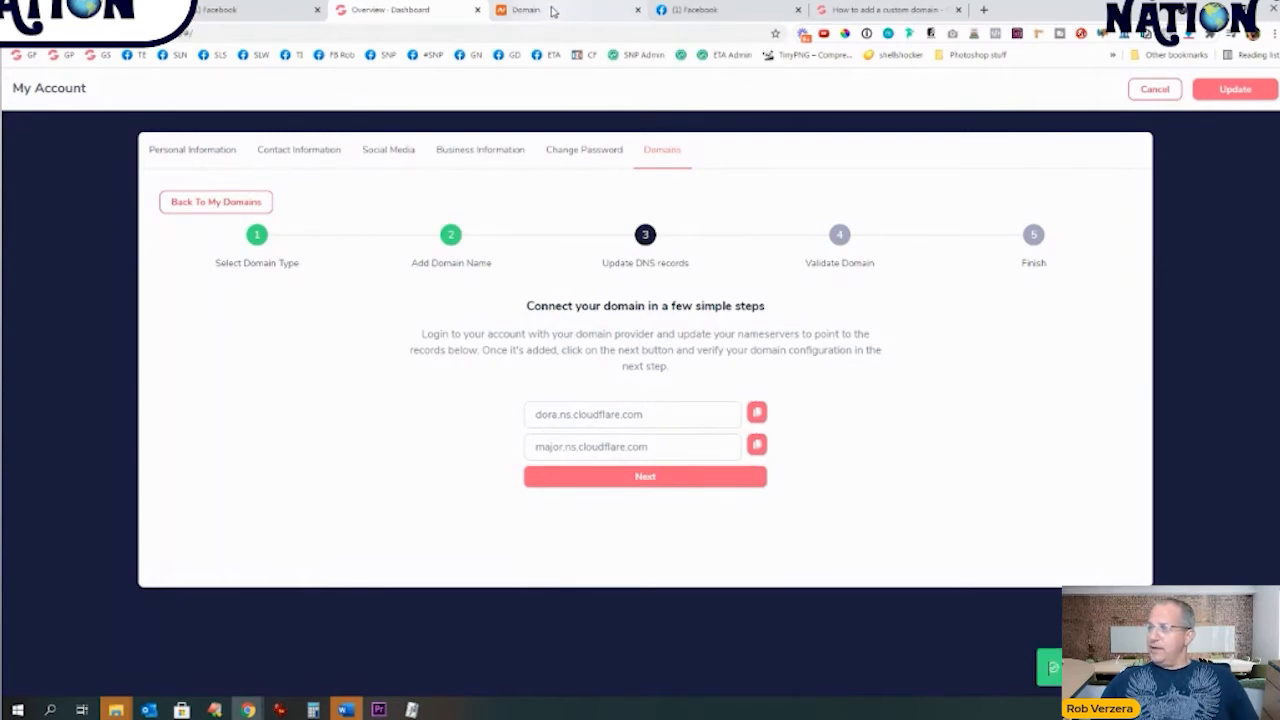
# Step: Set Namecheap Custom DNS to dora.ns.cloudflare.com and major.ns.cloudflare.com and save
pyautogui.click(565, 9)
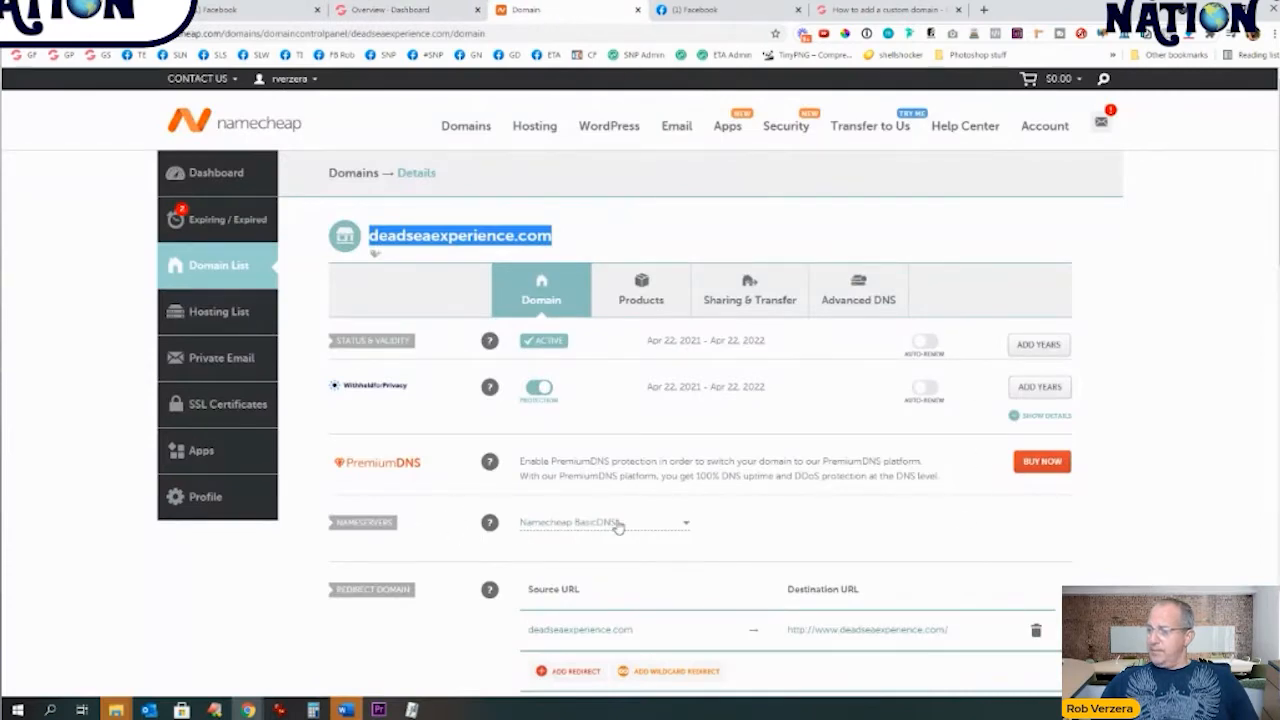
pyautogui.click(604, 522)
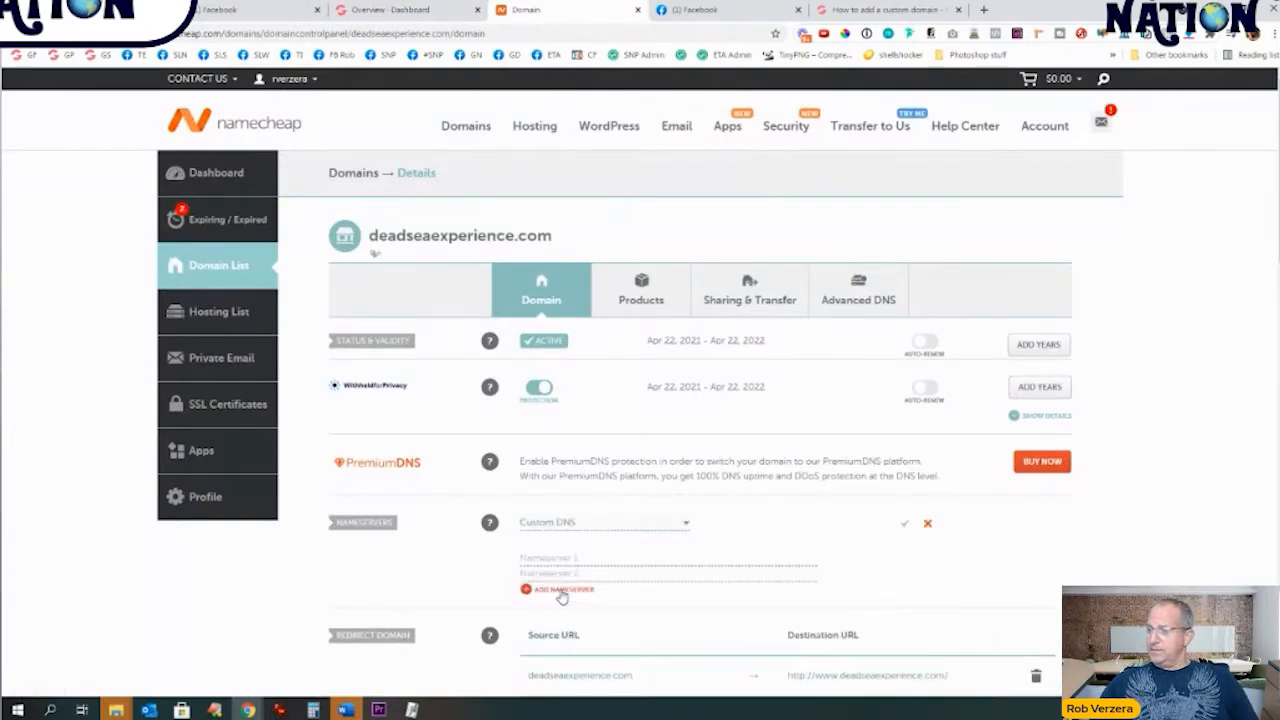
pyautogui.scroll(-3)
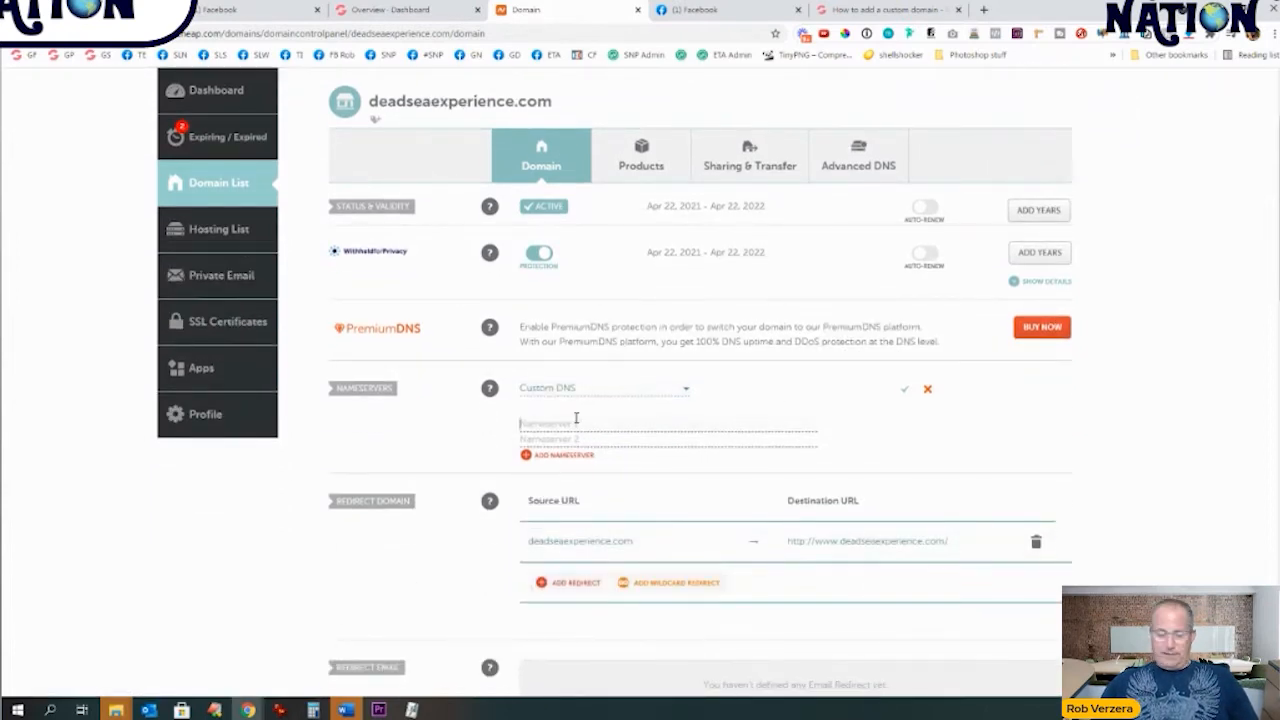
pyautogui.write('dora.ns.cloudflare.com')
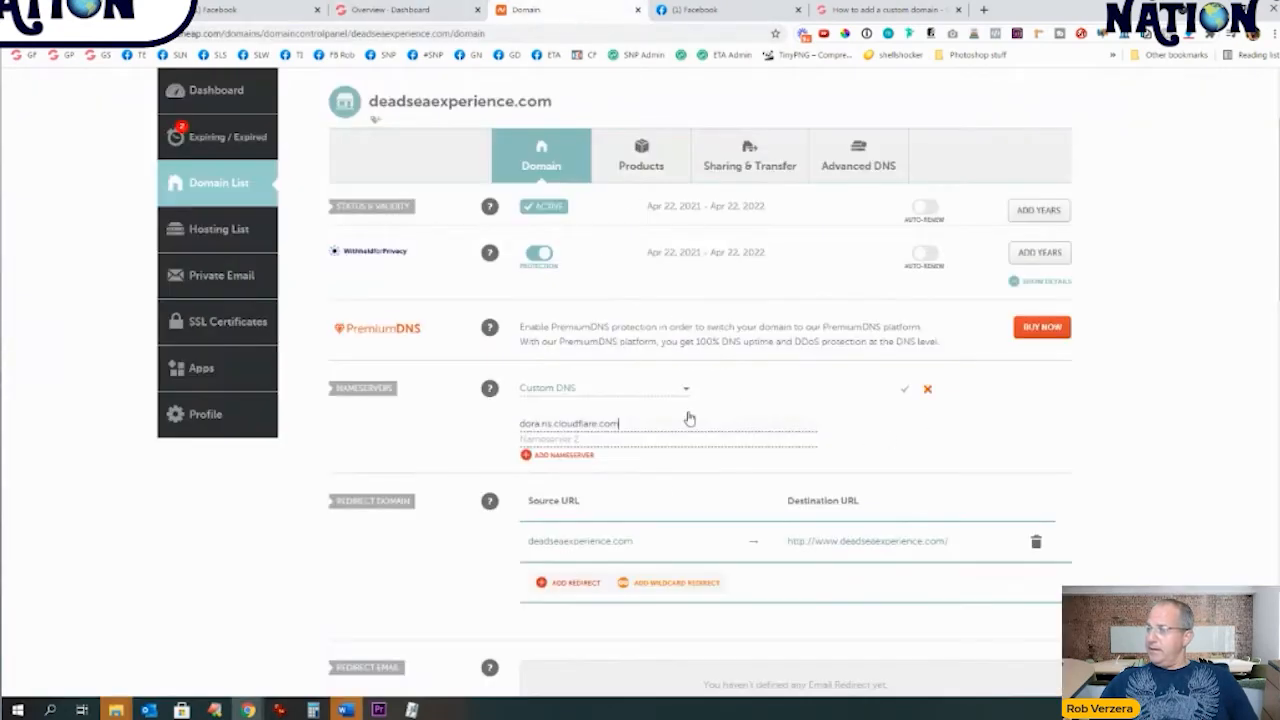
pyautogui.write('major.ns.cloudflare.com')
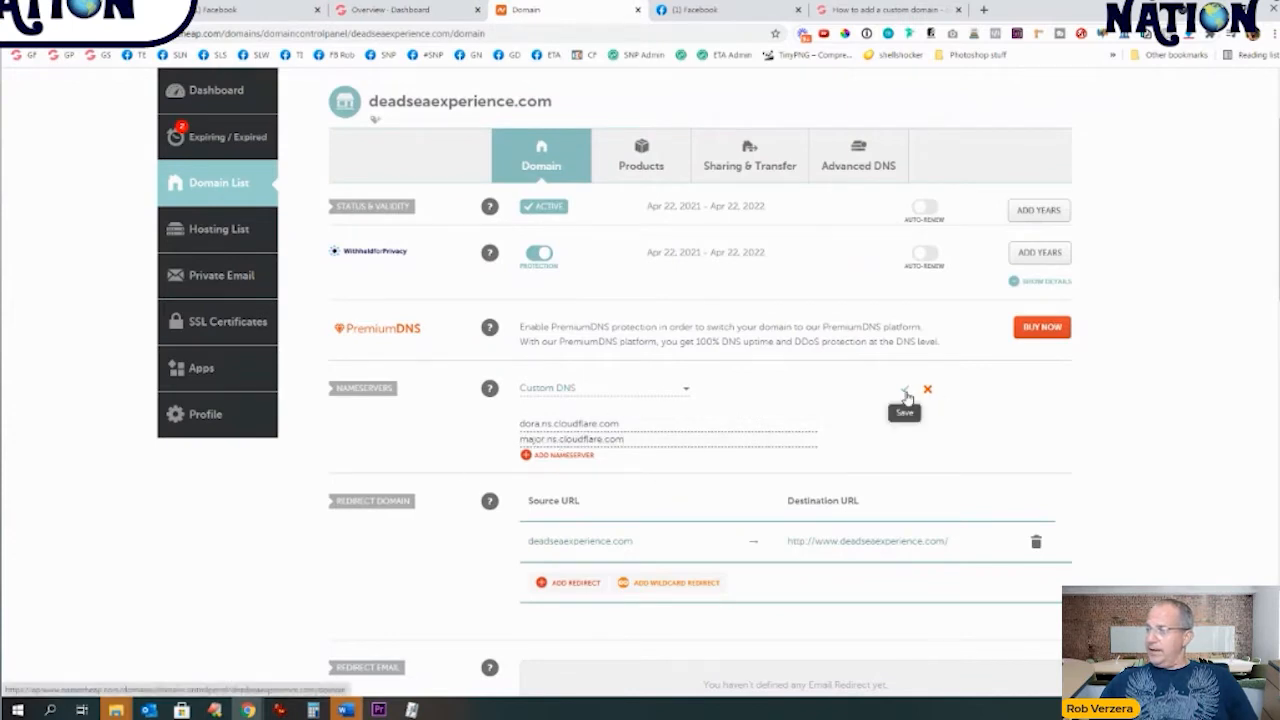
pyautogui.click(903, 411)
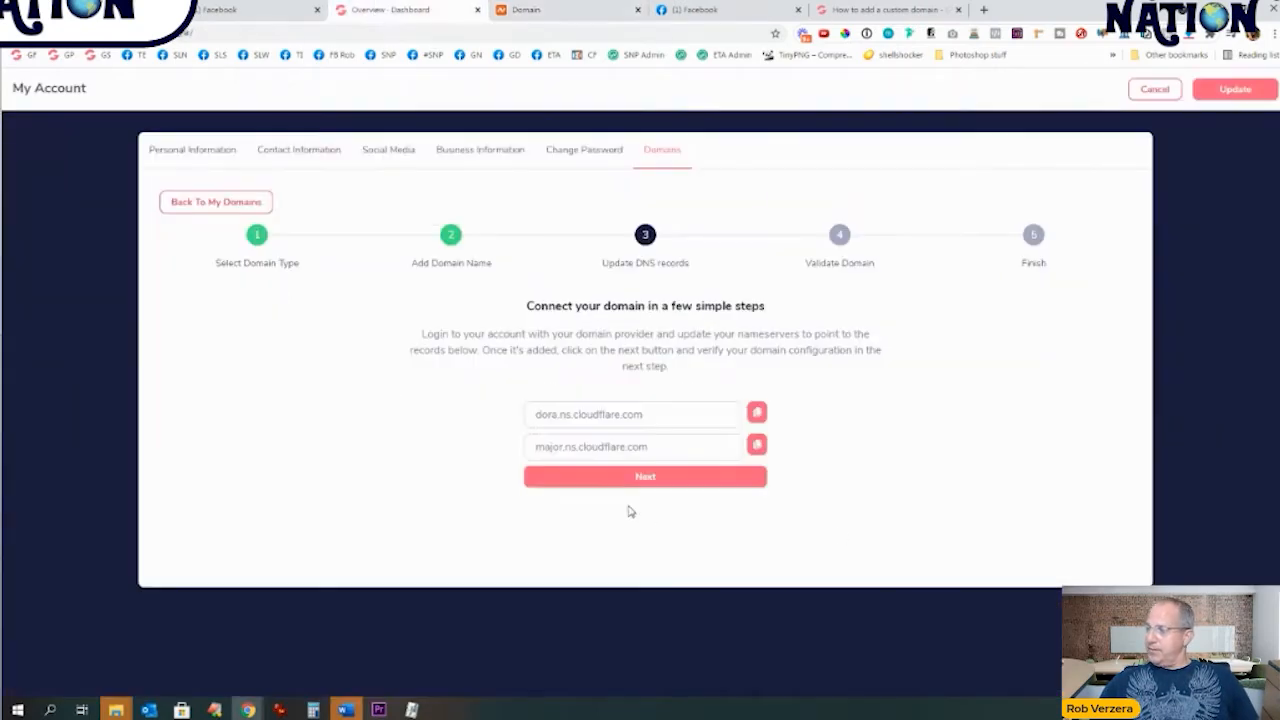
# Step: Validate deadseaexperience.com's DNS records until it is added, then open a new browser tab
pyautogui.click(645, 476)
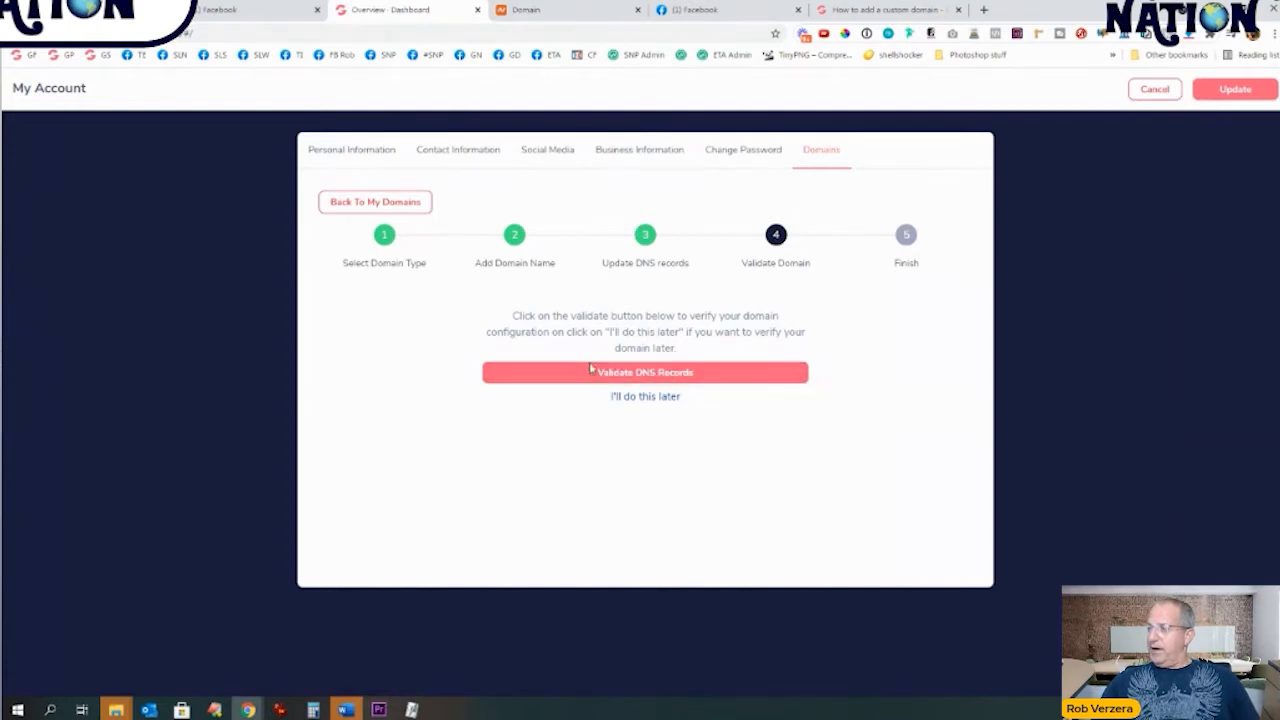
pyautogui.click(645, 372)
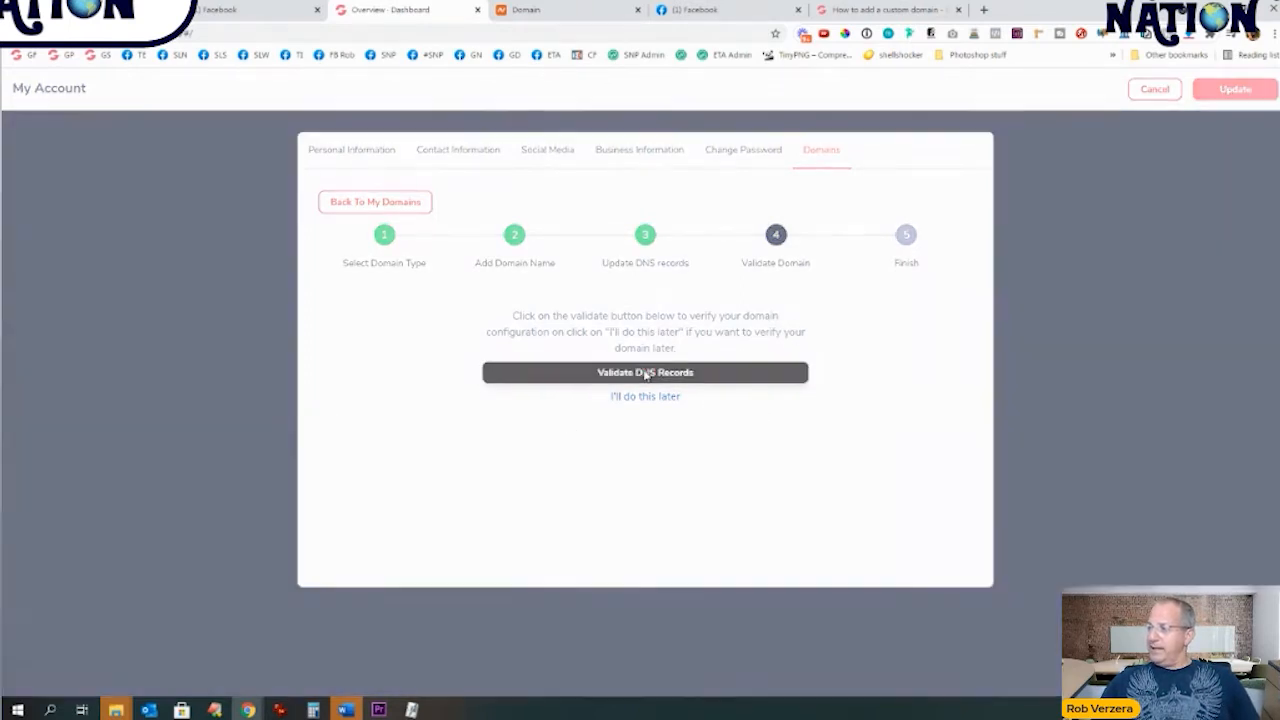
pyautogui.click(645, 372)
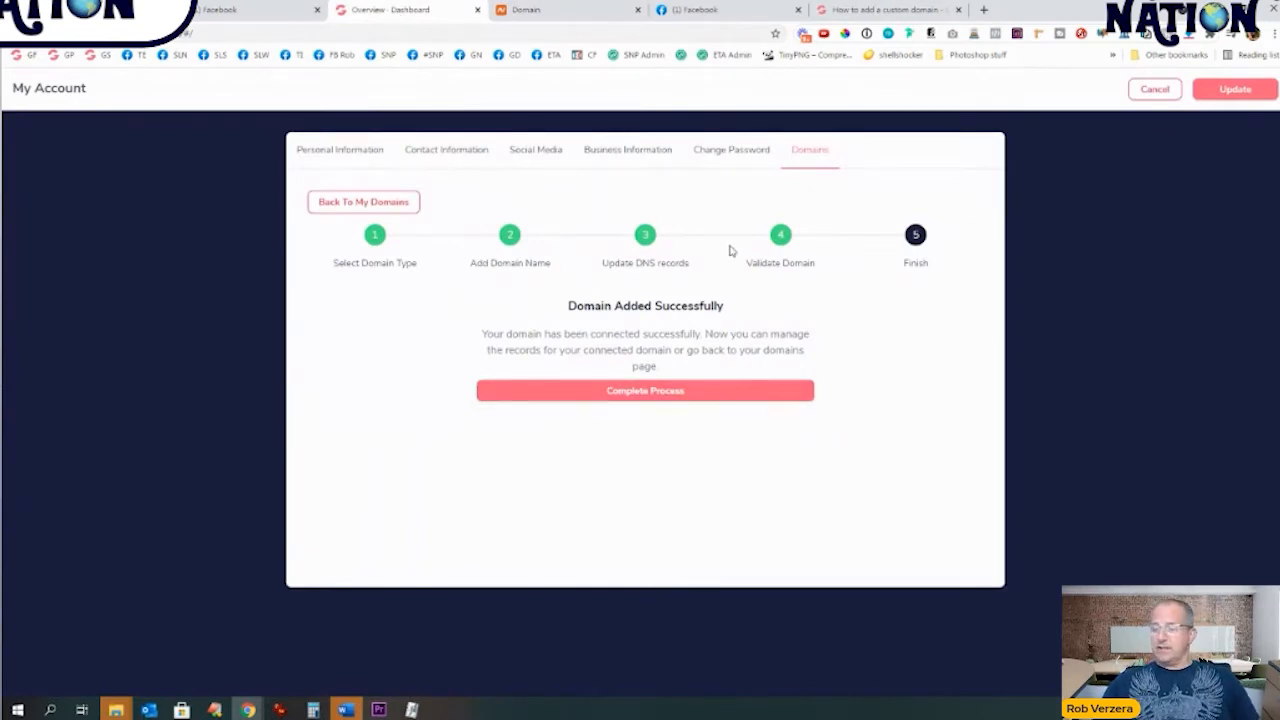
pyautogui.moveTo(724, 368)
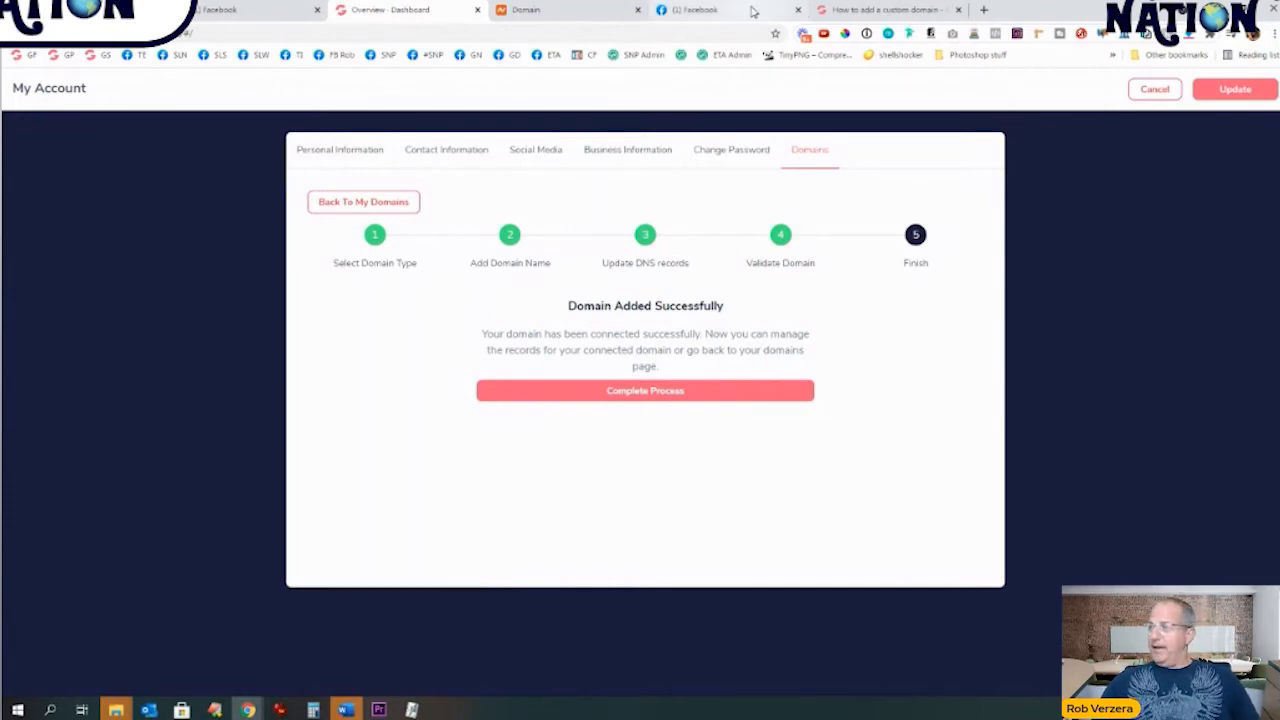
pyautogui.click(885, 9)
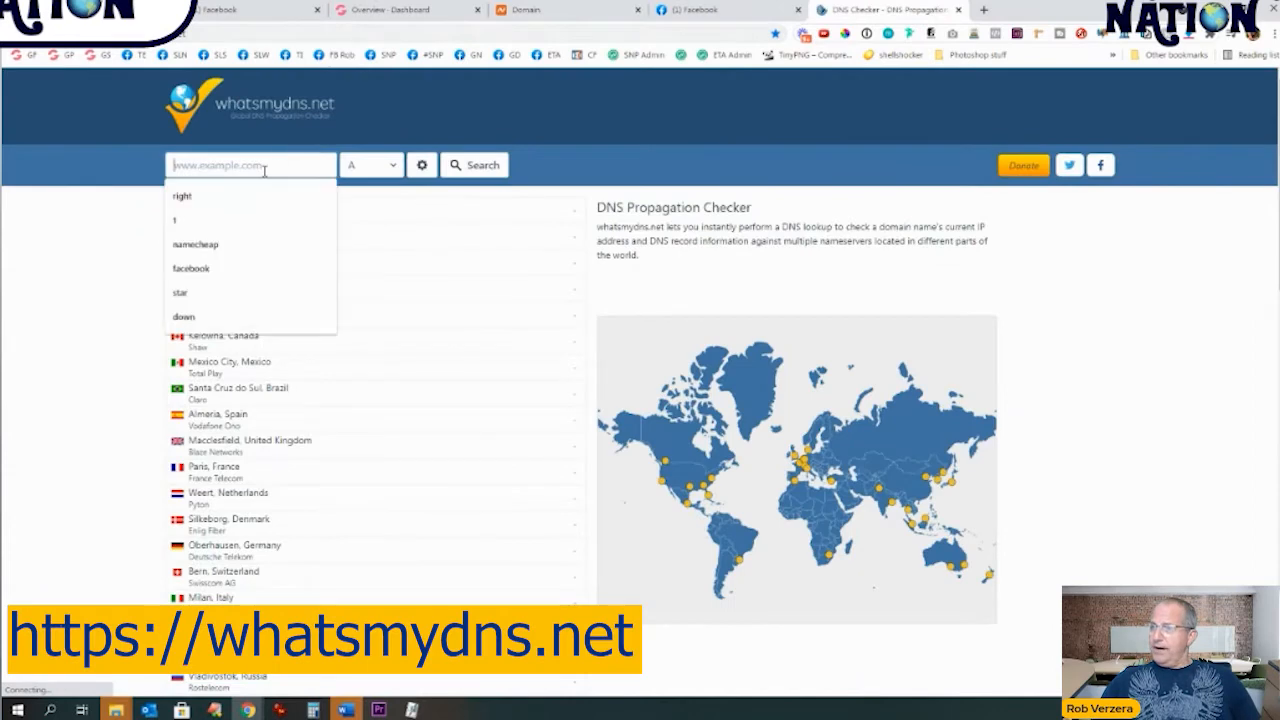
# Step: Run a whatsmydns.net NS lookup for deadseaexperience.com to confirm Cloudflare nameserver propagation
pyautogui.click(567, 10)
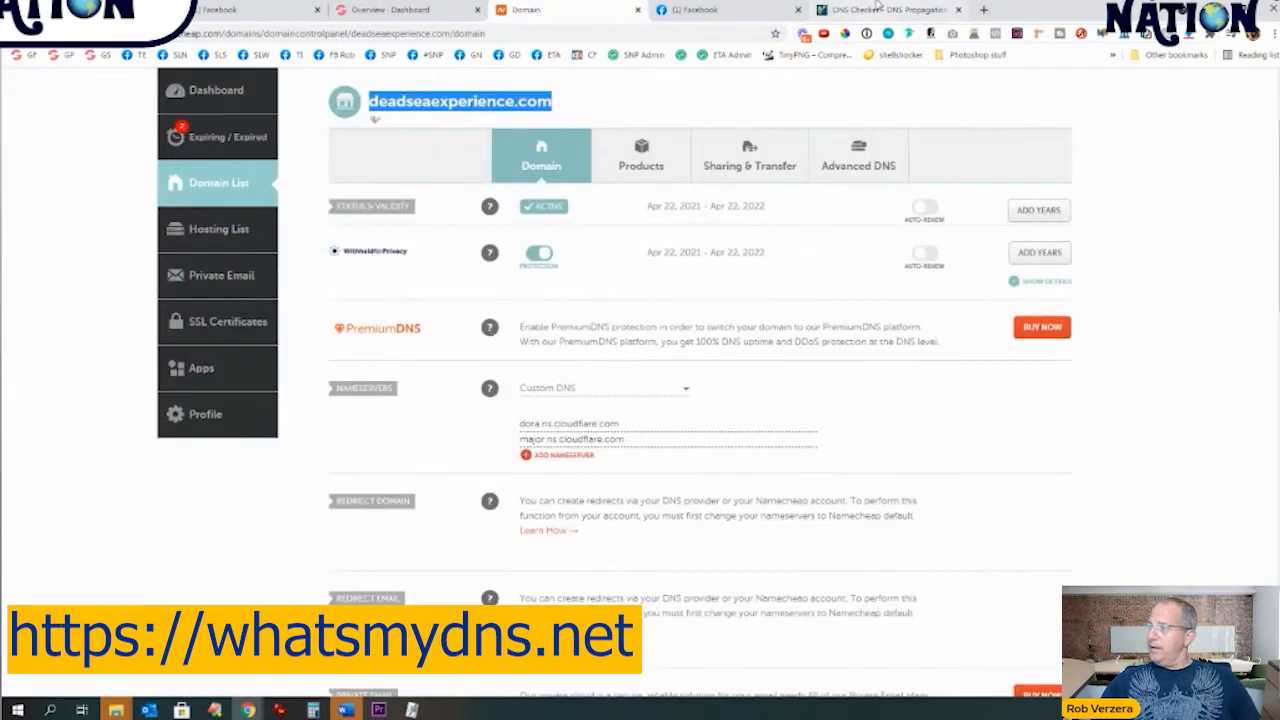
pyautogui.click(885, 9)
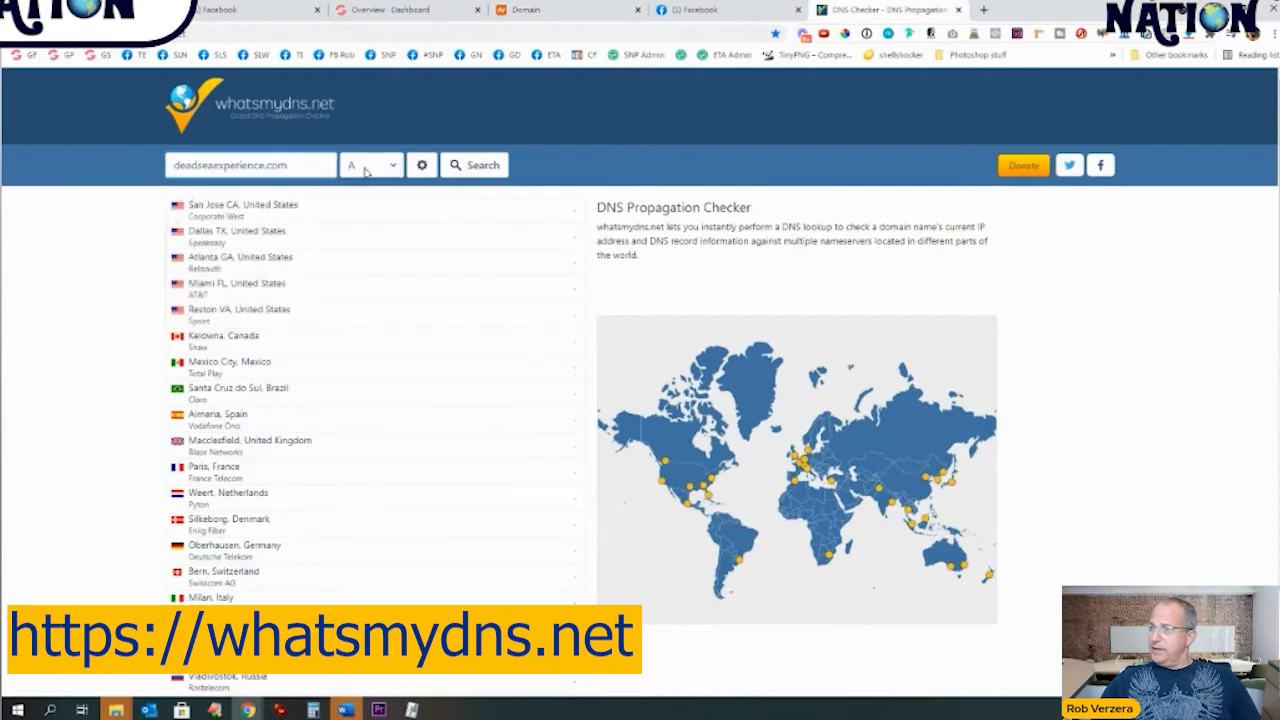
pyautogui.click(370, 165)
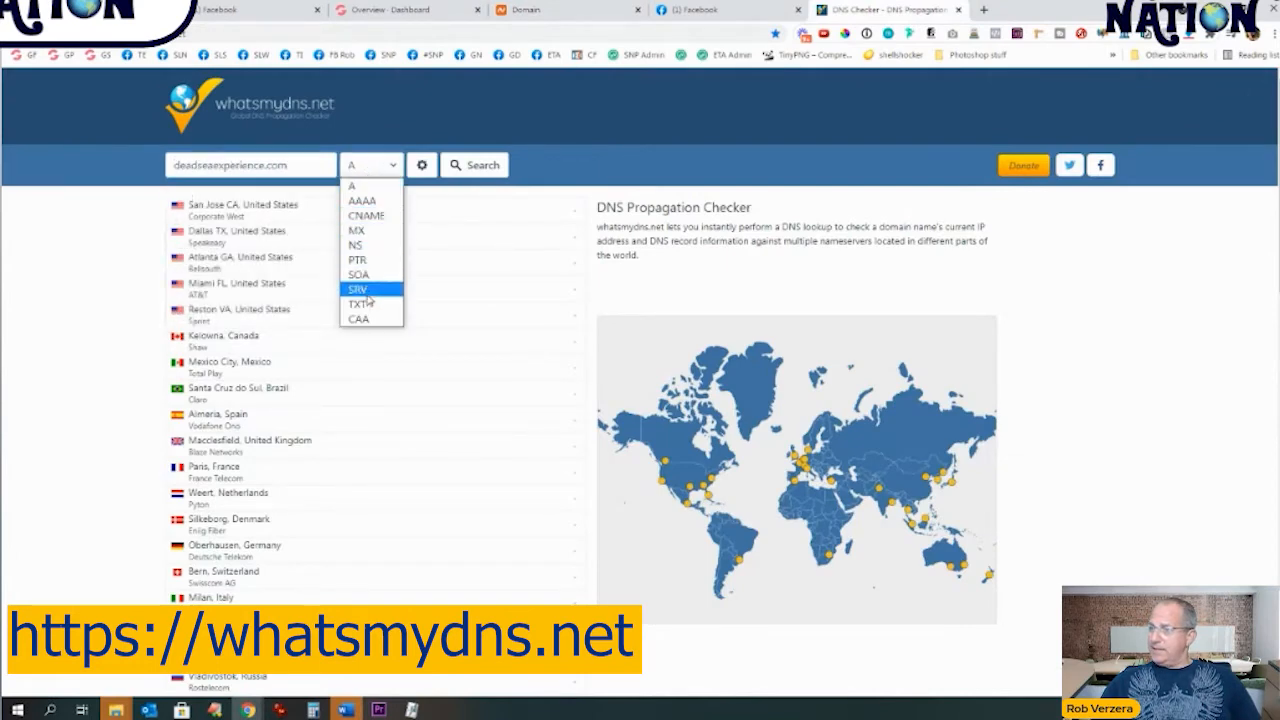
pyautogui.click(355, 245)
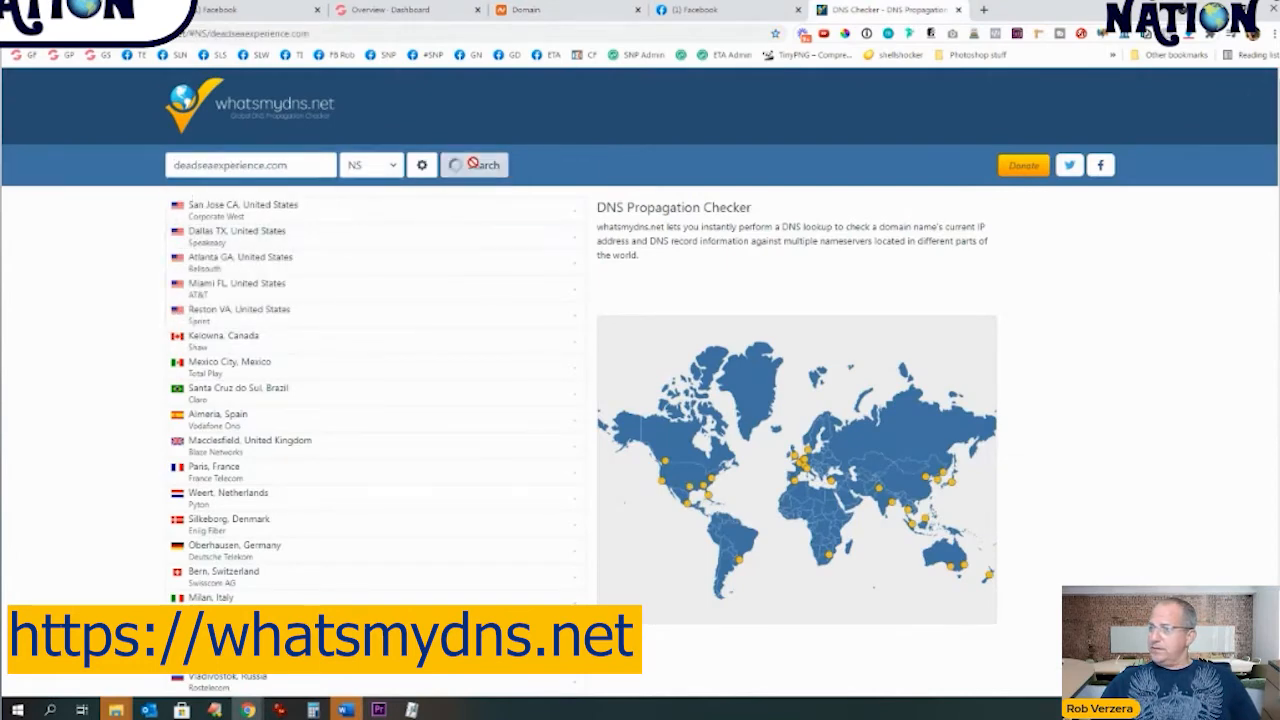
pyautogui.click(474, 164)
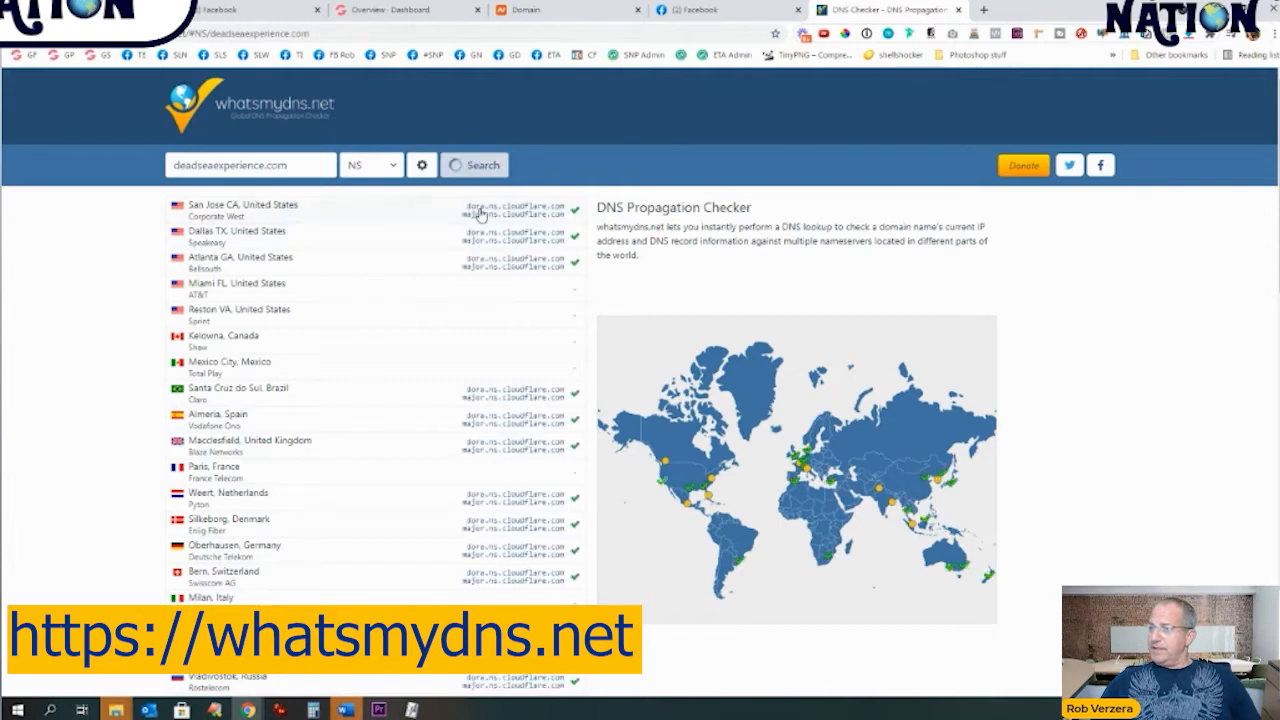
pyautogui.click(474, 165)
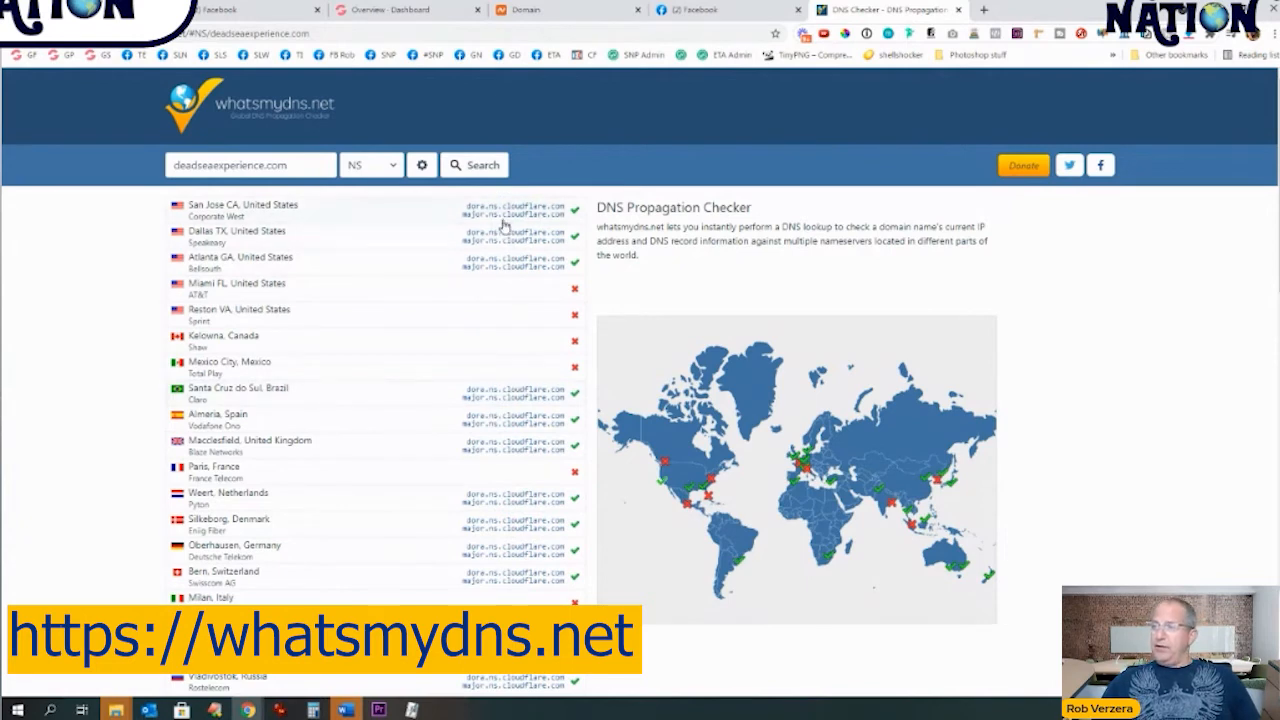
pyautogui.moveTo(497, 261)
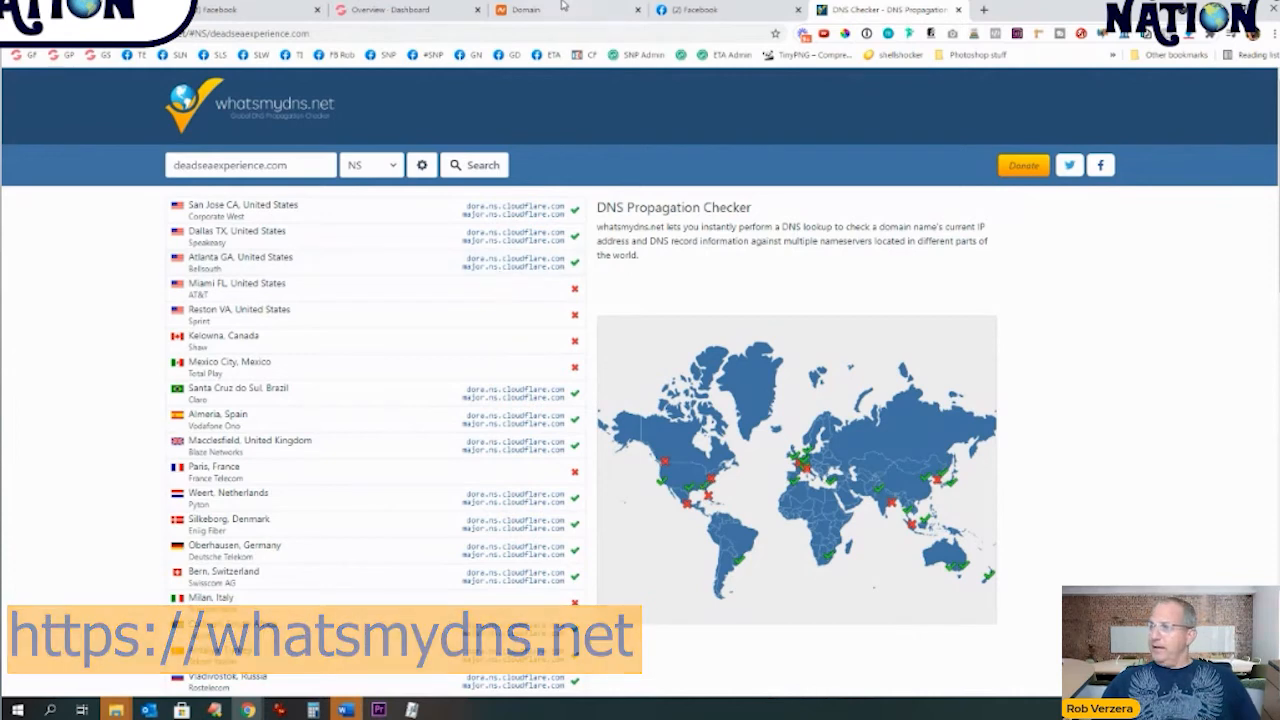
pyautogui.click(545, 9)
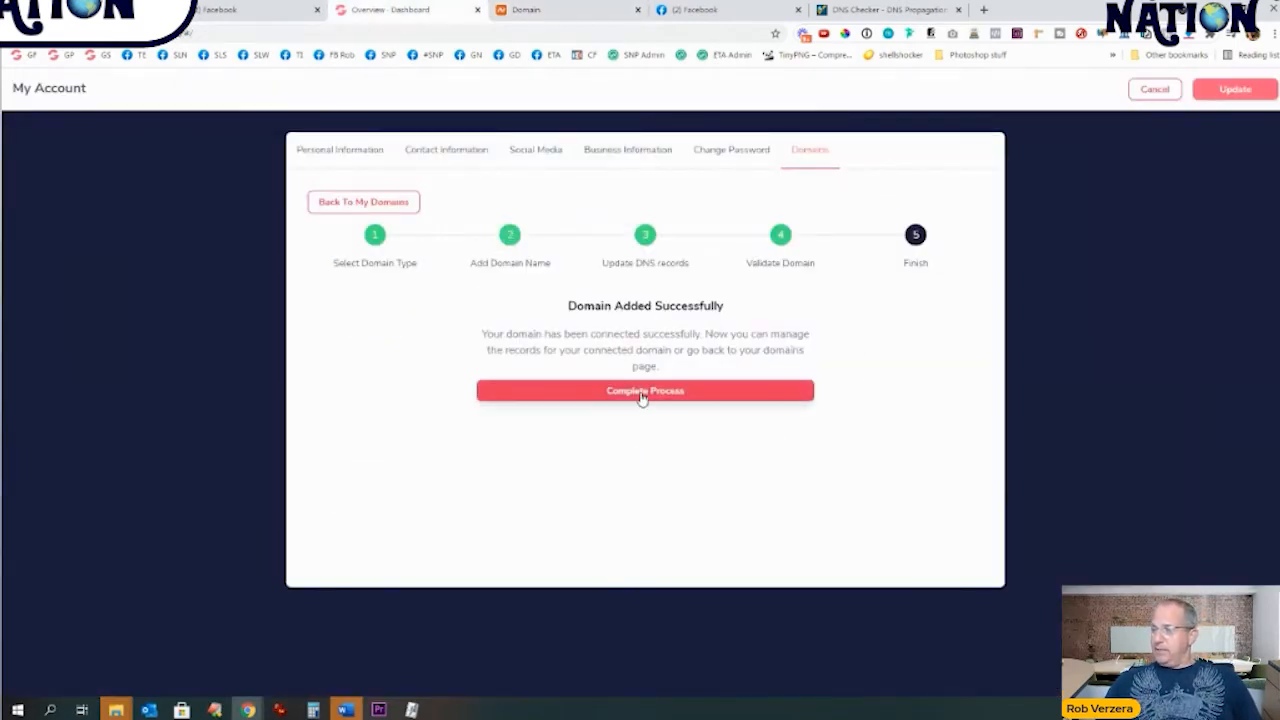
# Step: Finish adding deadseaexperience.com and assign GroovePages as its primary app
pyautogui.click(645, 390)
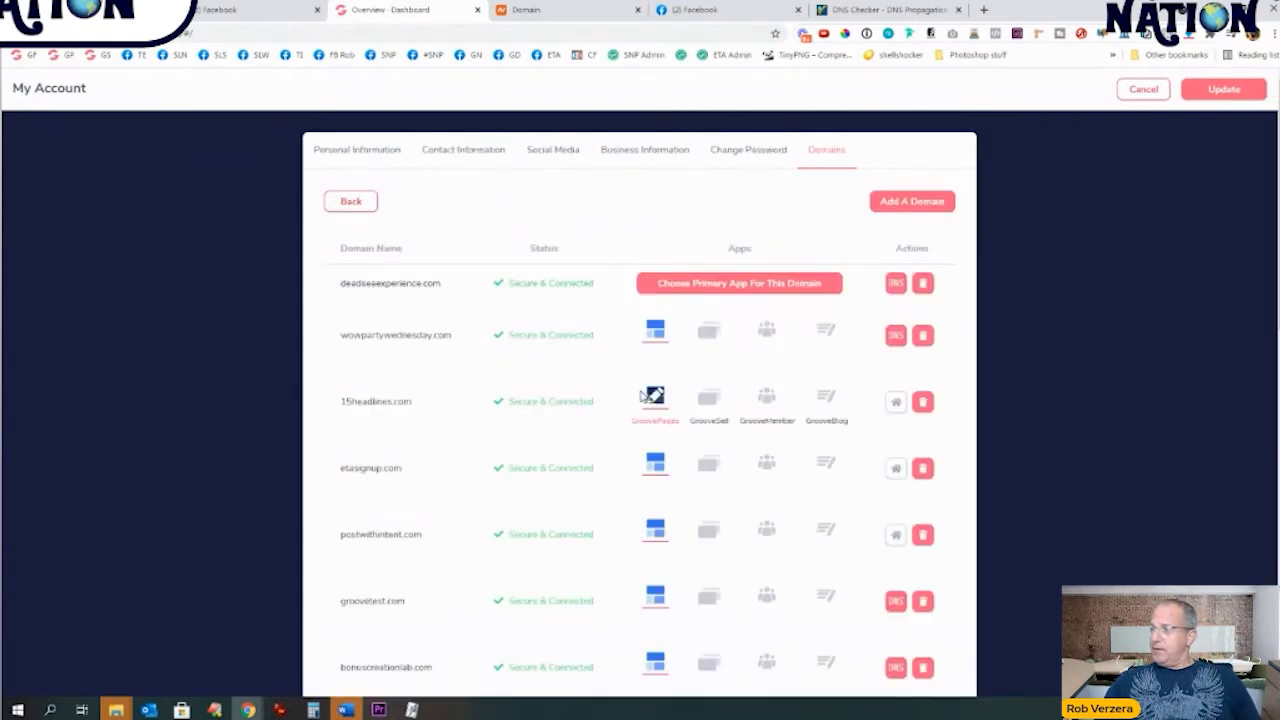
pyautogui.moveTo(745, 300)
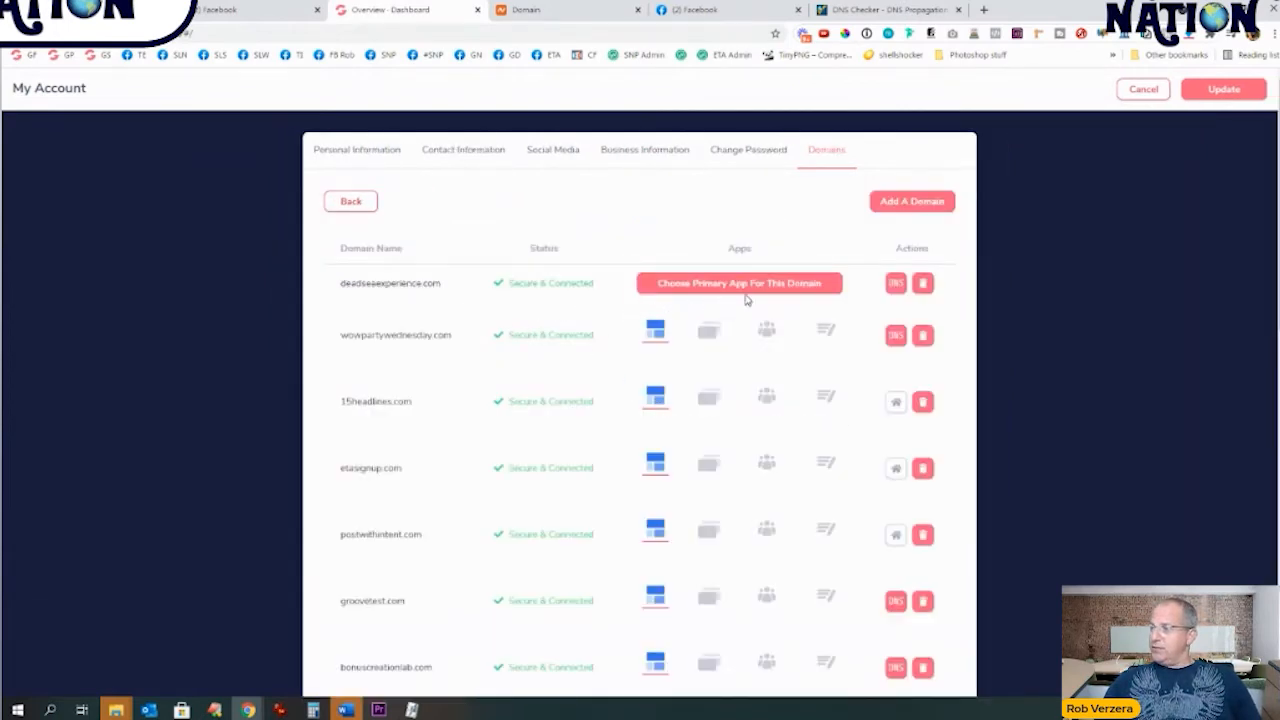
pyautogui.moveTo(362, 295)
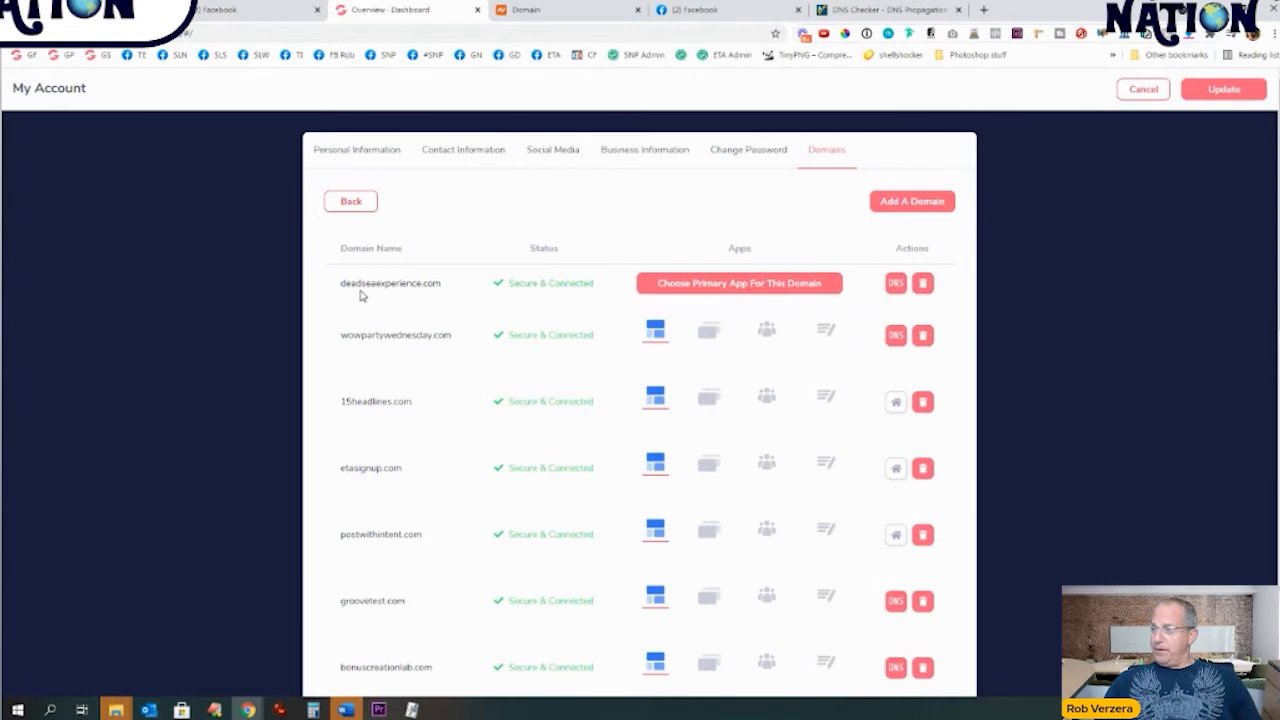
pyautogui.click(739, 283)
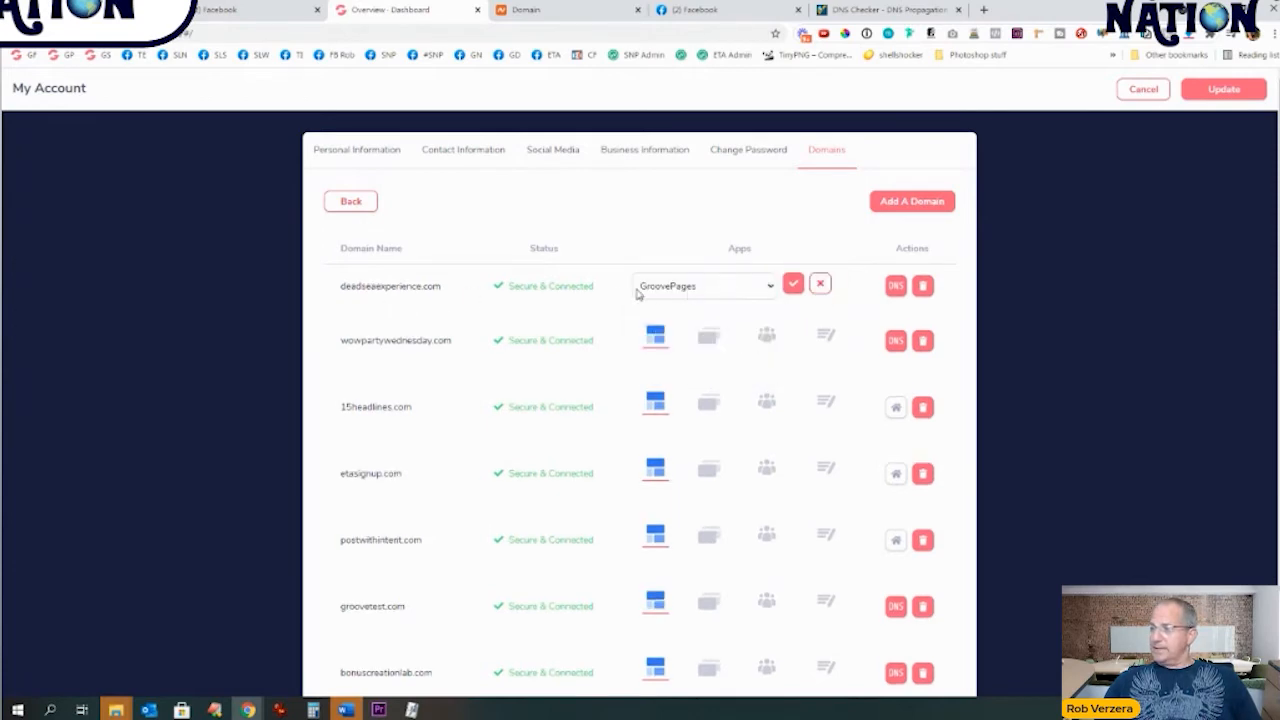
pyautogui.click(792, 284)
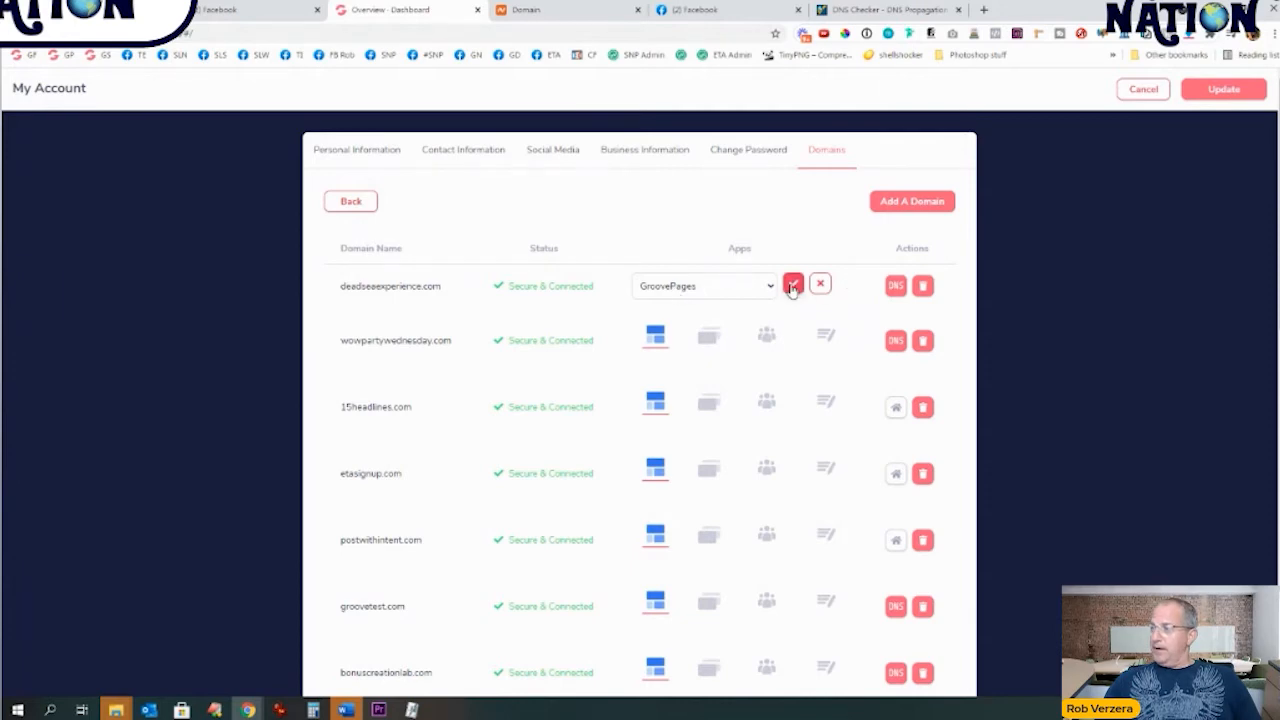
pyautogui.click(793, 285)
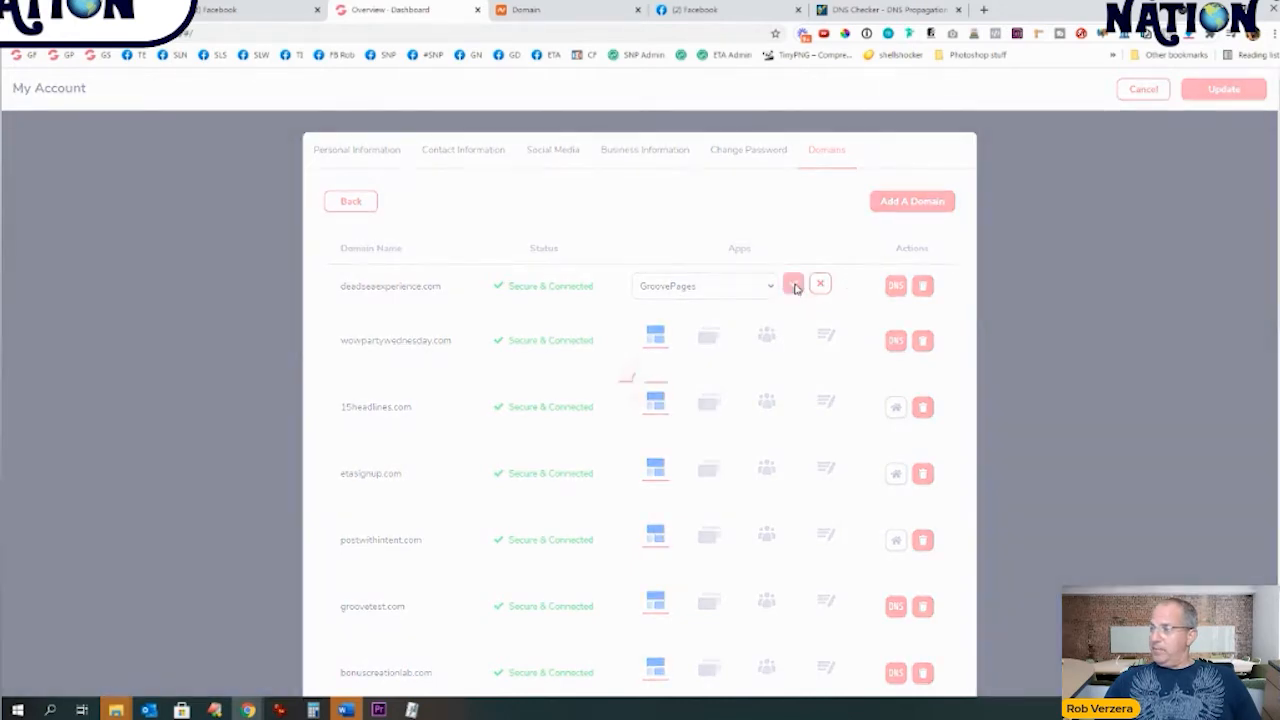
pyautogui.click(794, 284)
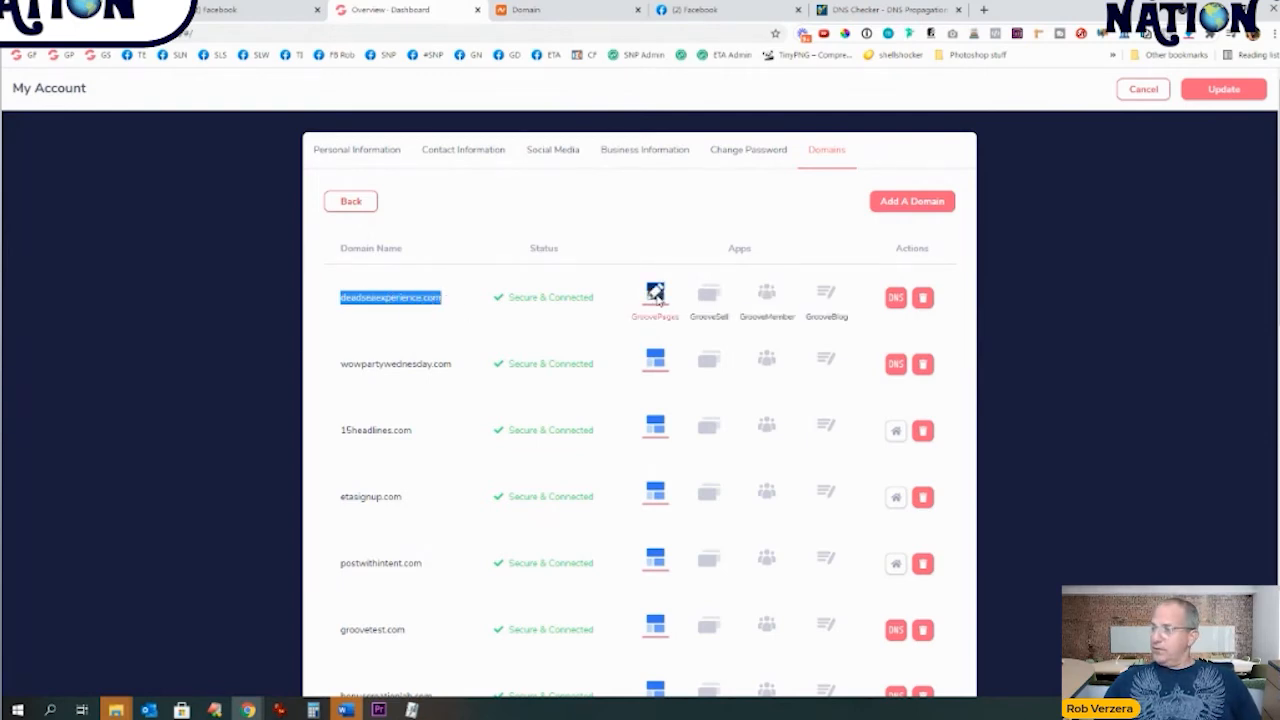
# Step: Review the domain's GroovePages settings, confirm Secure & Connected, and return to the Overview dashboard
pyautogui.click(654, 294)
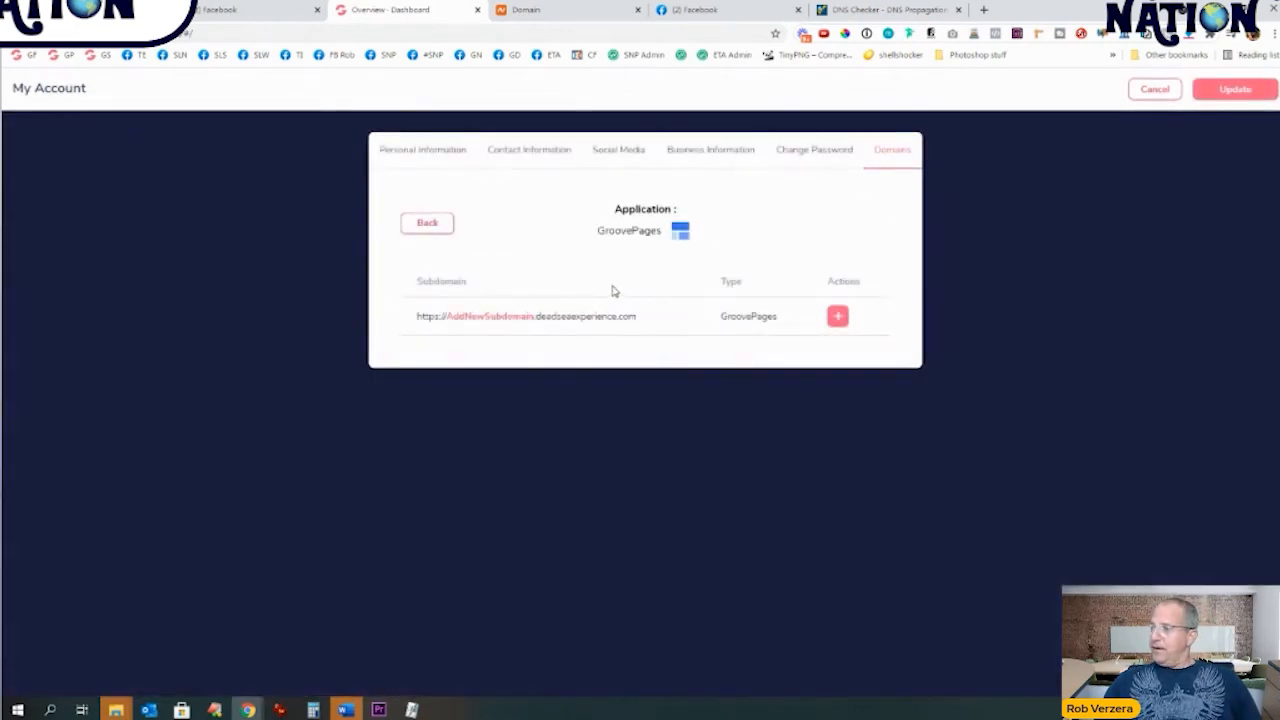
pyautogui.click(427, 222)
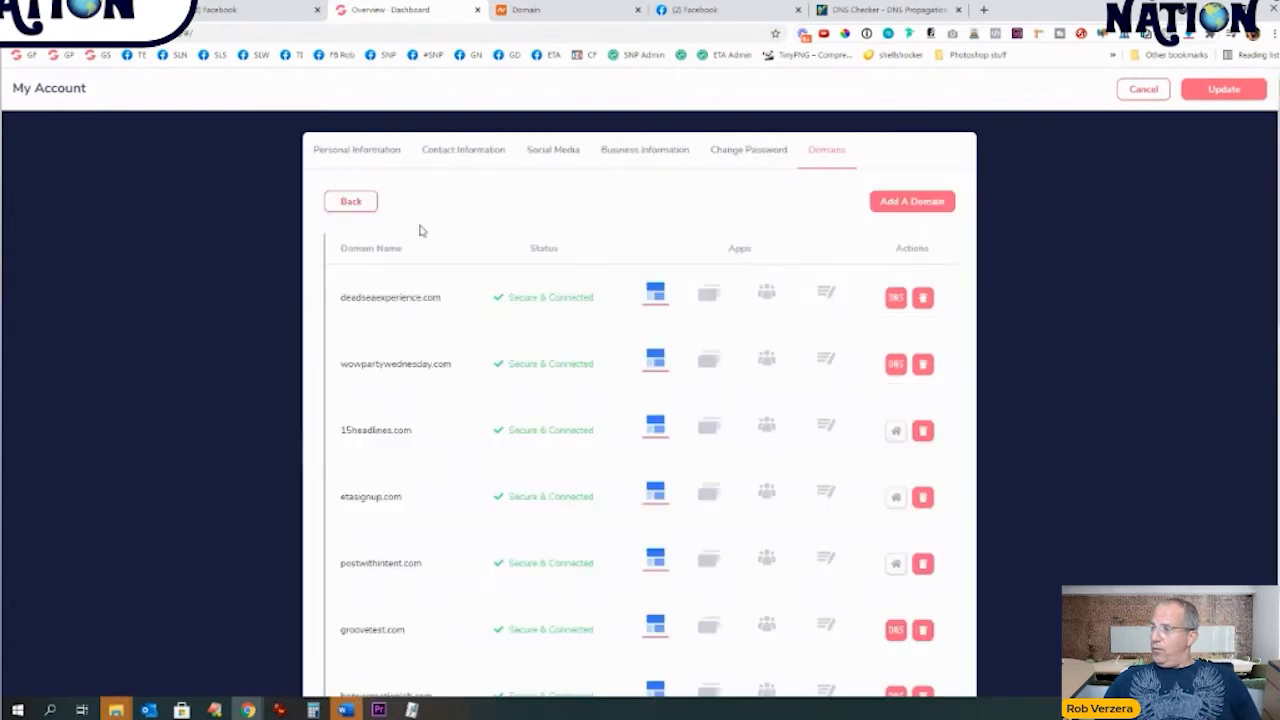
pyautogui.moveTo(655, 292)
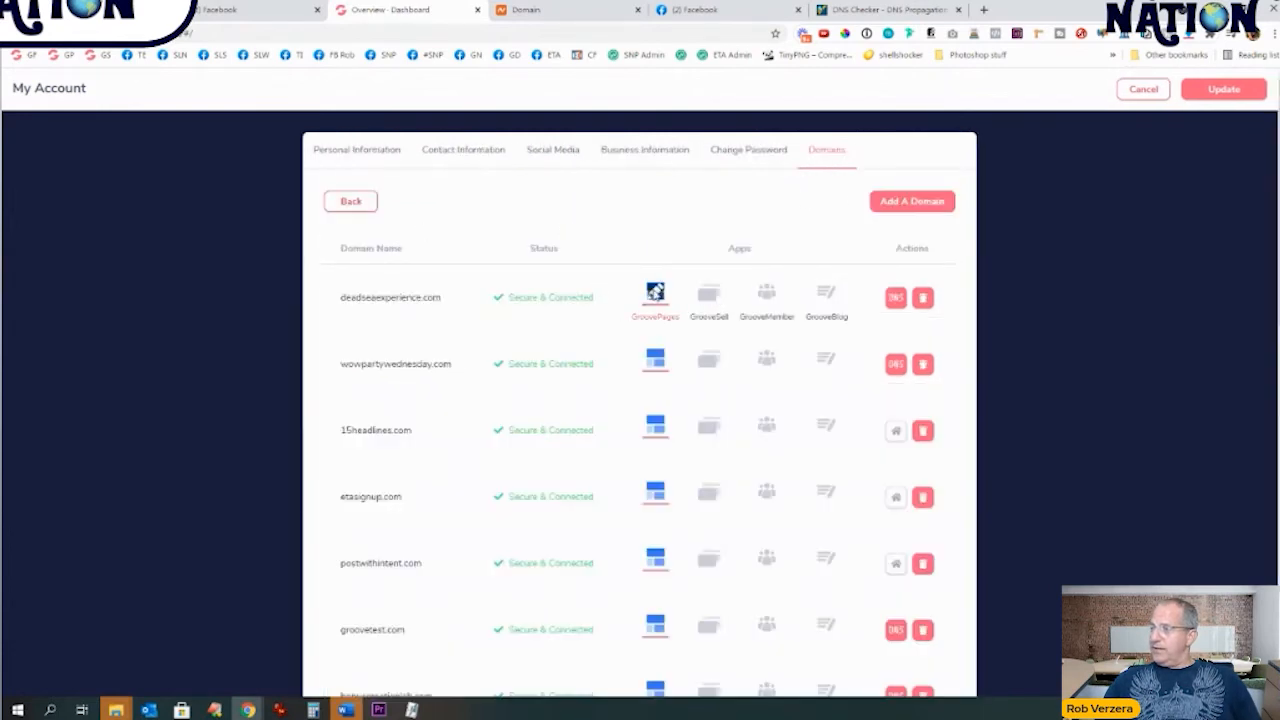
pyautogui.click(655, 293)
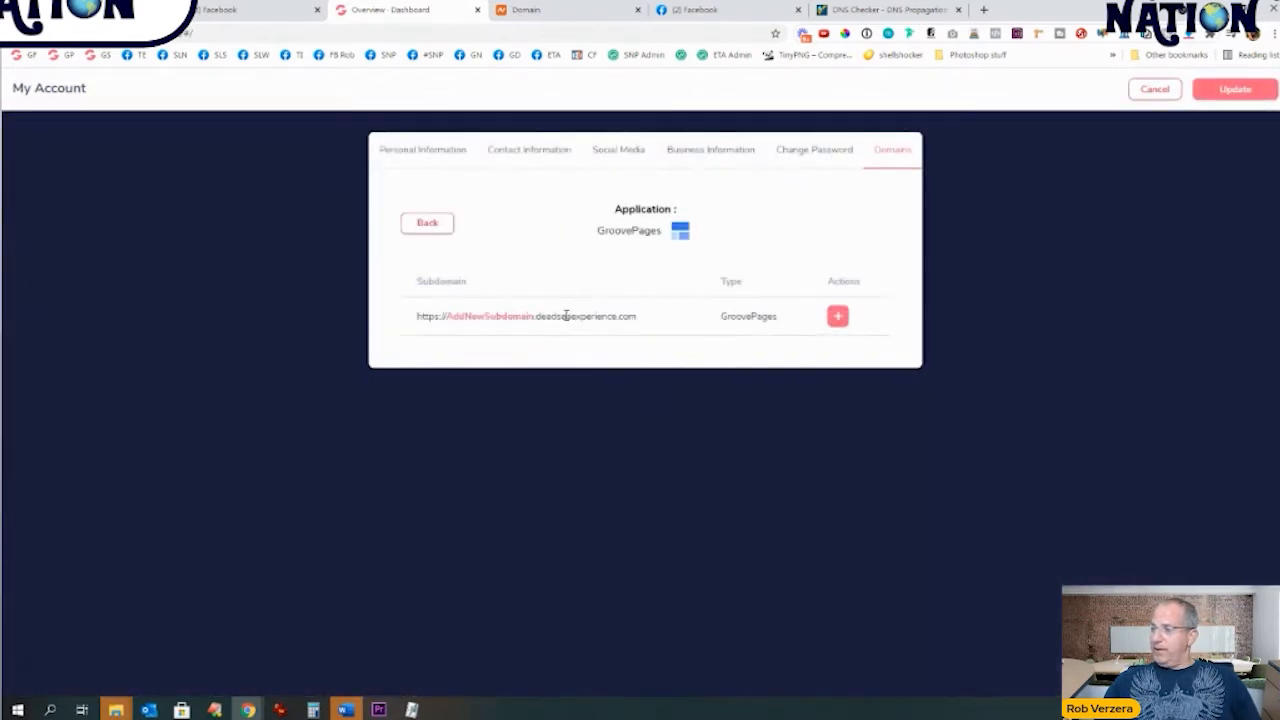
pyautogui.click(427, 222)
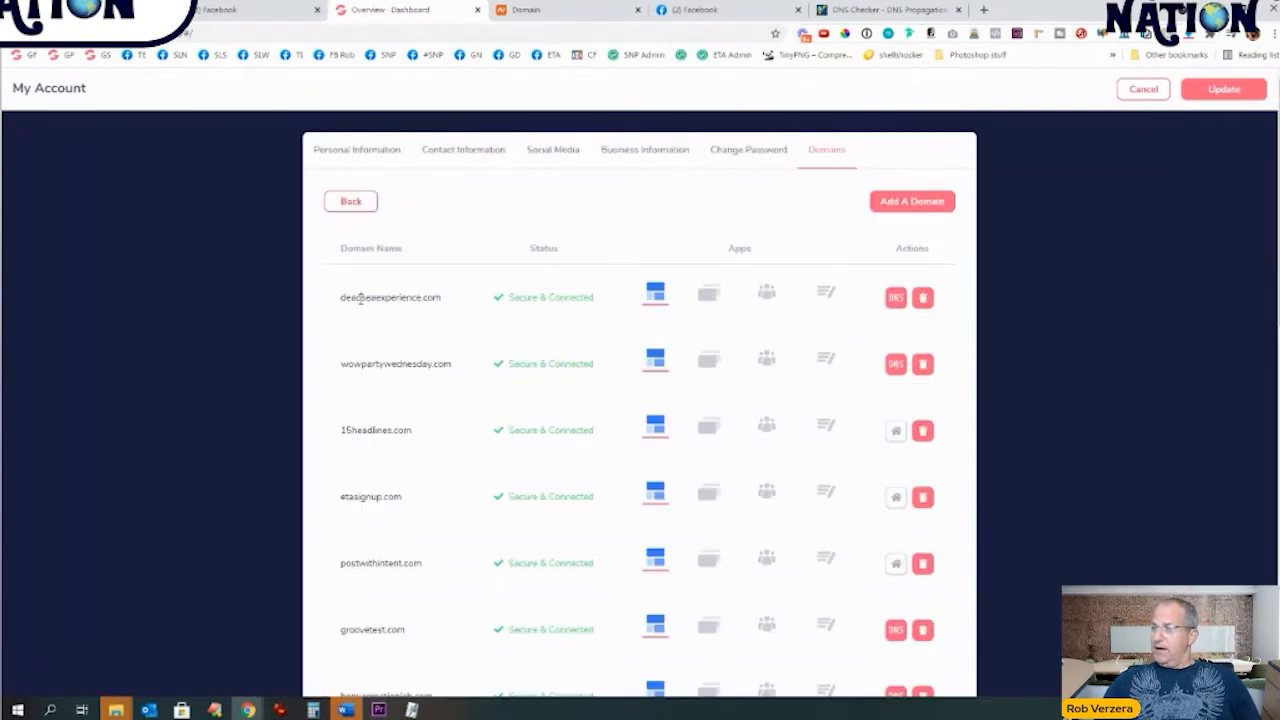
pyautogui.doubleClick(390, 297)
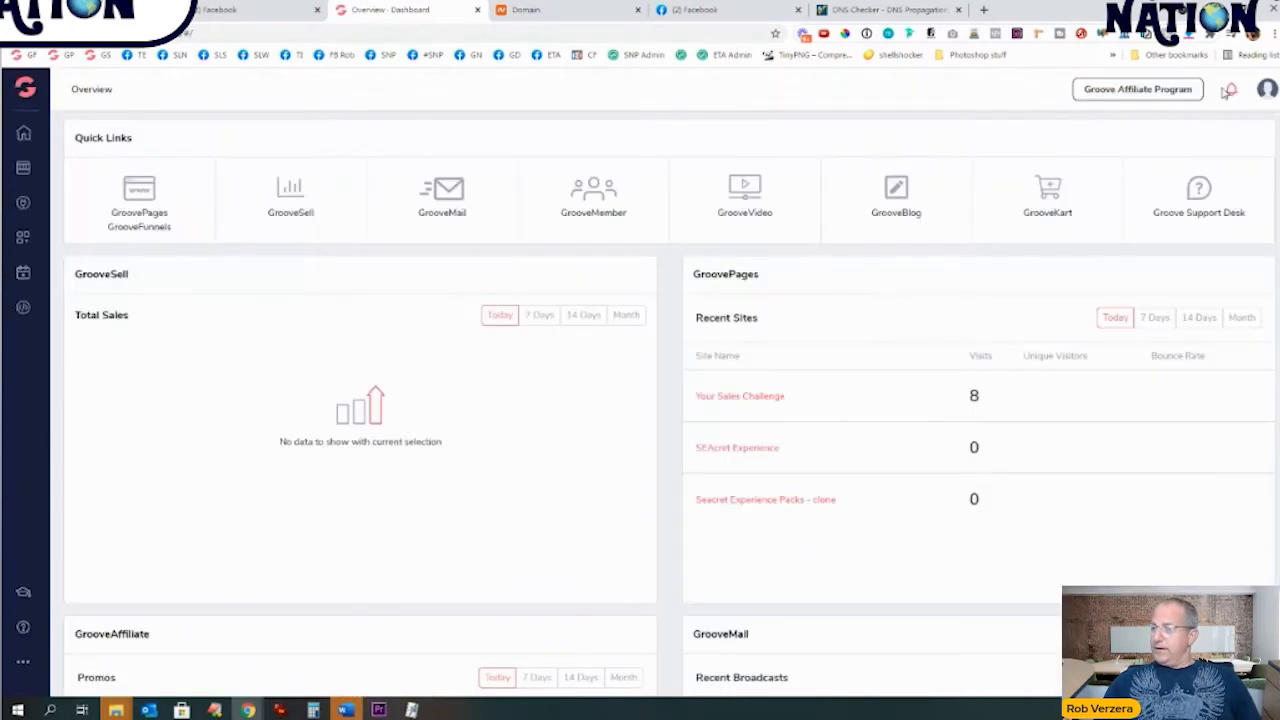
# Step: Open the SEAcret Experience site from the GroovePages site list in the editor
pyautogui.click(139, 195)
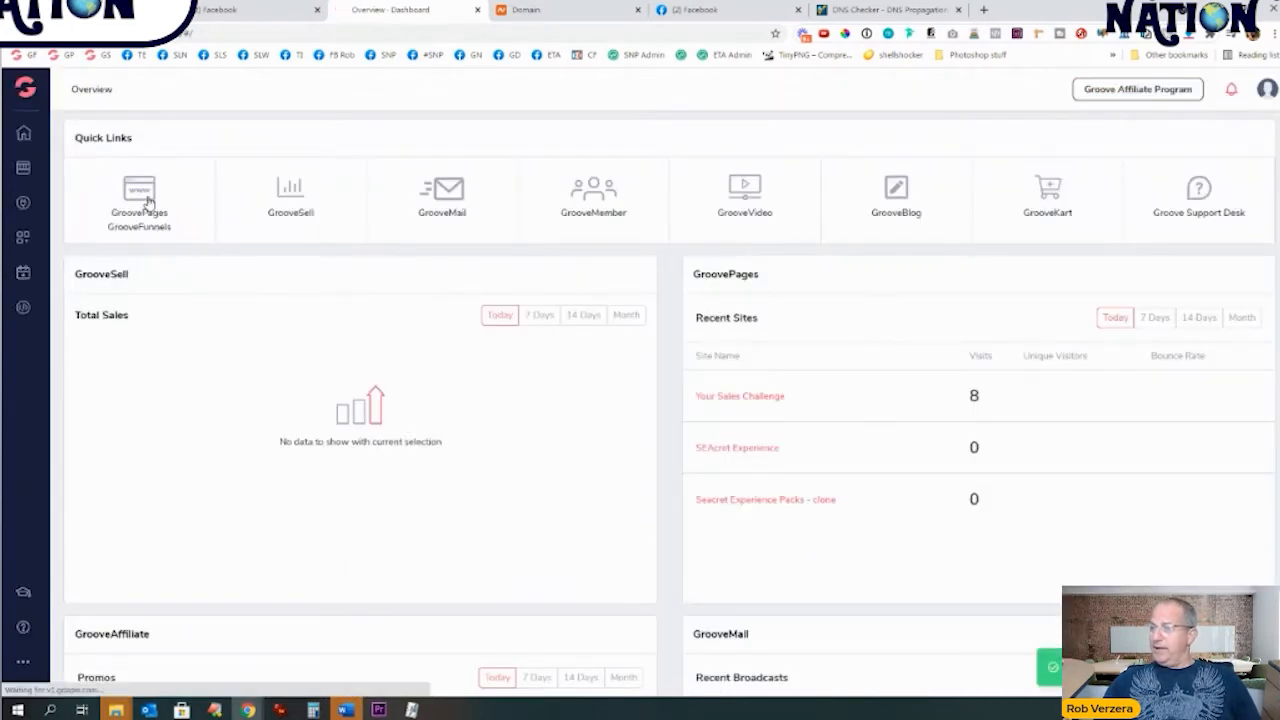
pyautogui.click(139, 190)
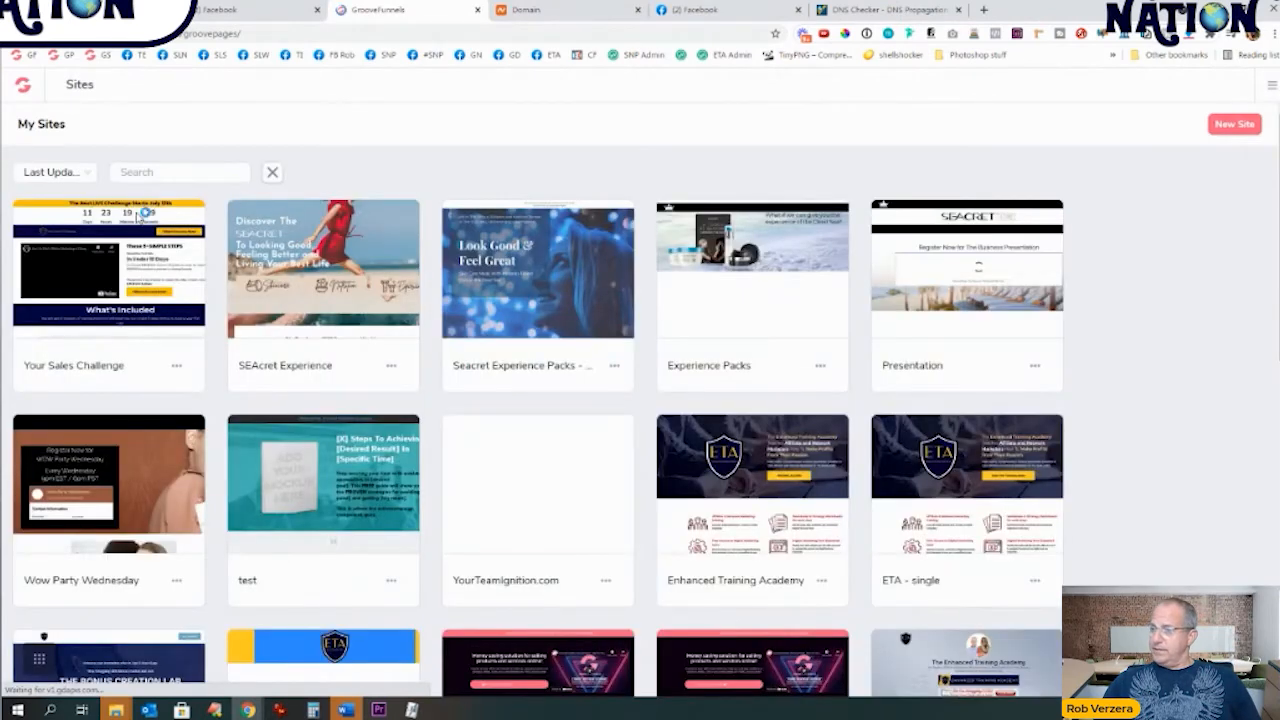
pyautogui.moveTo(323, 270)
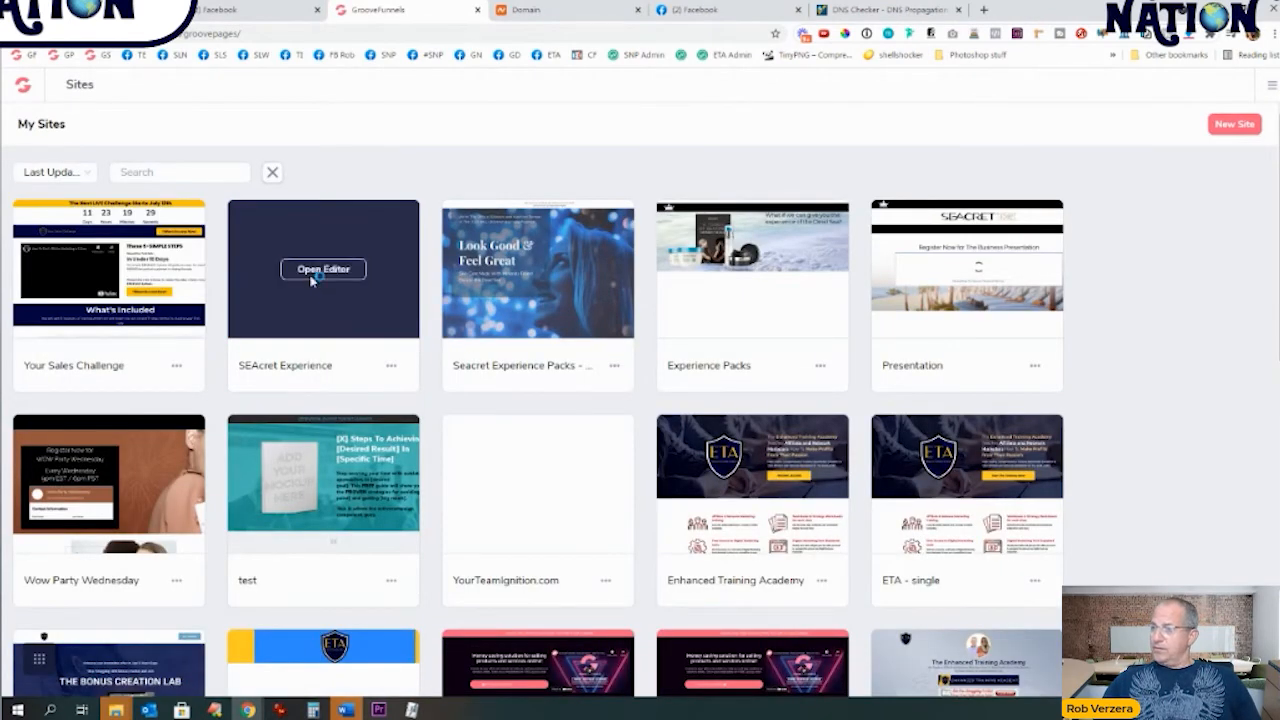
pyautogui.click(323, 269)
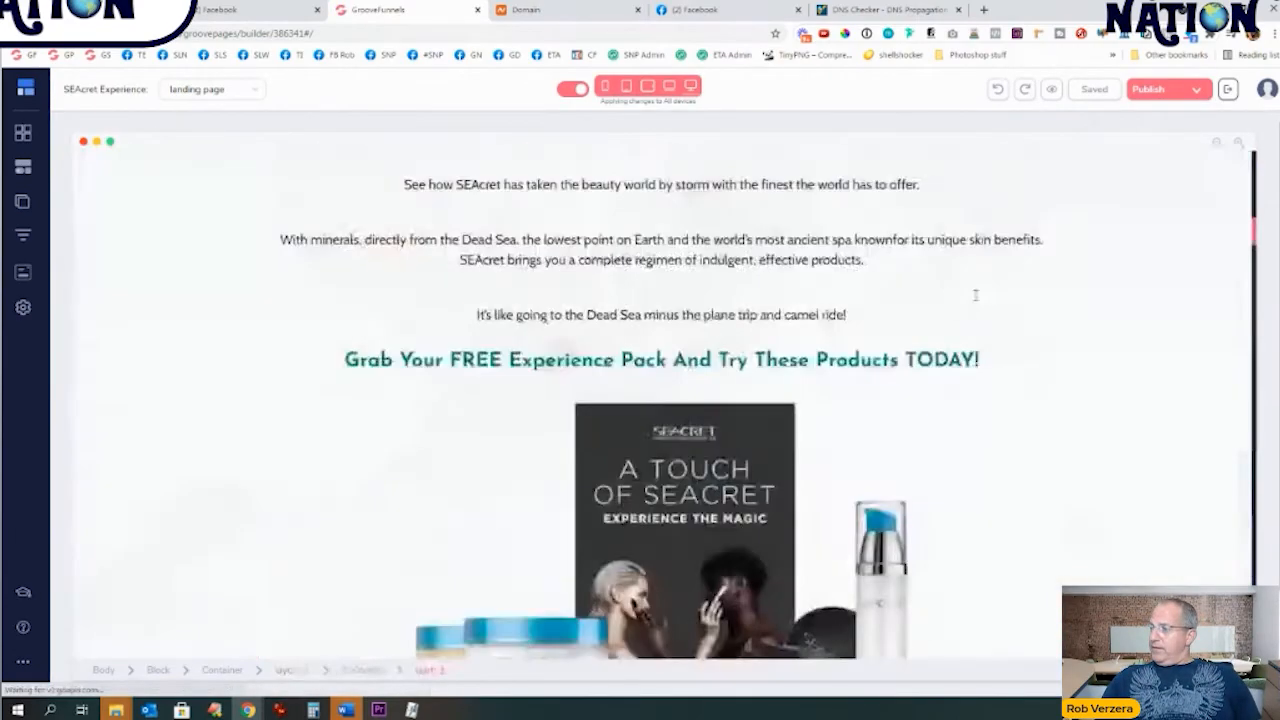
pyautogui.scroll(-3)
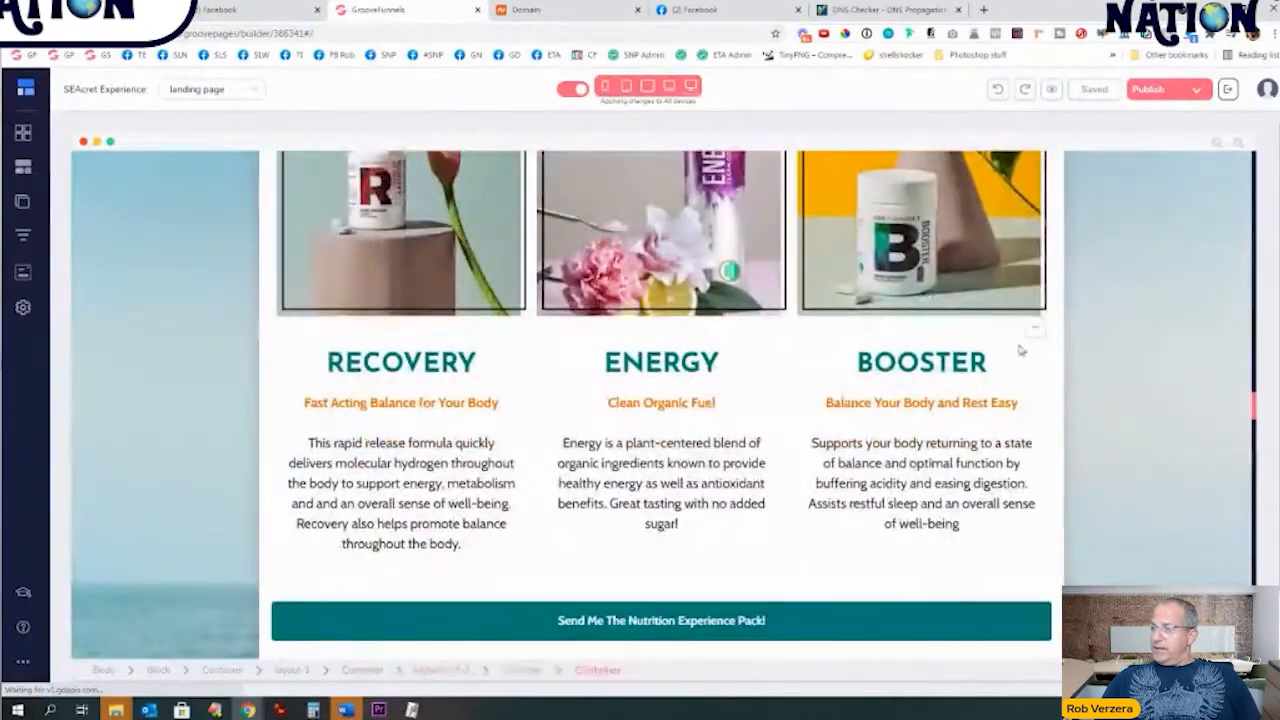
pyautogui.scroll(3)
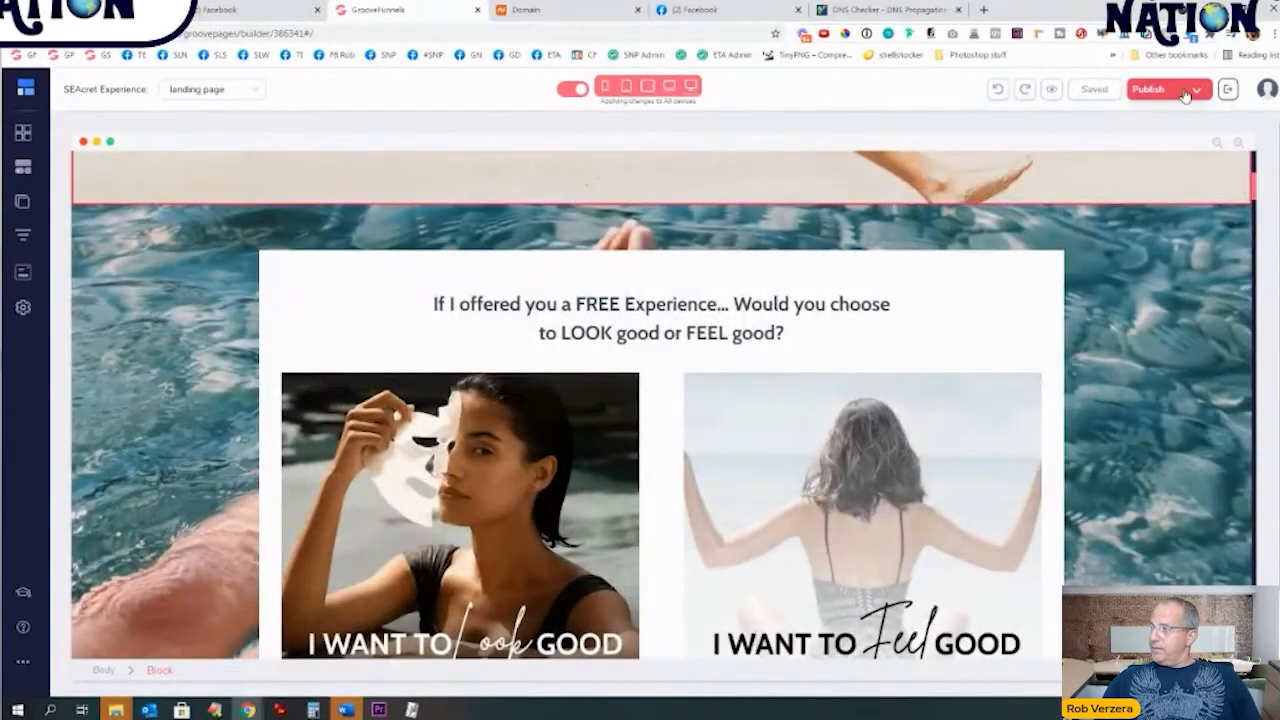
# Step: Publish the website via custom domain deadseaexperience.com at Root, then view the live site
pyautogui.click(1148, 89)
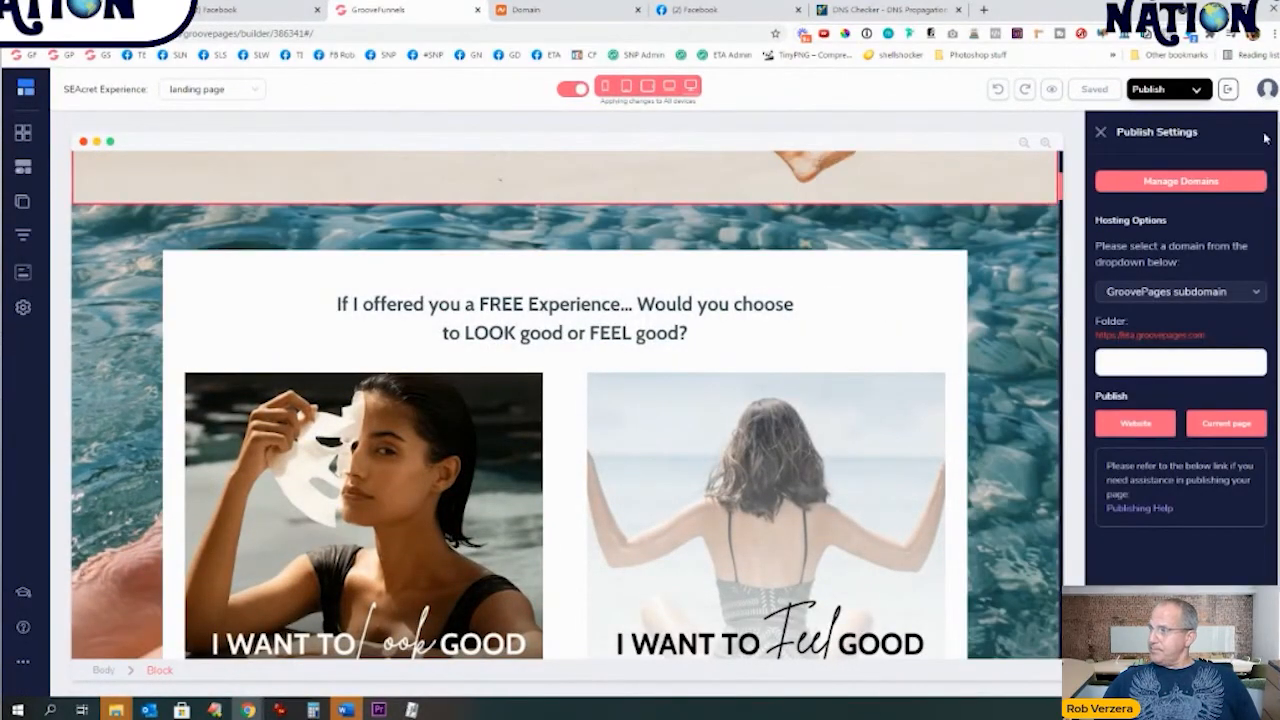
pyautogui.click(1180, 291)
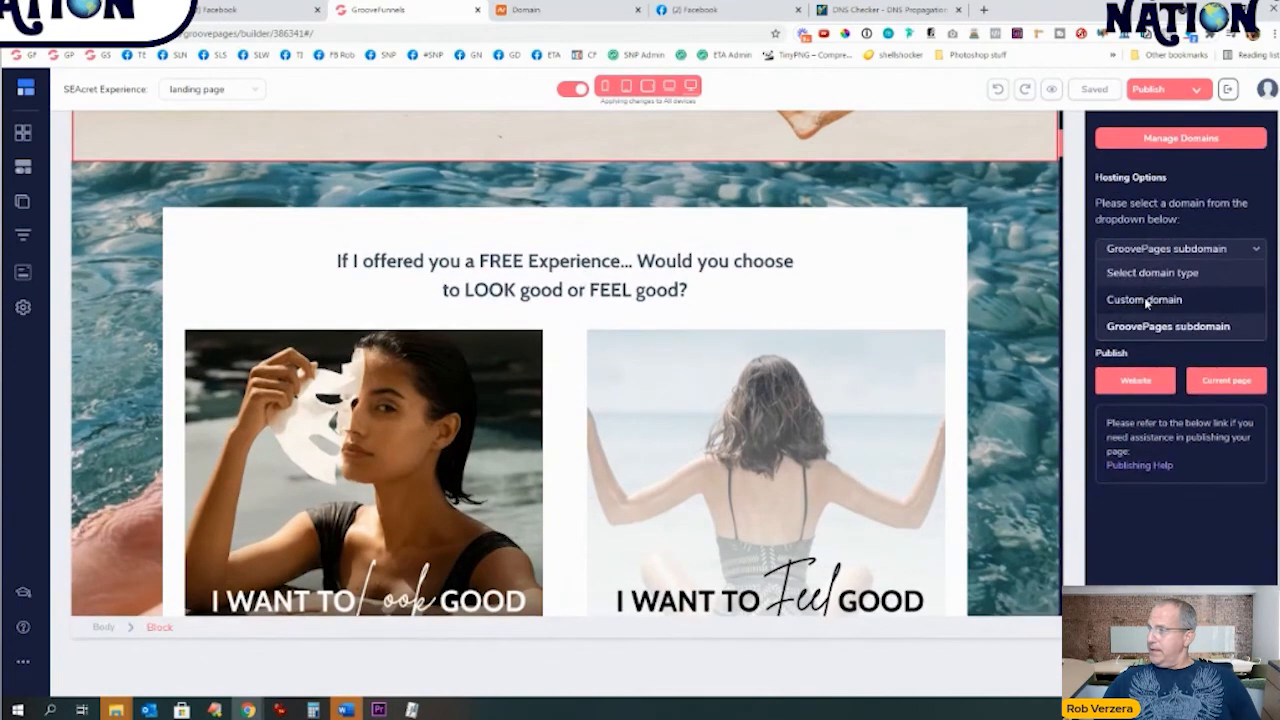
pyautogui.click(1143, 299)
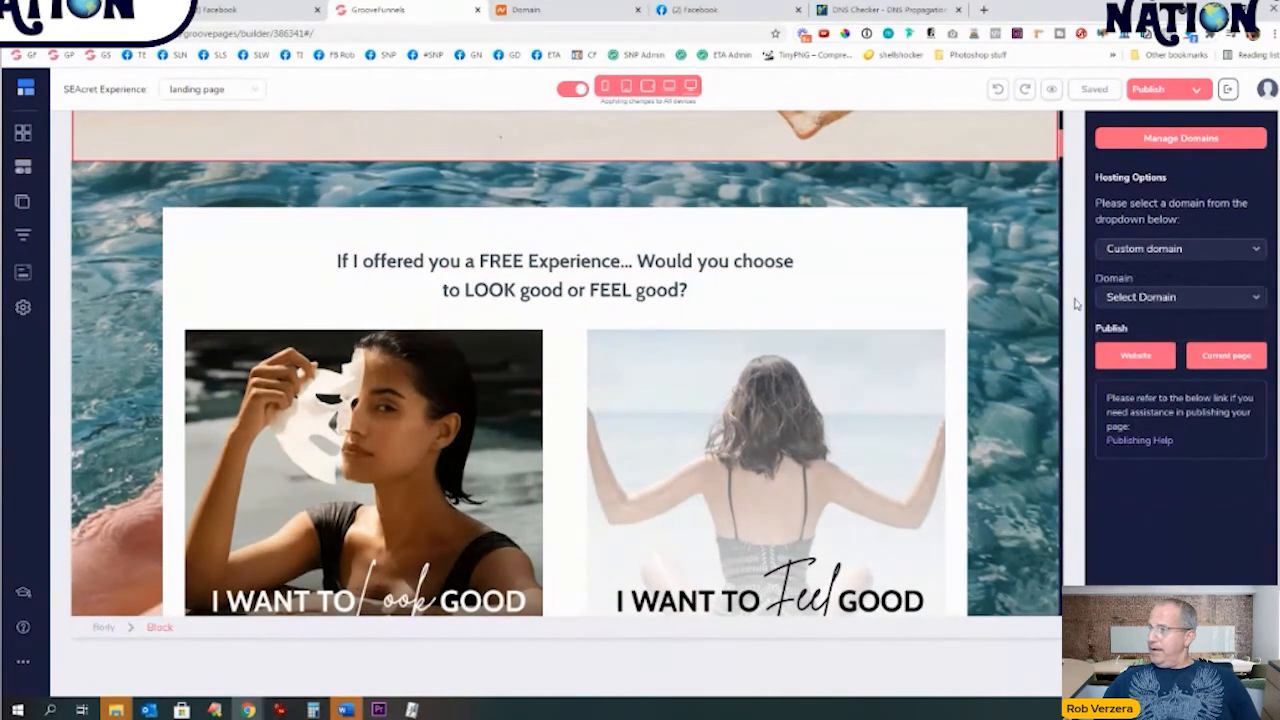
pyautogui.click(1180, 297)
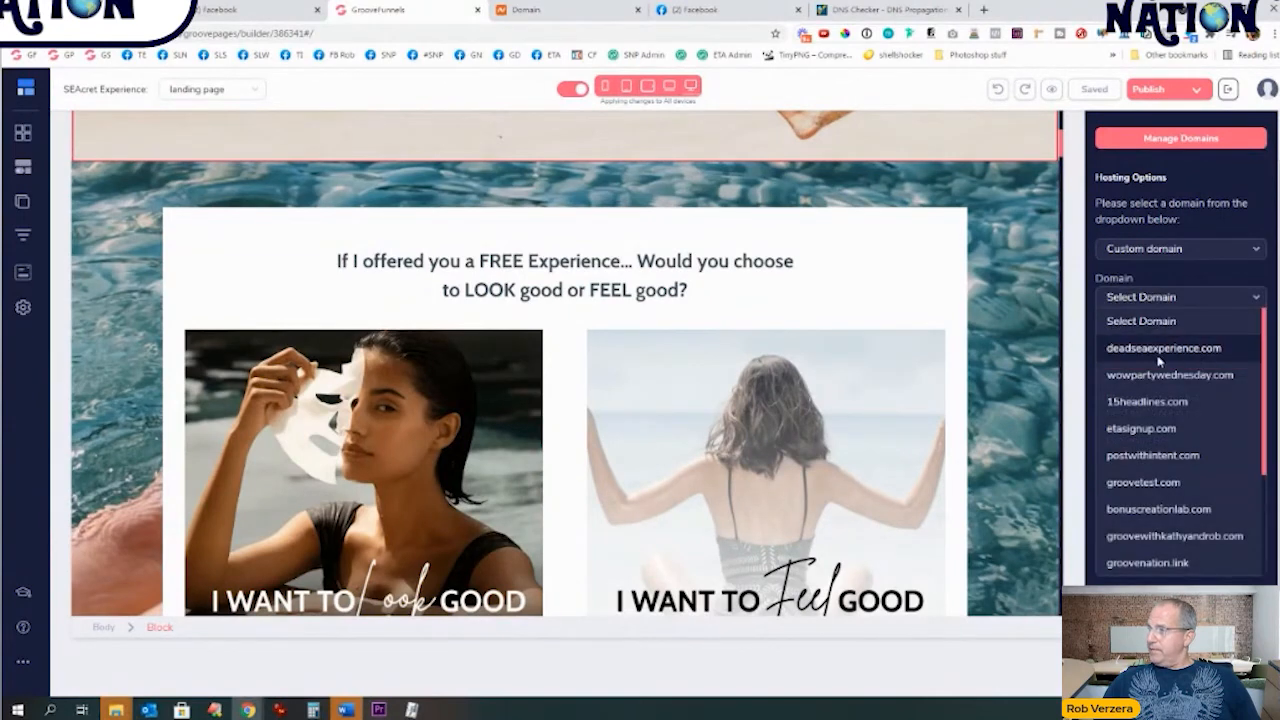
pyautogui.click(1163, 347)
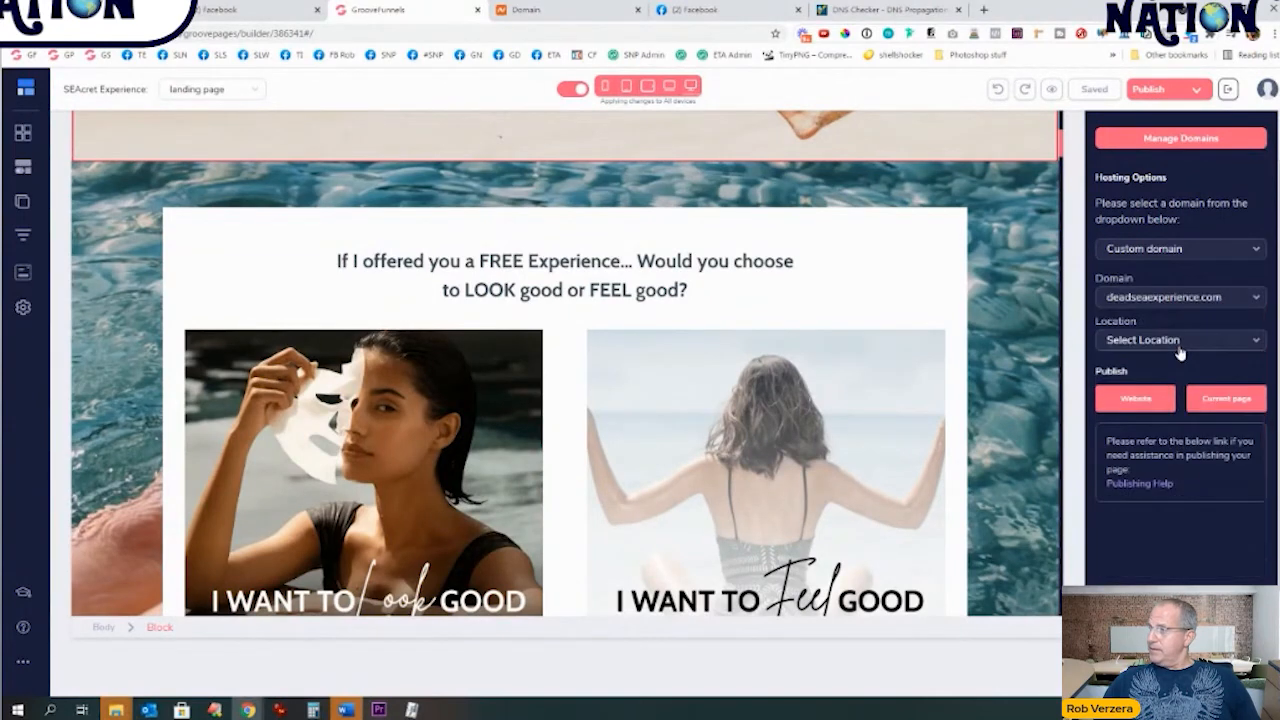
pyautogui.click(1180, 339)
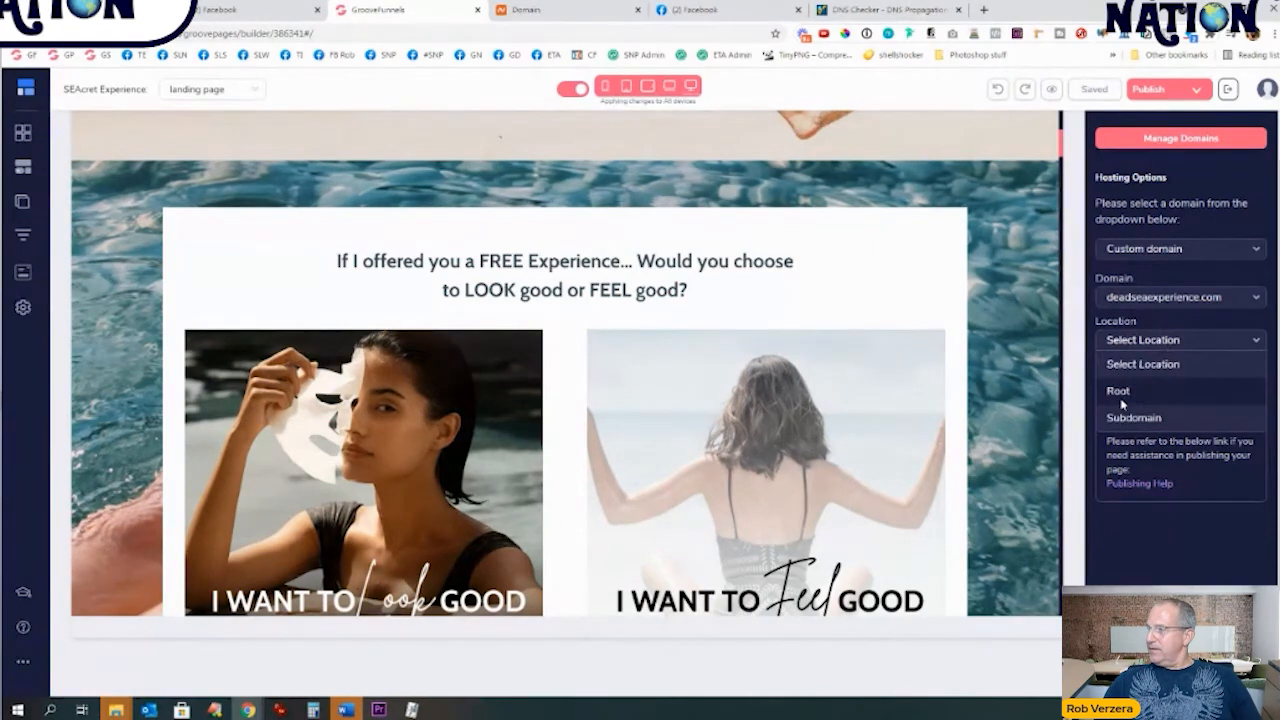
pyautogui.click(1117, 390)
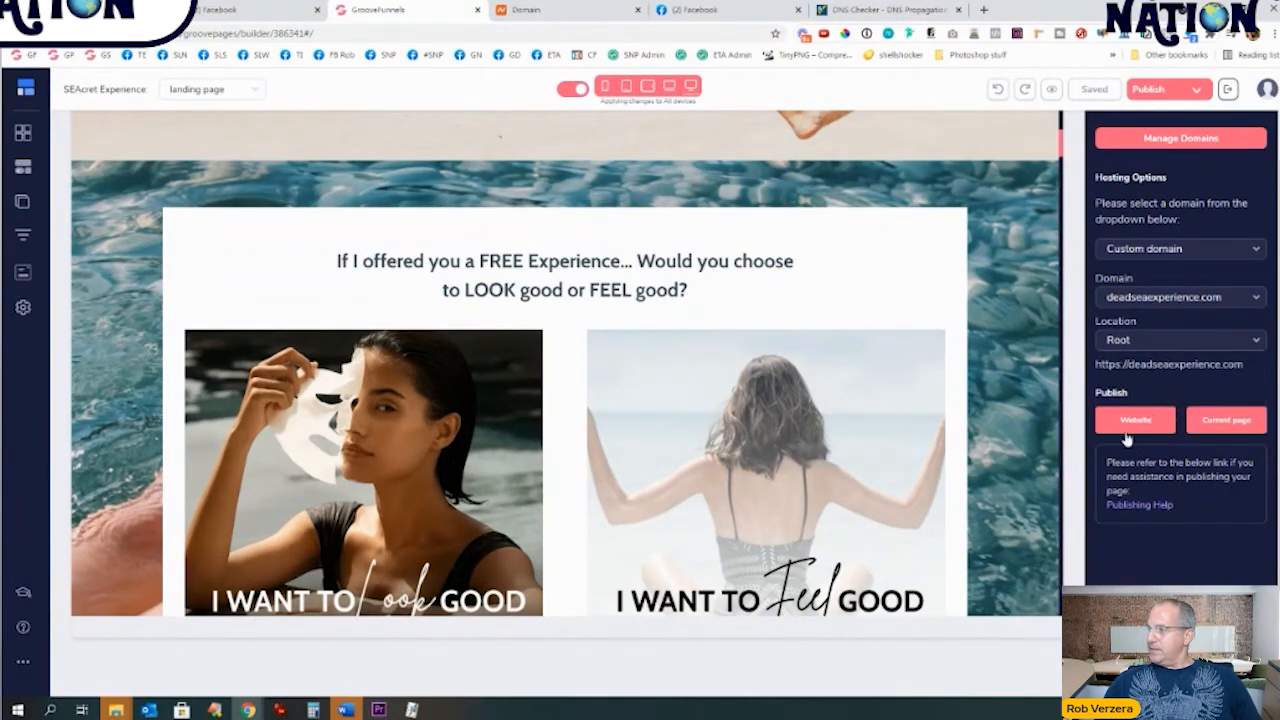
pyautogui.click(1135, 419)
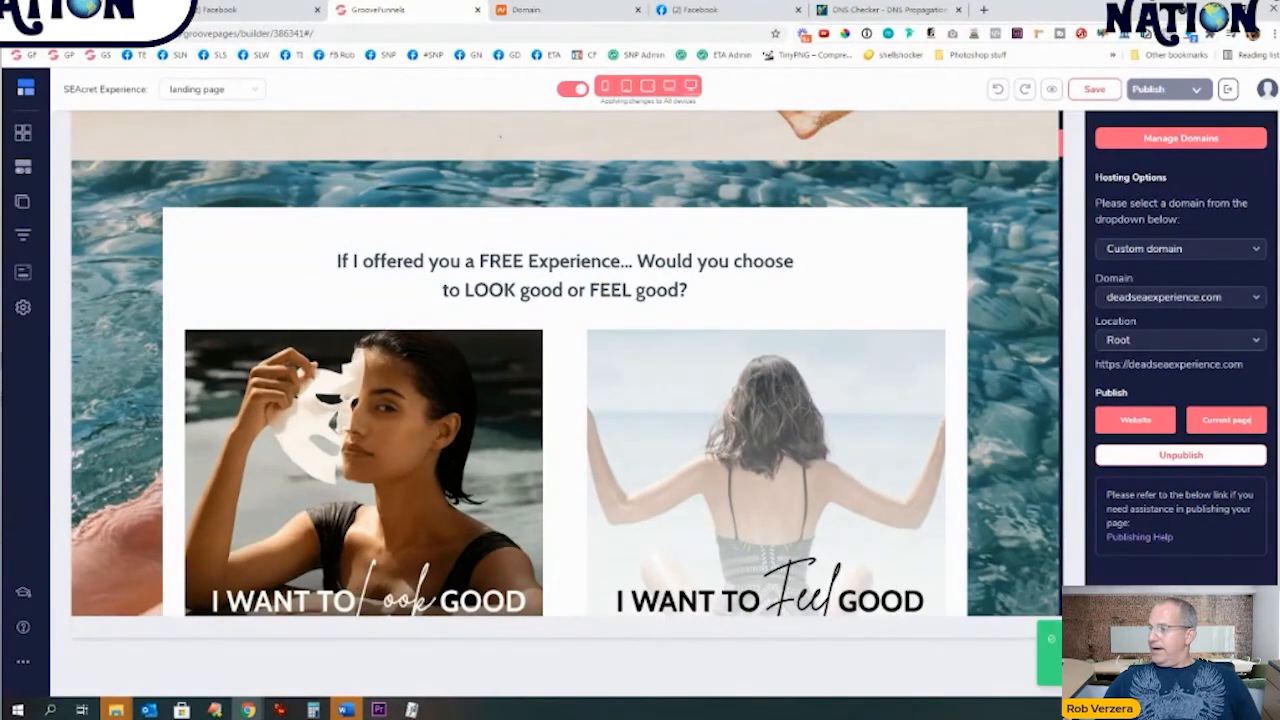
pyautogui.click(1094, 89)
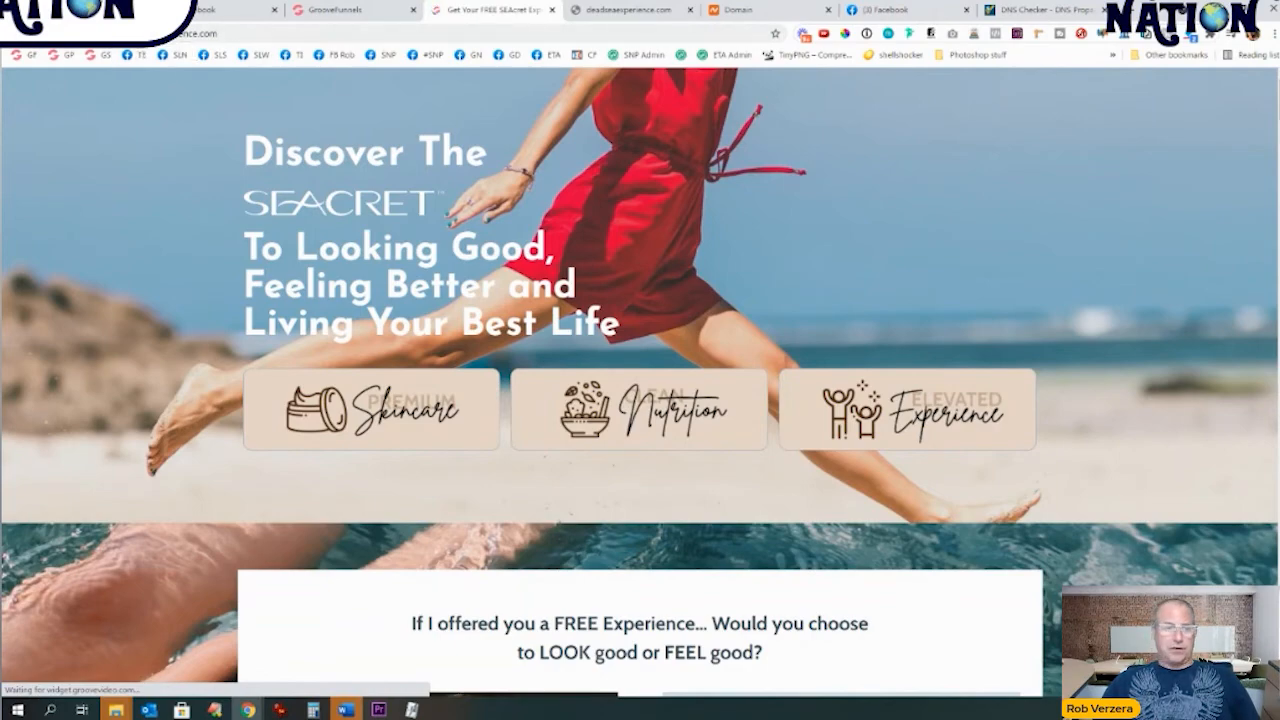
pyautogui.scroll(-3)
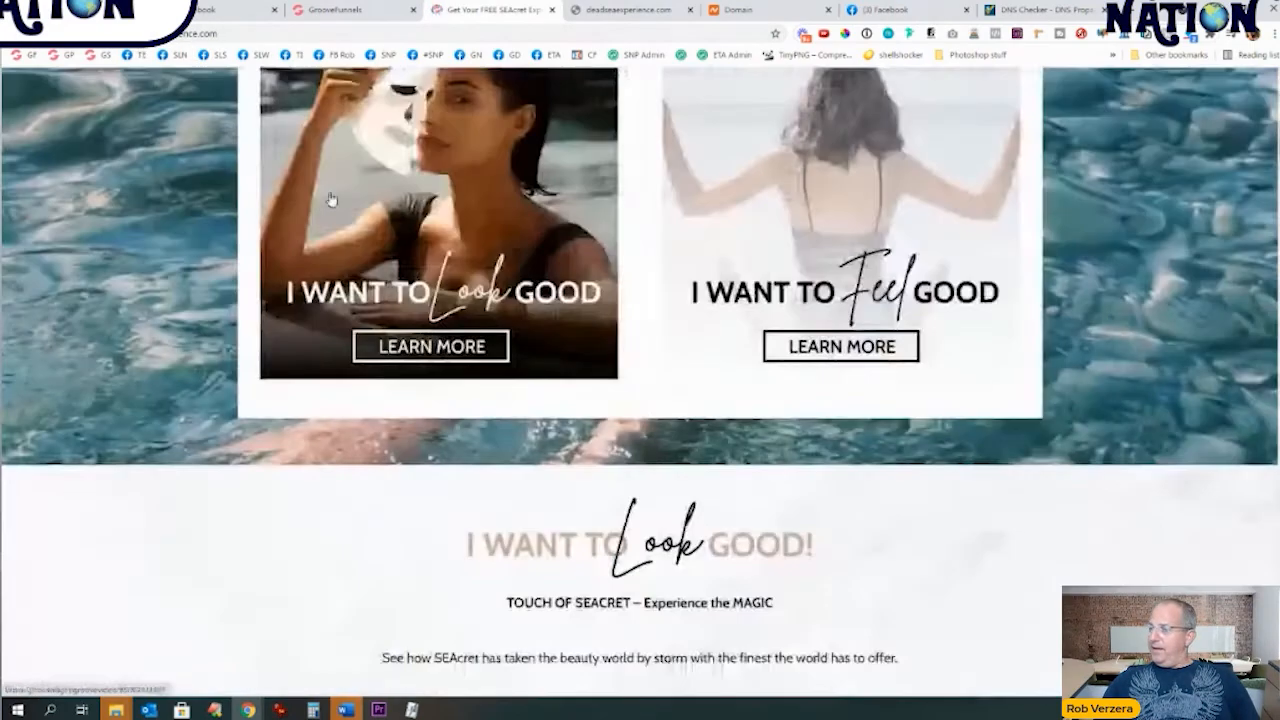
pyautogui.scroll(-3)
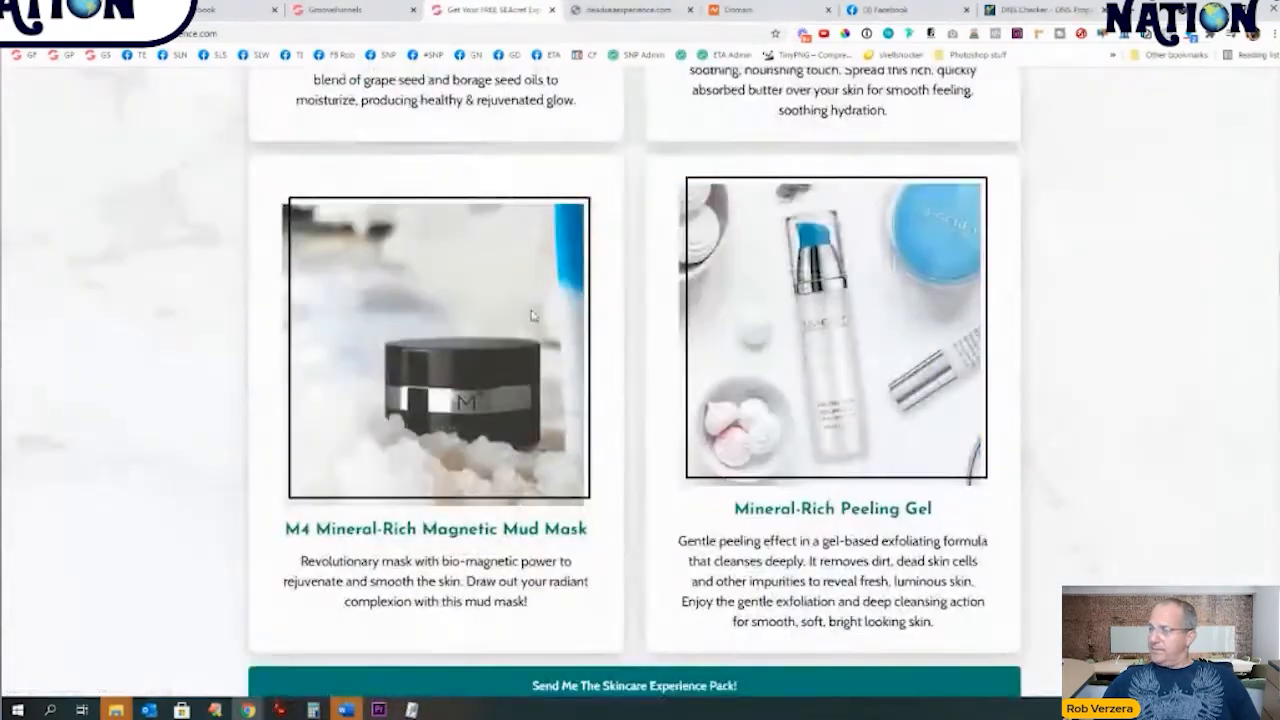
pyautogui.scroll(-3)
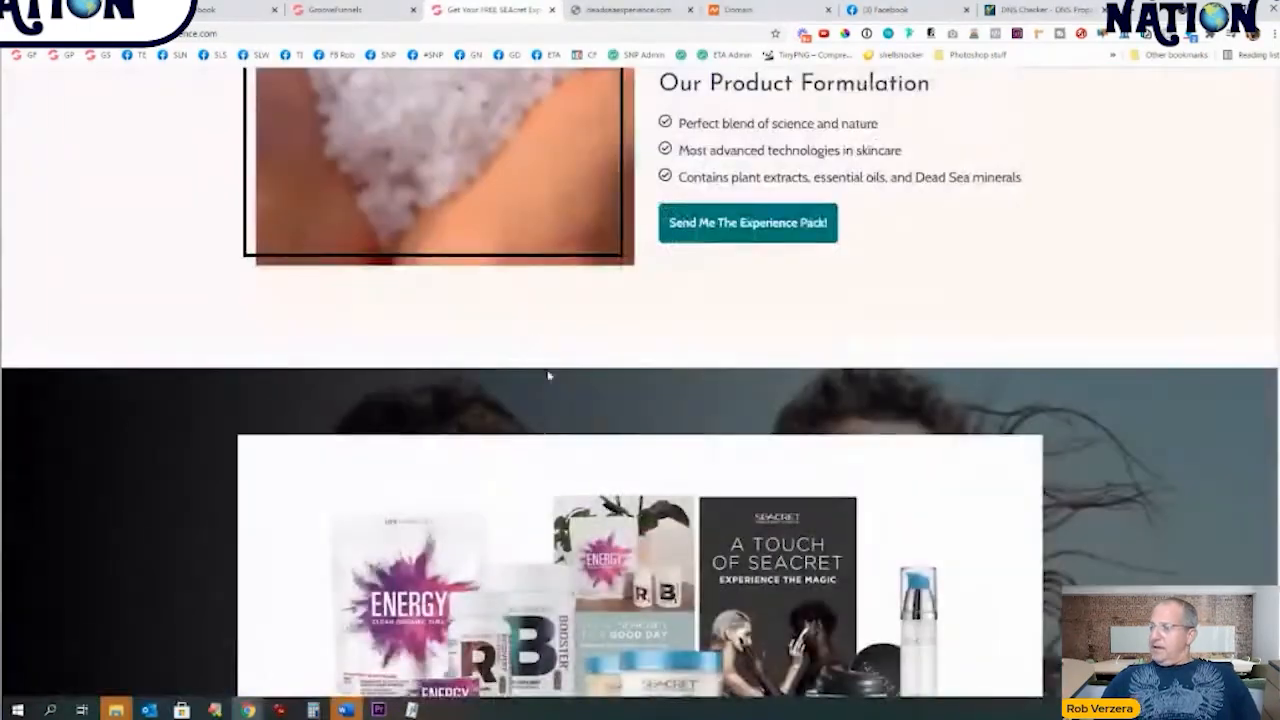
pyautogui.scroll(3)
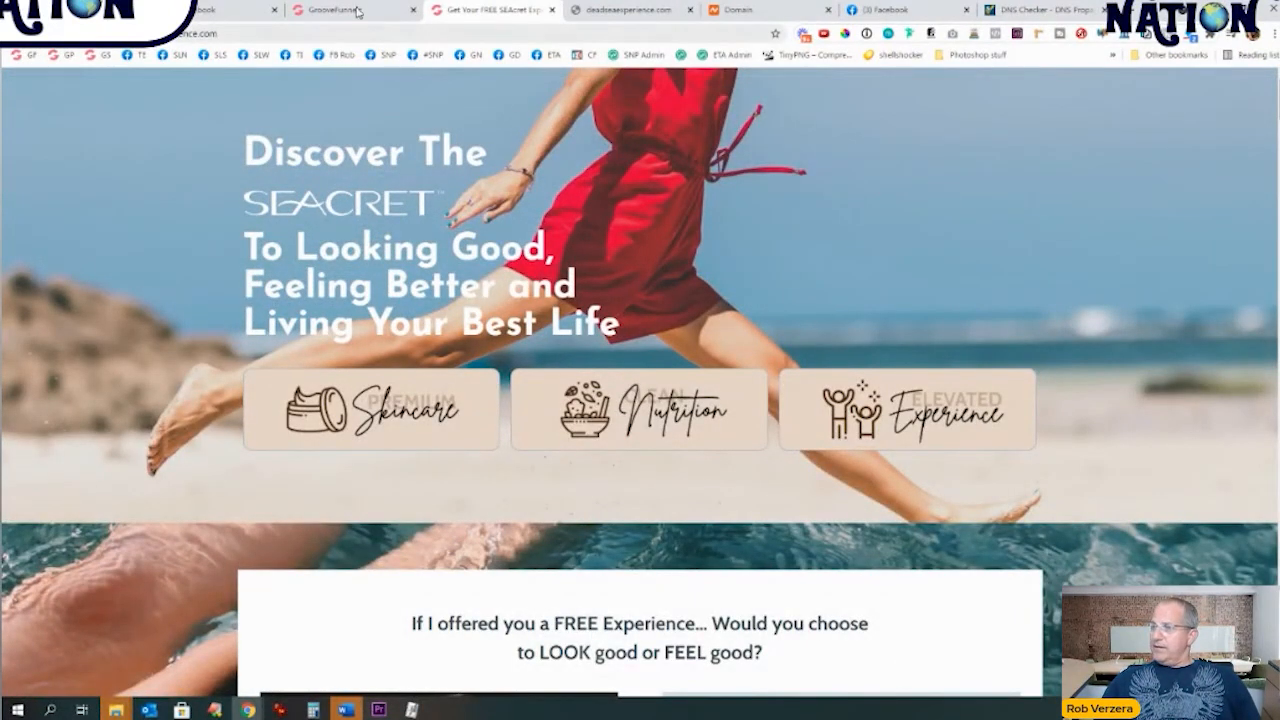
# Step: Return to the GroovePages editor tab and select an image in the two-column section
pyautogui.click(350, 9)
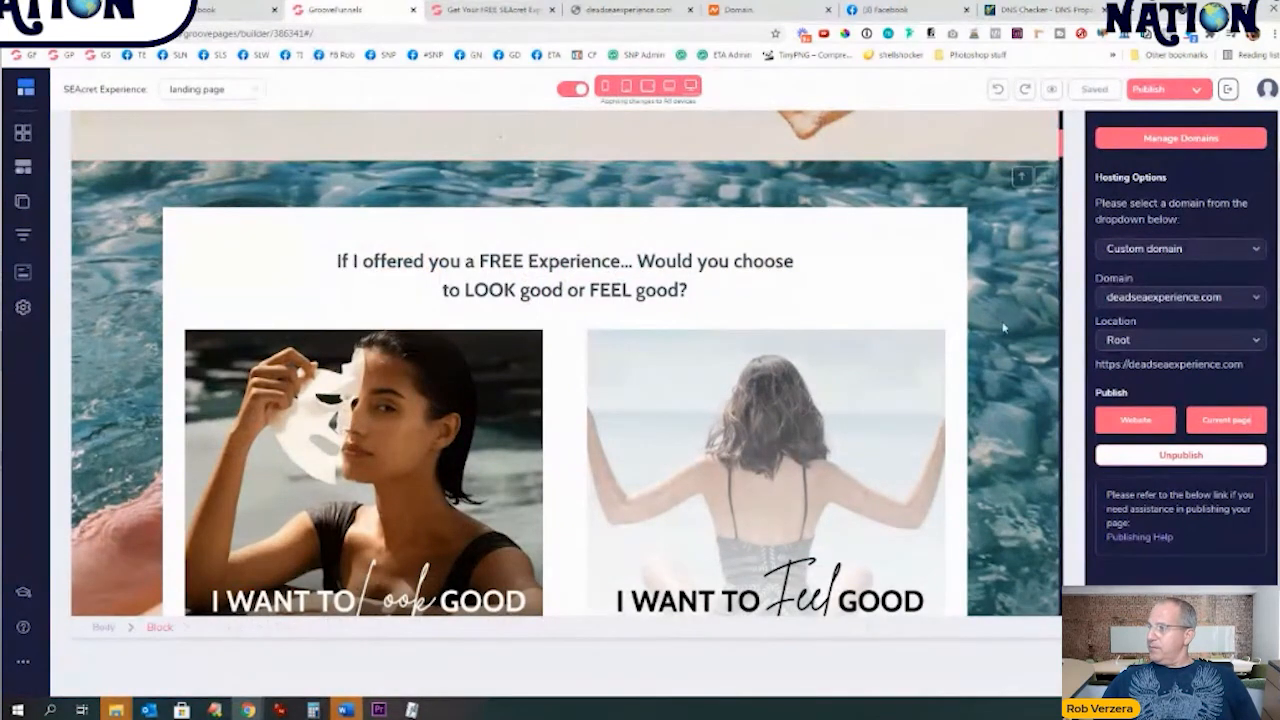
pyautogui.click(765, 470)
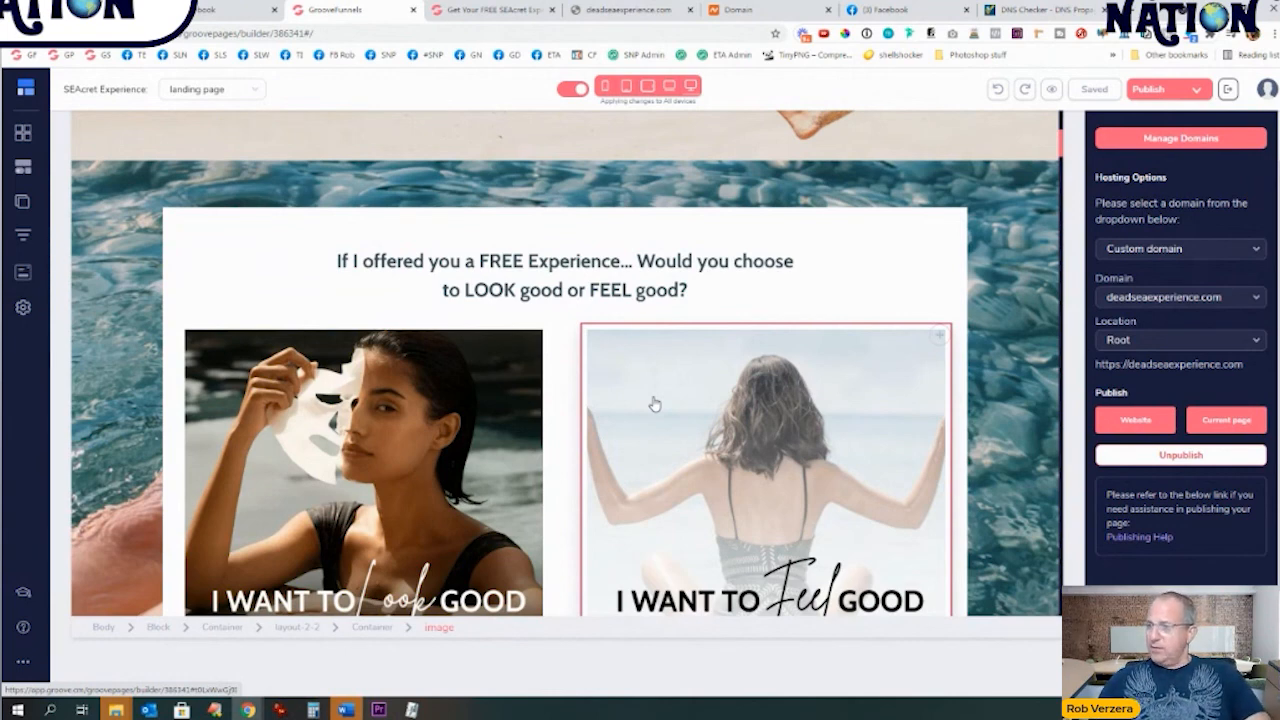
pyautogui.moveTo(653, 316)
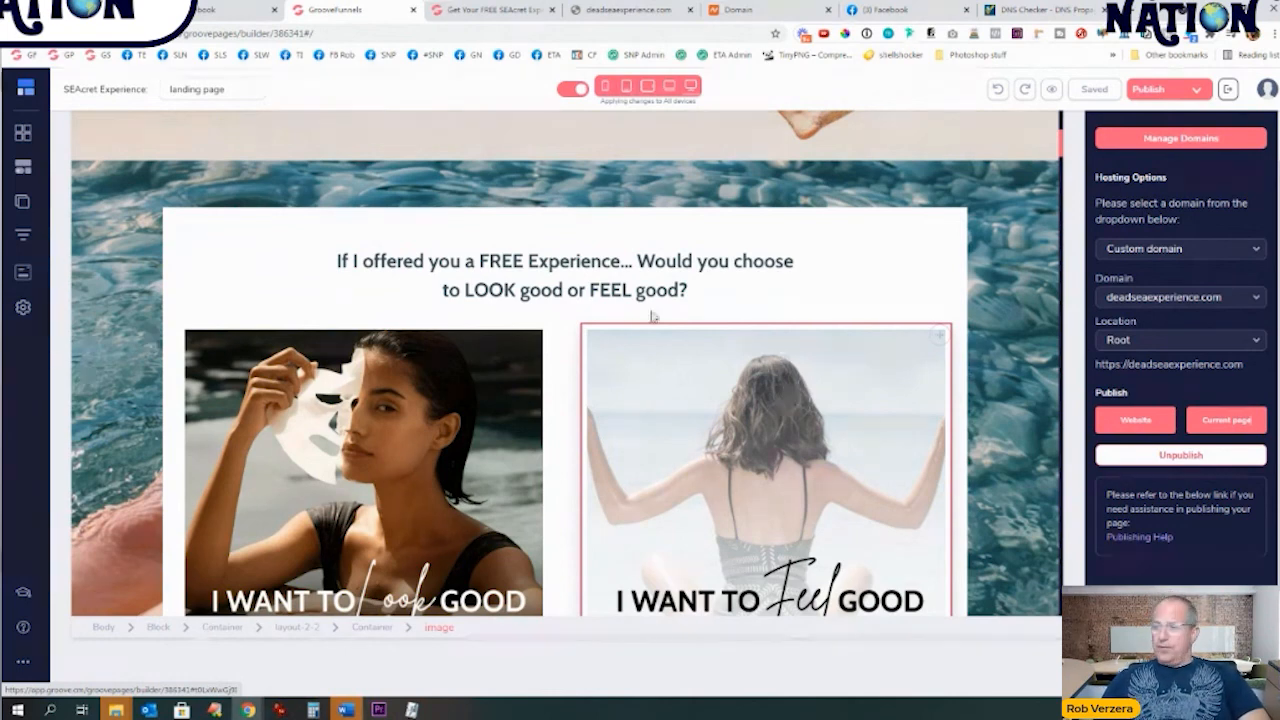